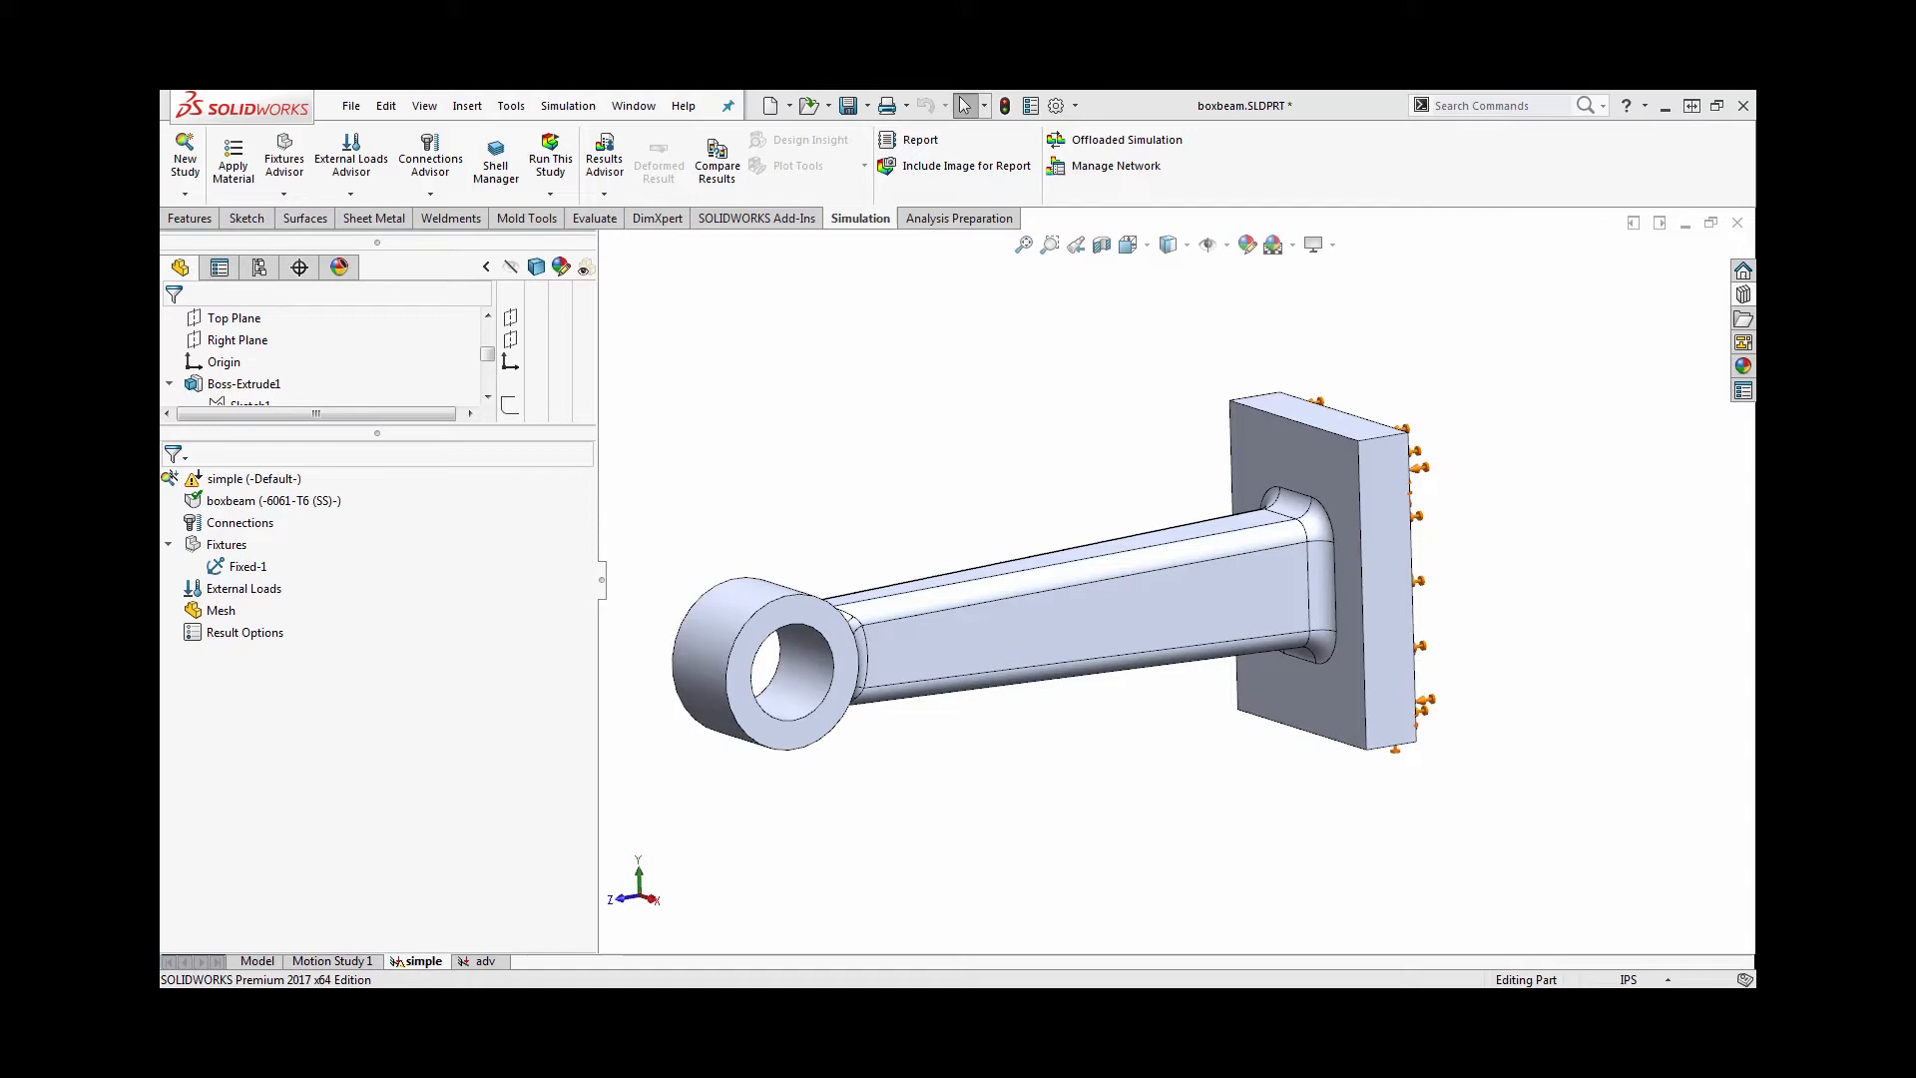
{"action": "mouse_move", "coordinate": [559, 697]}
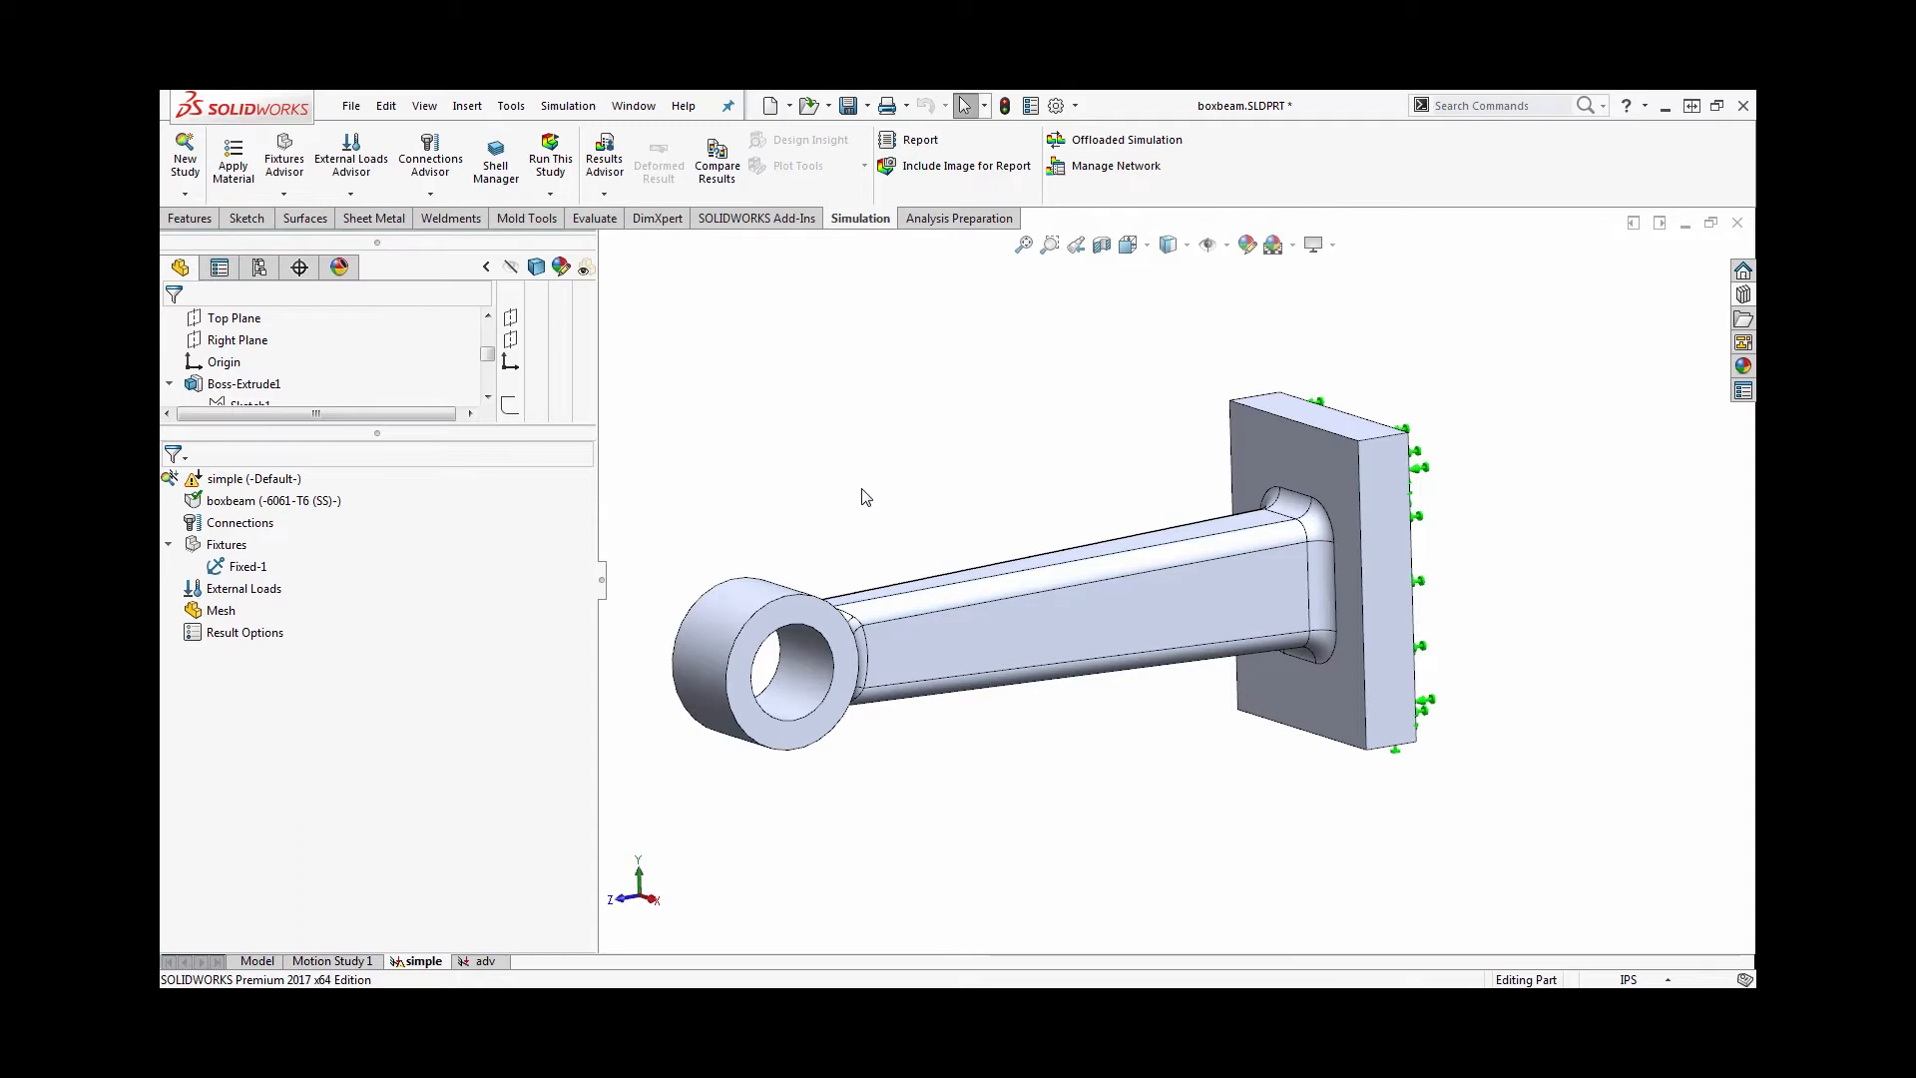
{"action": "mouse_move", "coordinate": [805, 458]}
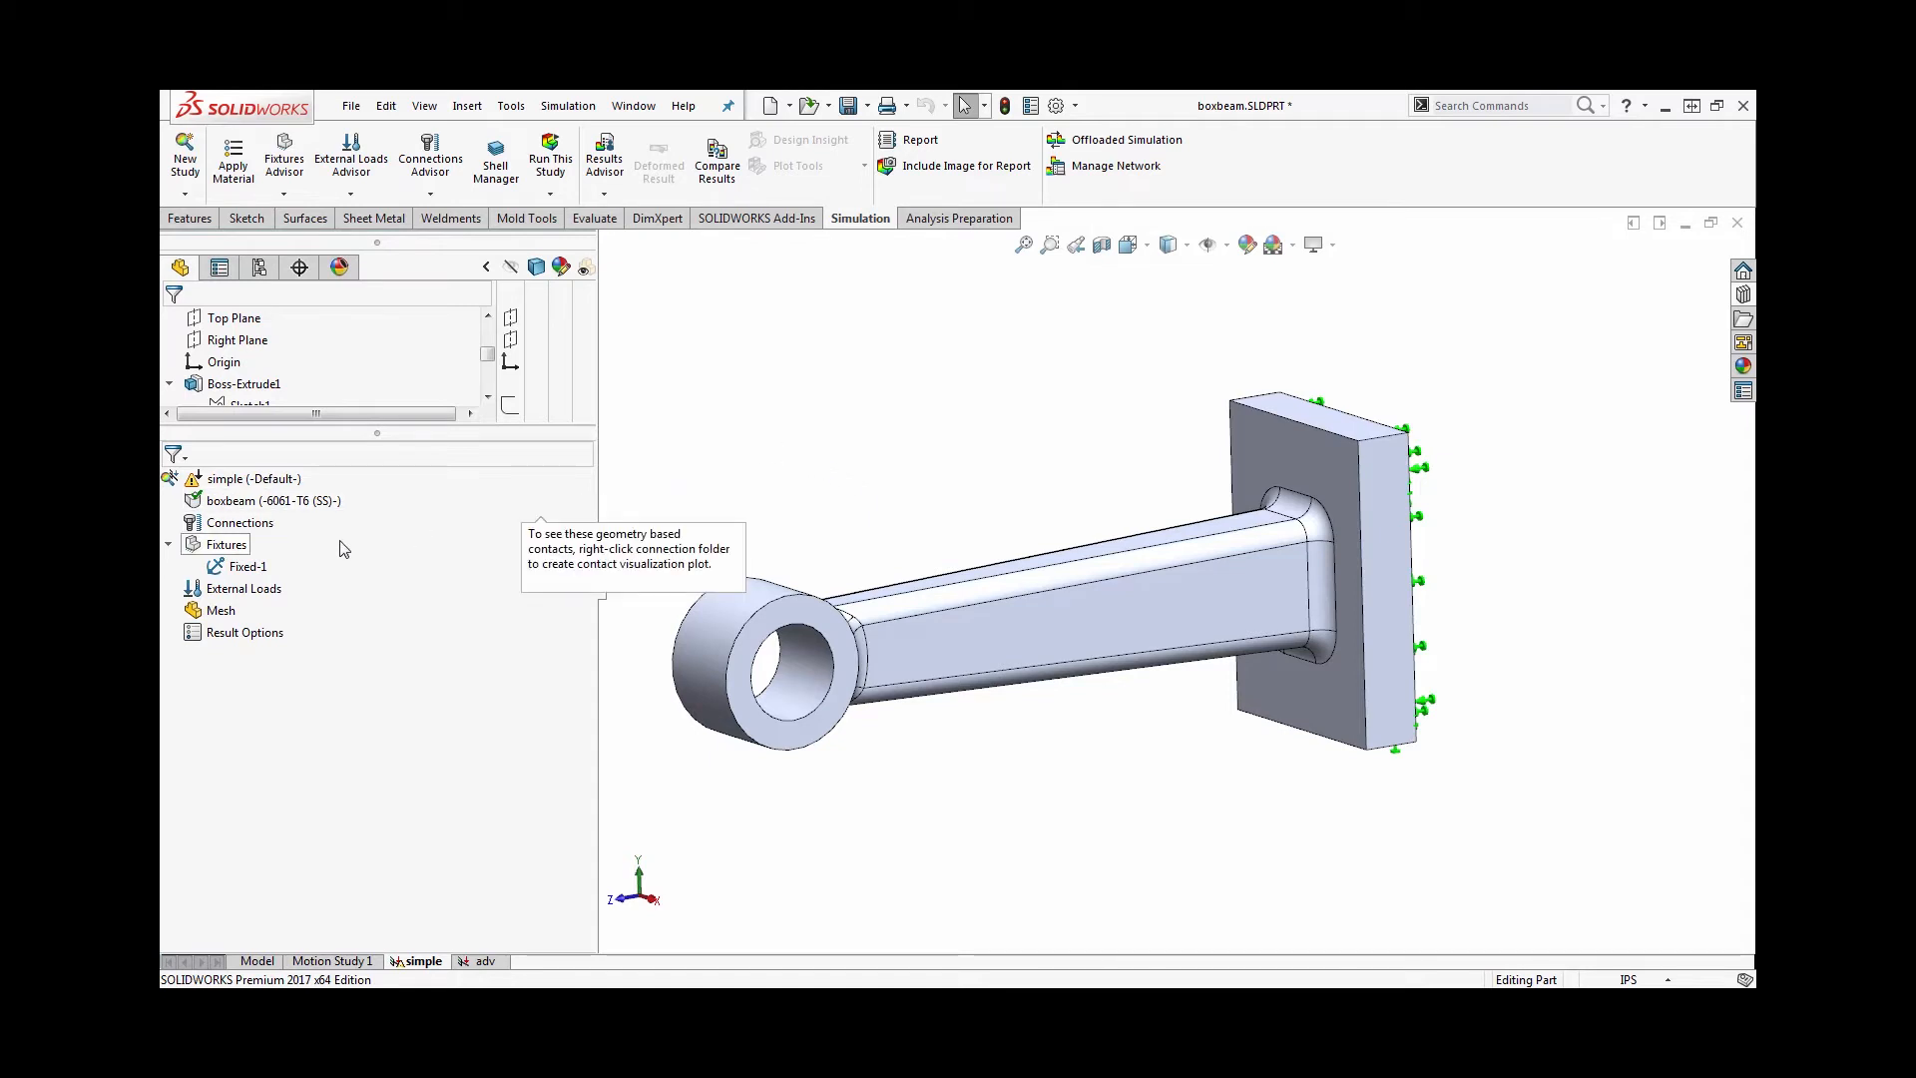
Bring up the External Loads context menu to add a load to the study
{"action": "right_click", "coordinate": [241, 587]}
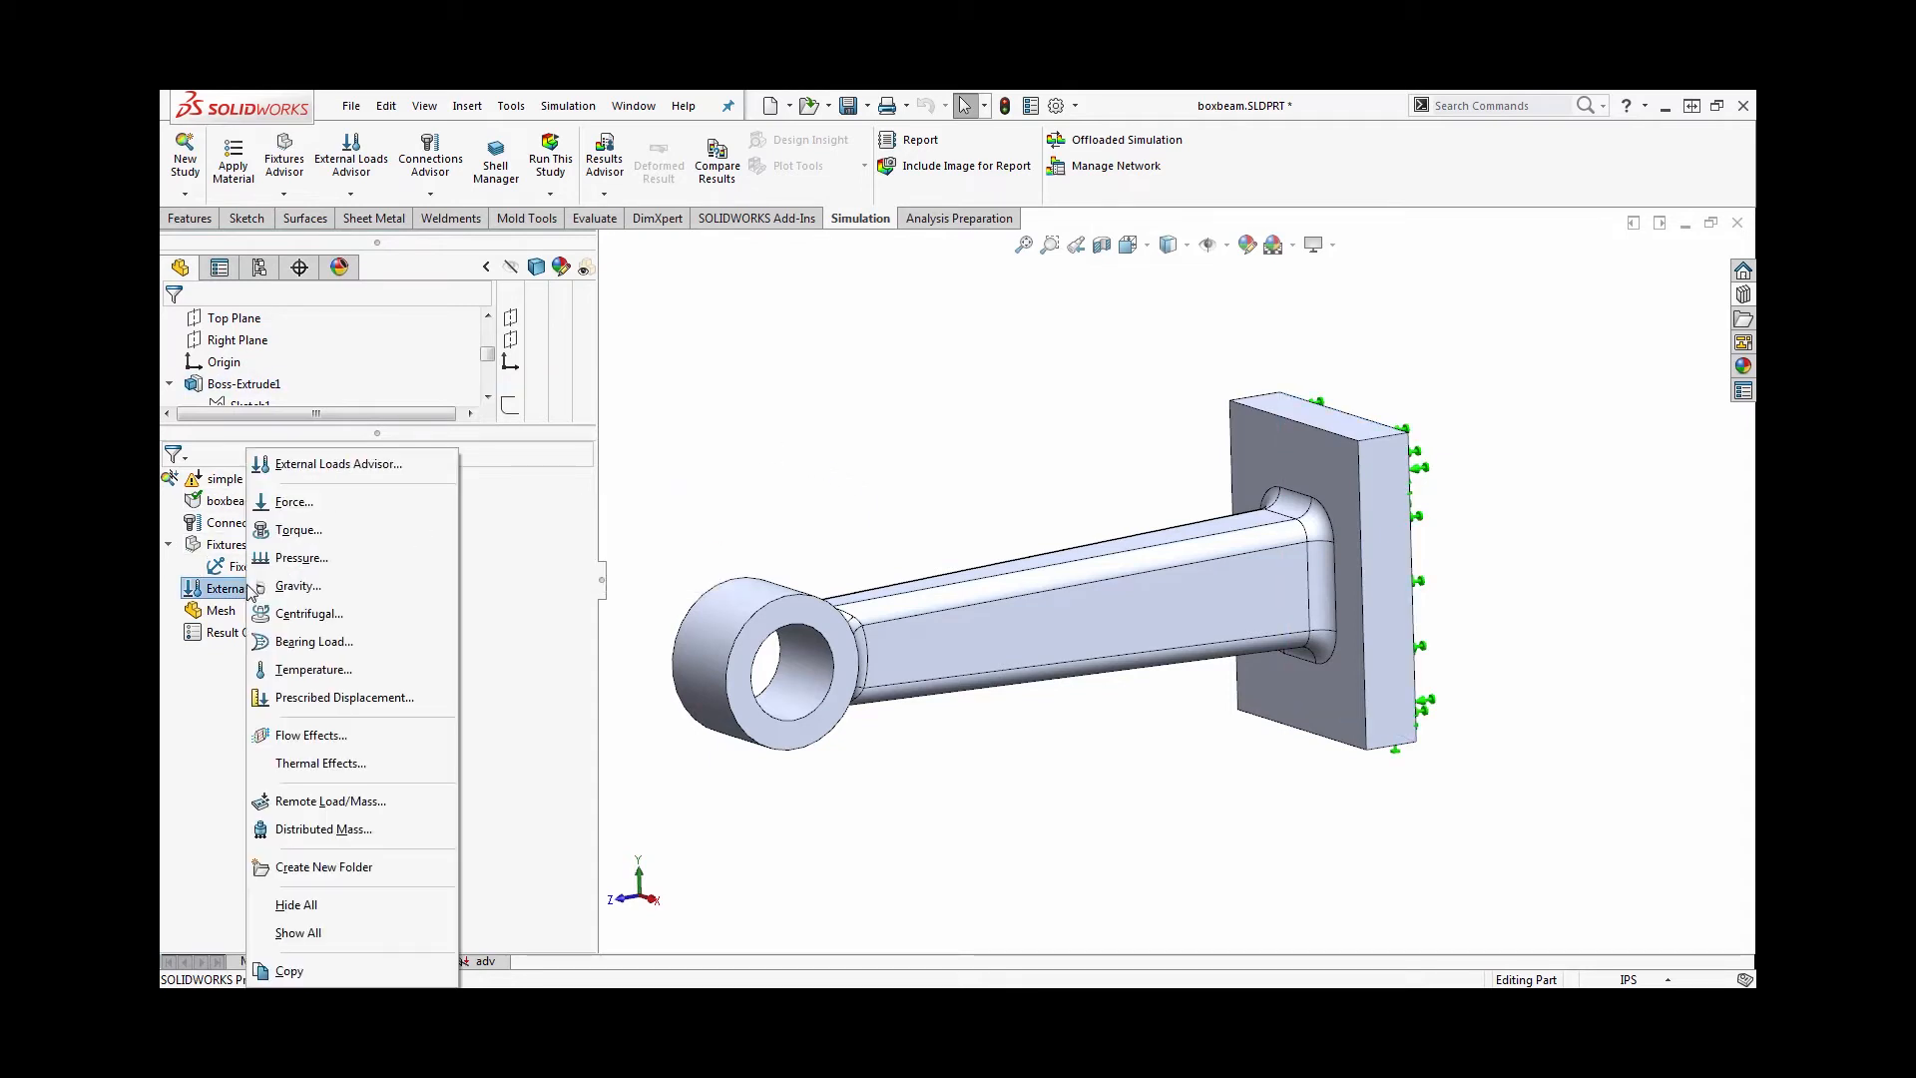
{"action": "mouse_move", "coordinate": [342, 696]}
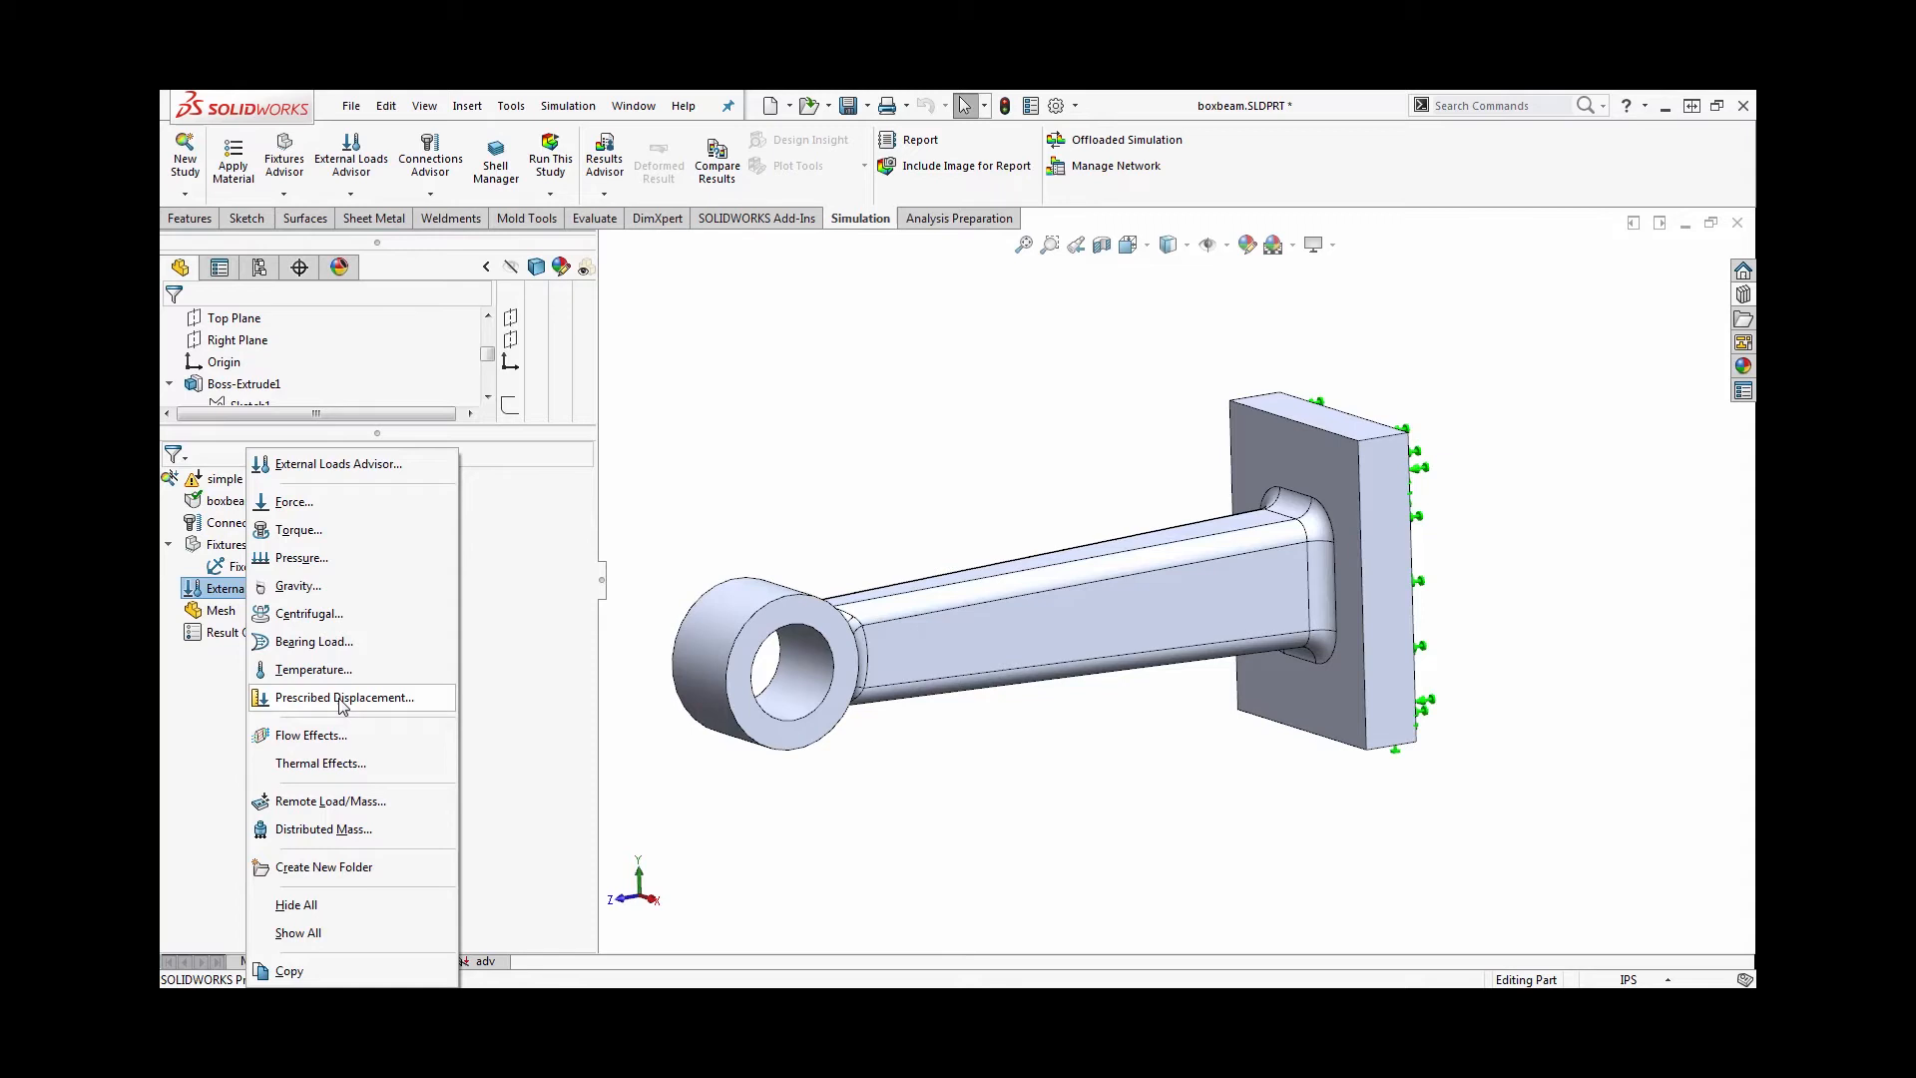
Define a reference-geometry displacement on the eye hole's inner face using the Top Plane as reference
{"action": "left_click", "coordinate": [348, 696]}
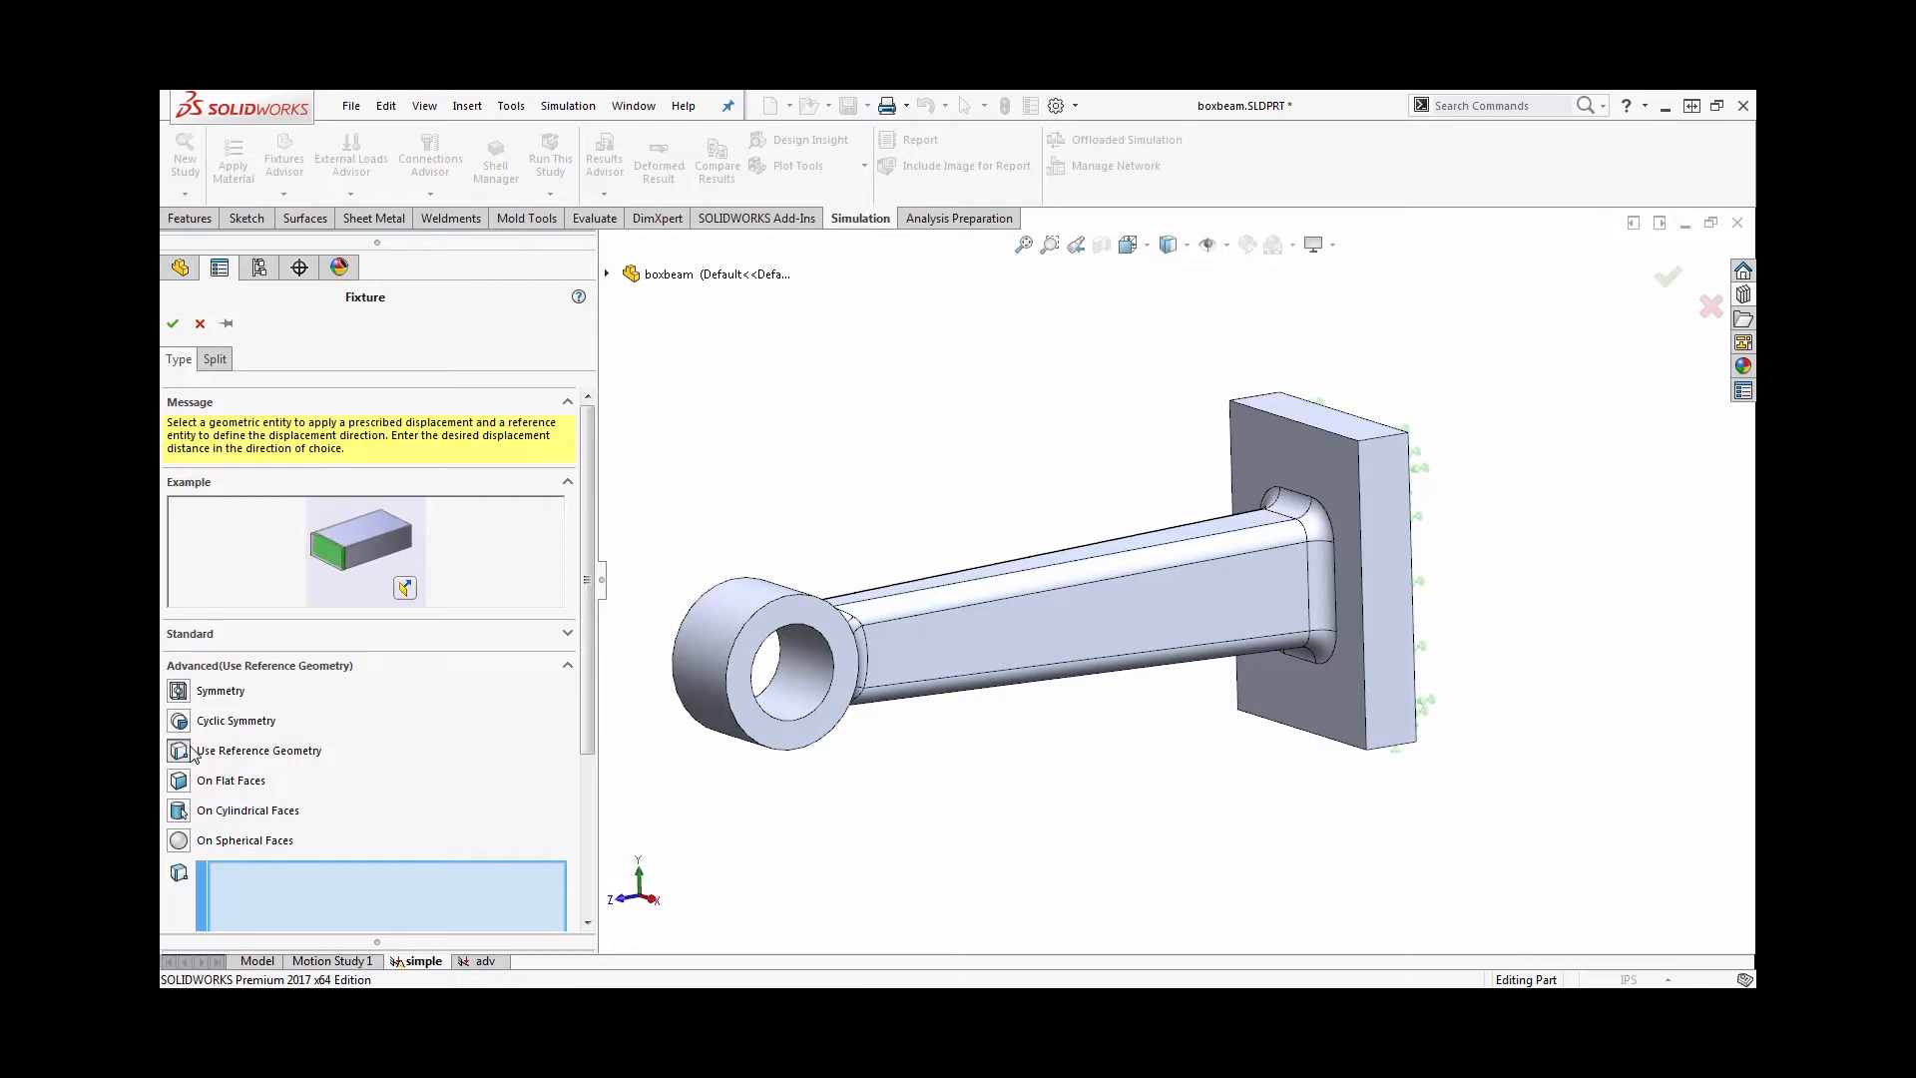
{"action": "scroll", "scroll_direction": "down", "scroll_amount": 3}
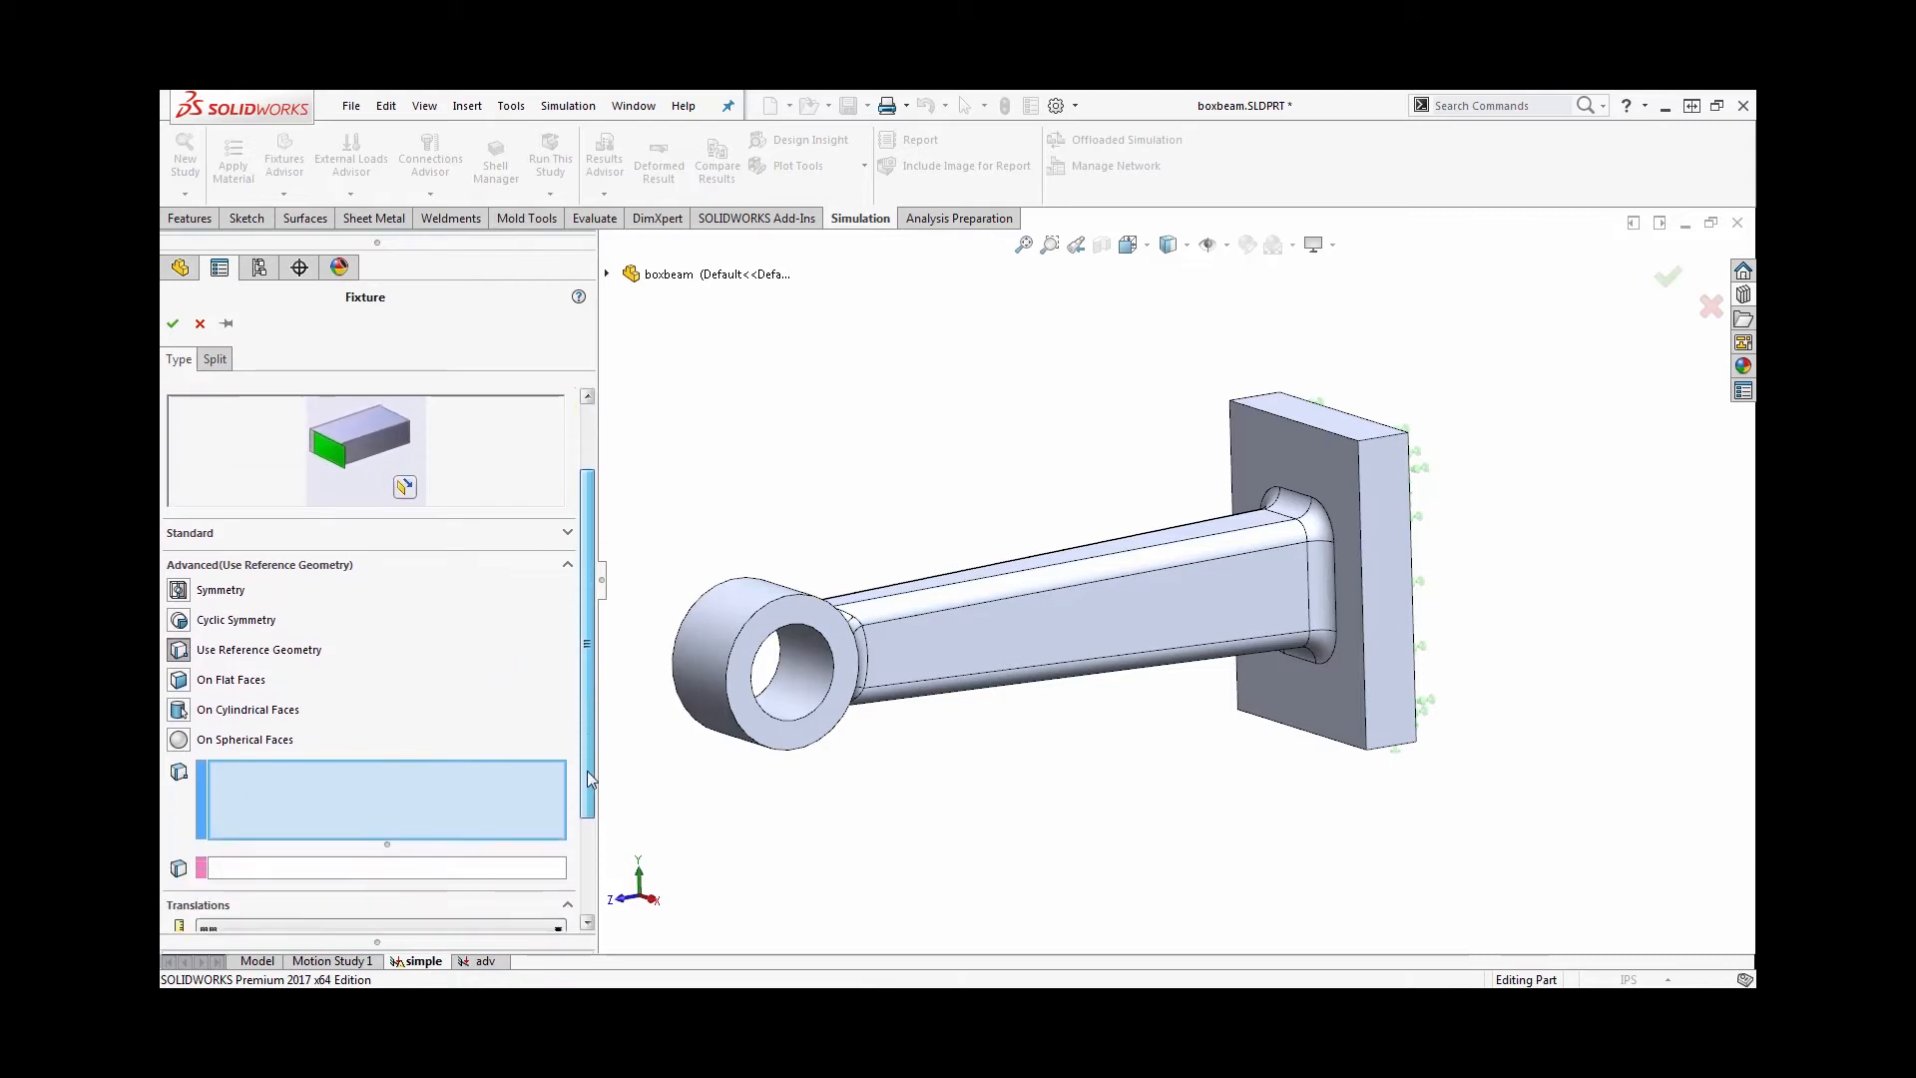
{"action": "left_click", "coordinate": [751, 660]}
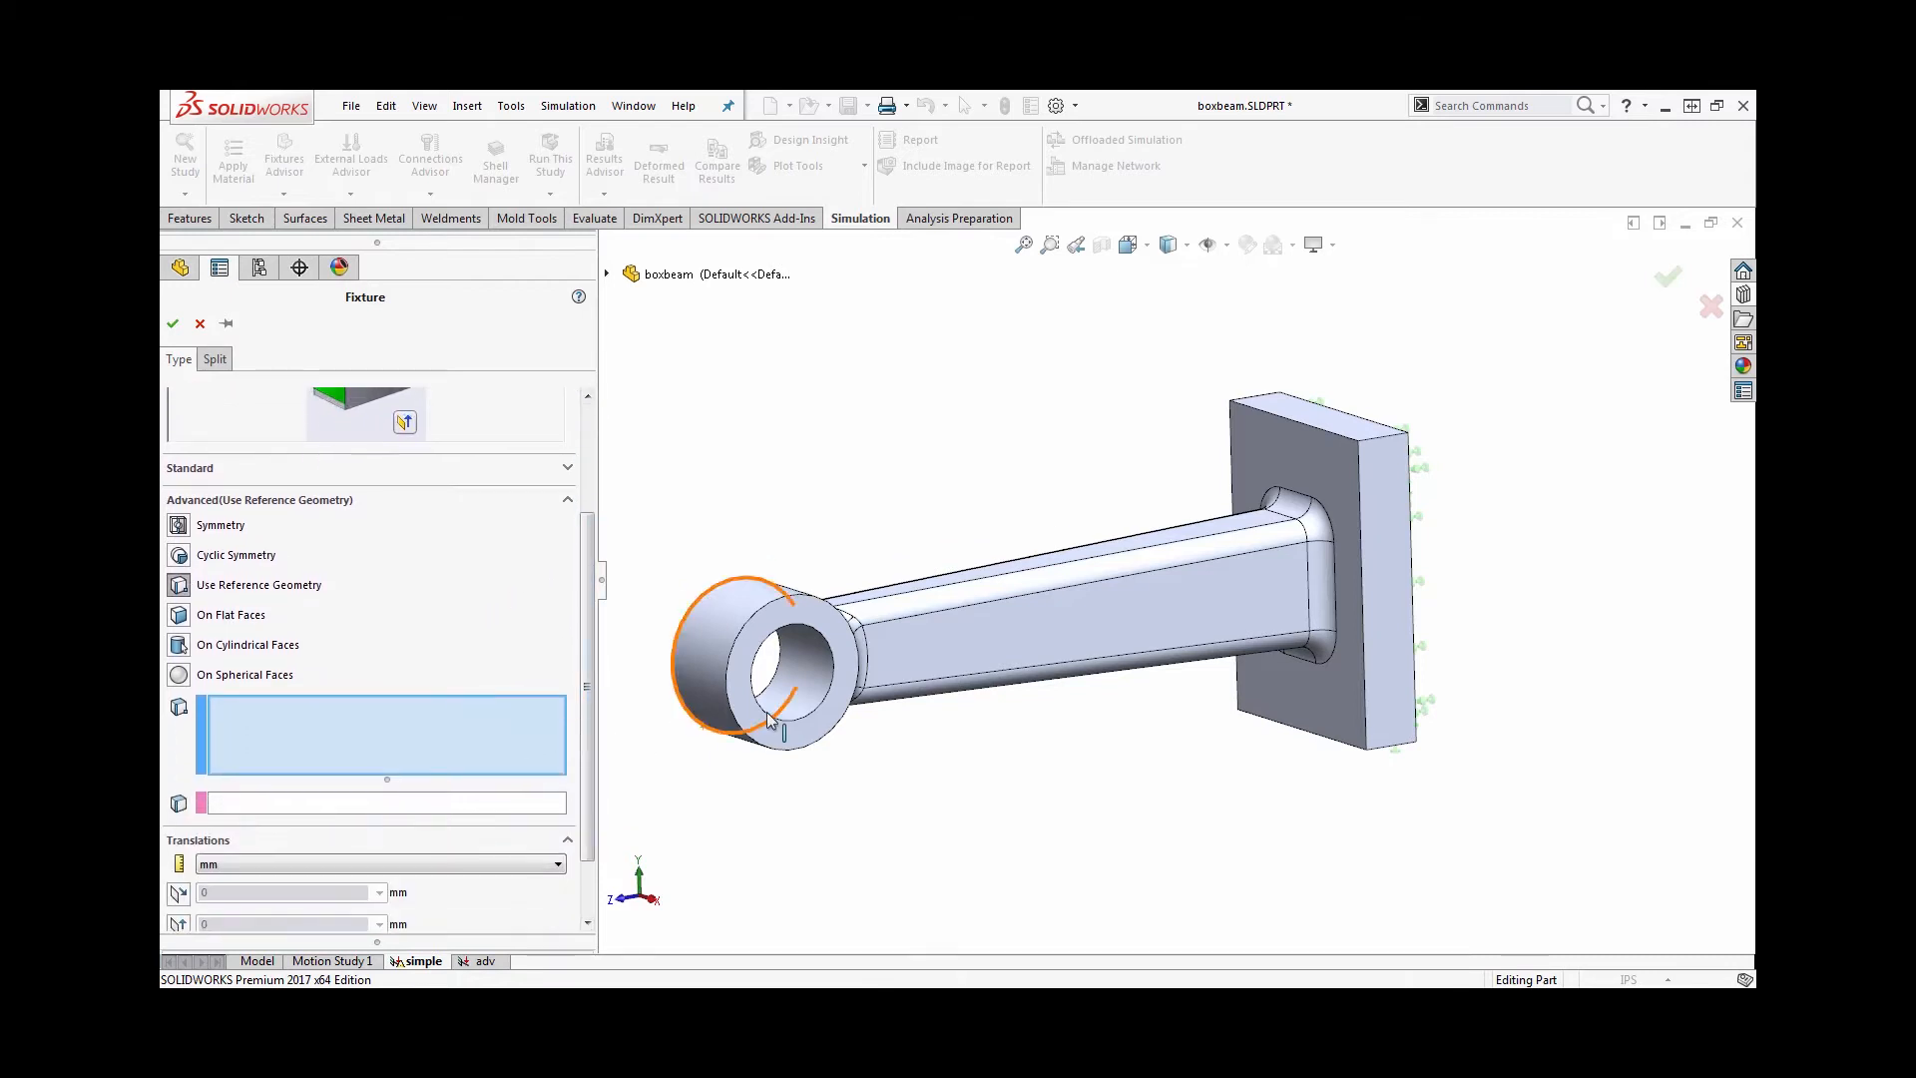
{"action": "left_click", "coordinate": [789, 665]}
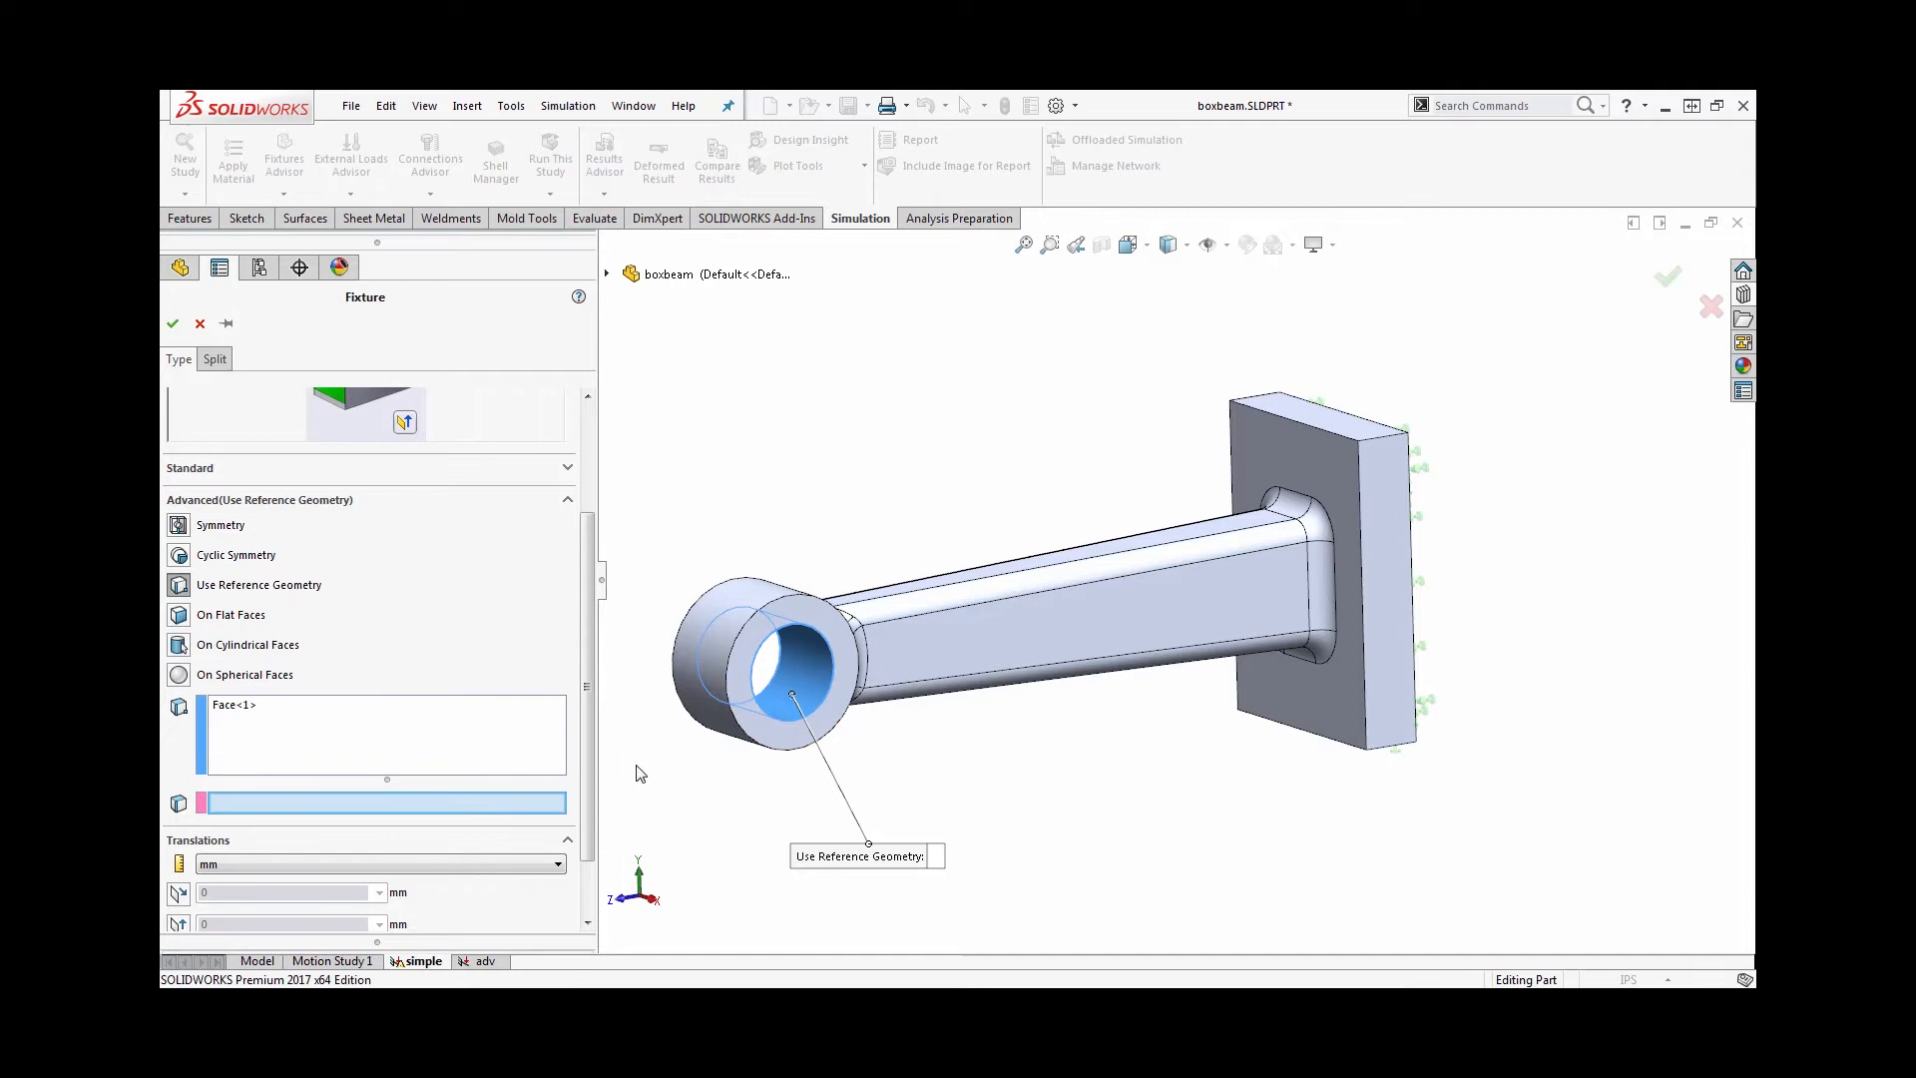
{"action": "left_click", "coordinate": [608, 273]}
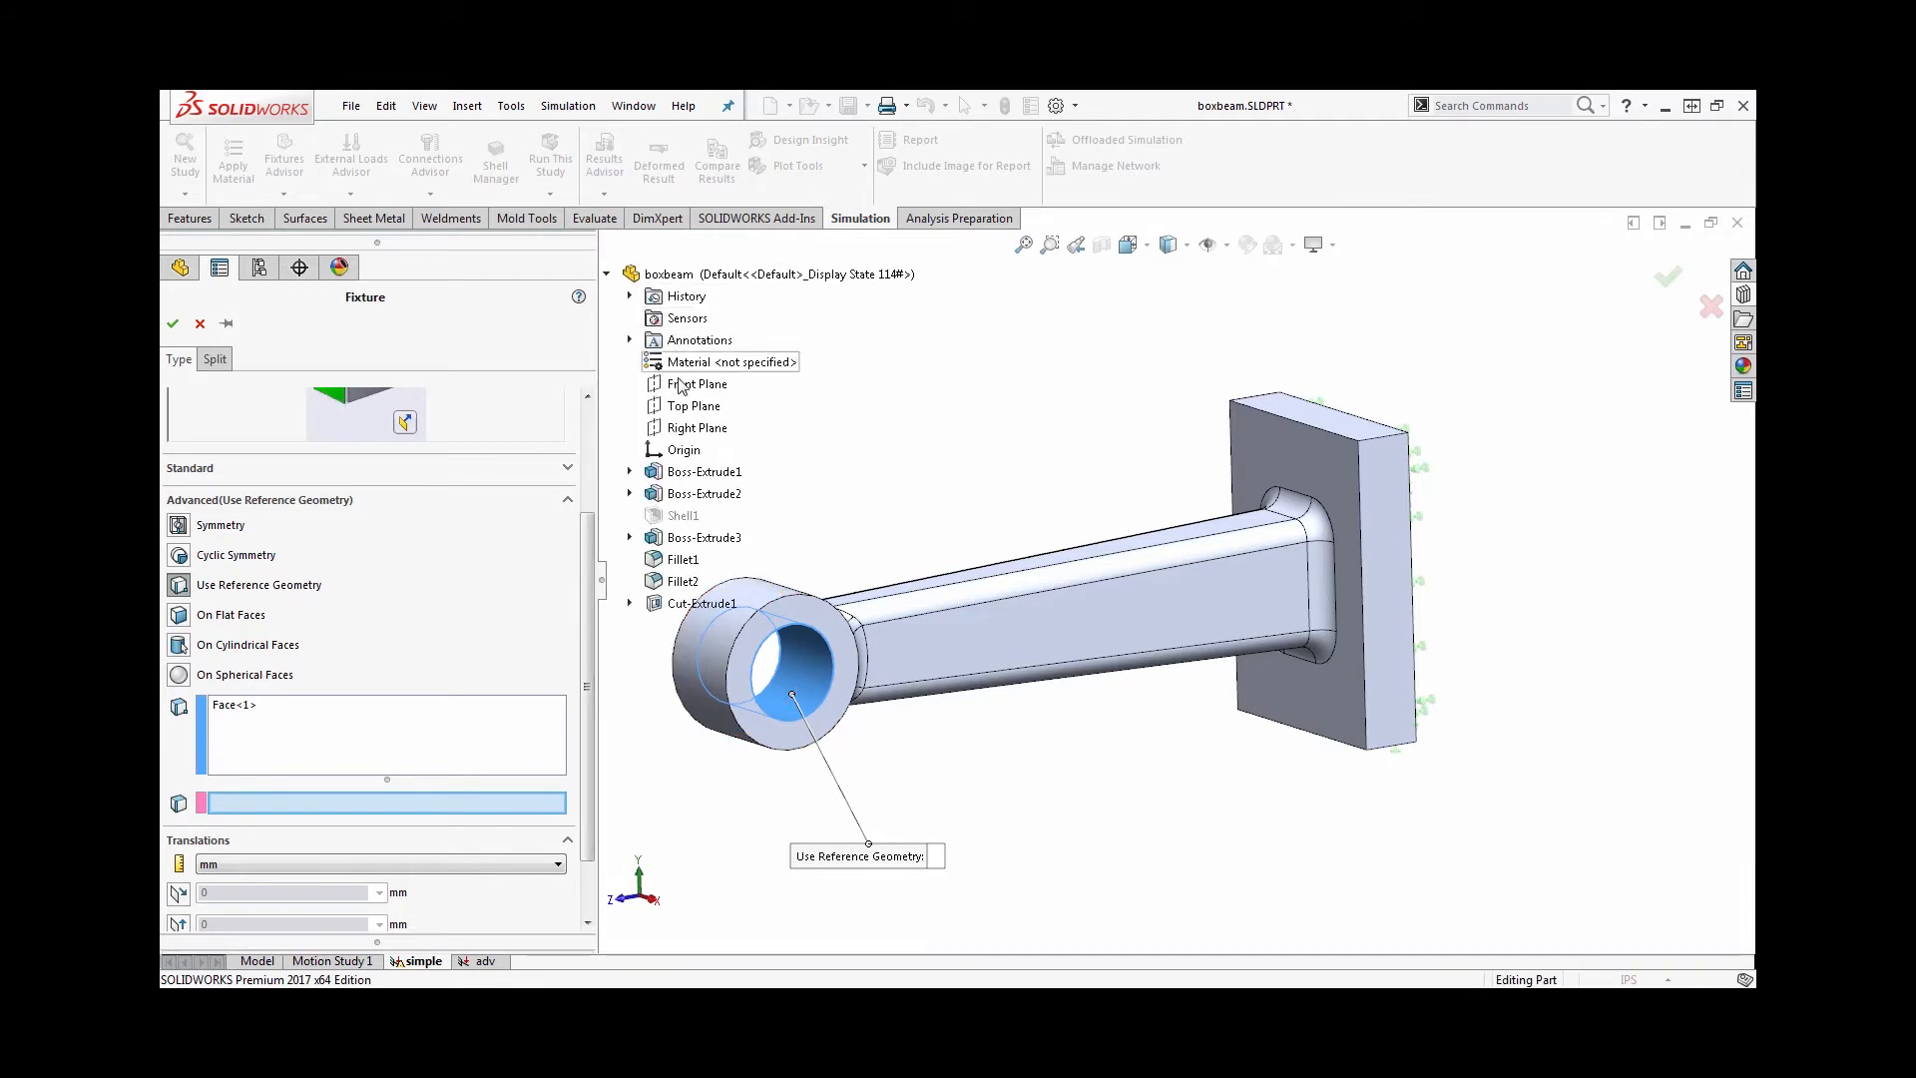
{"action": "left_click", "coordinate": [693, 404]}
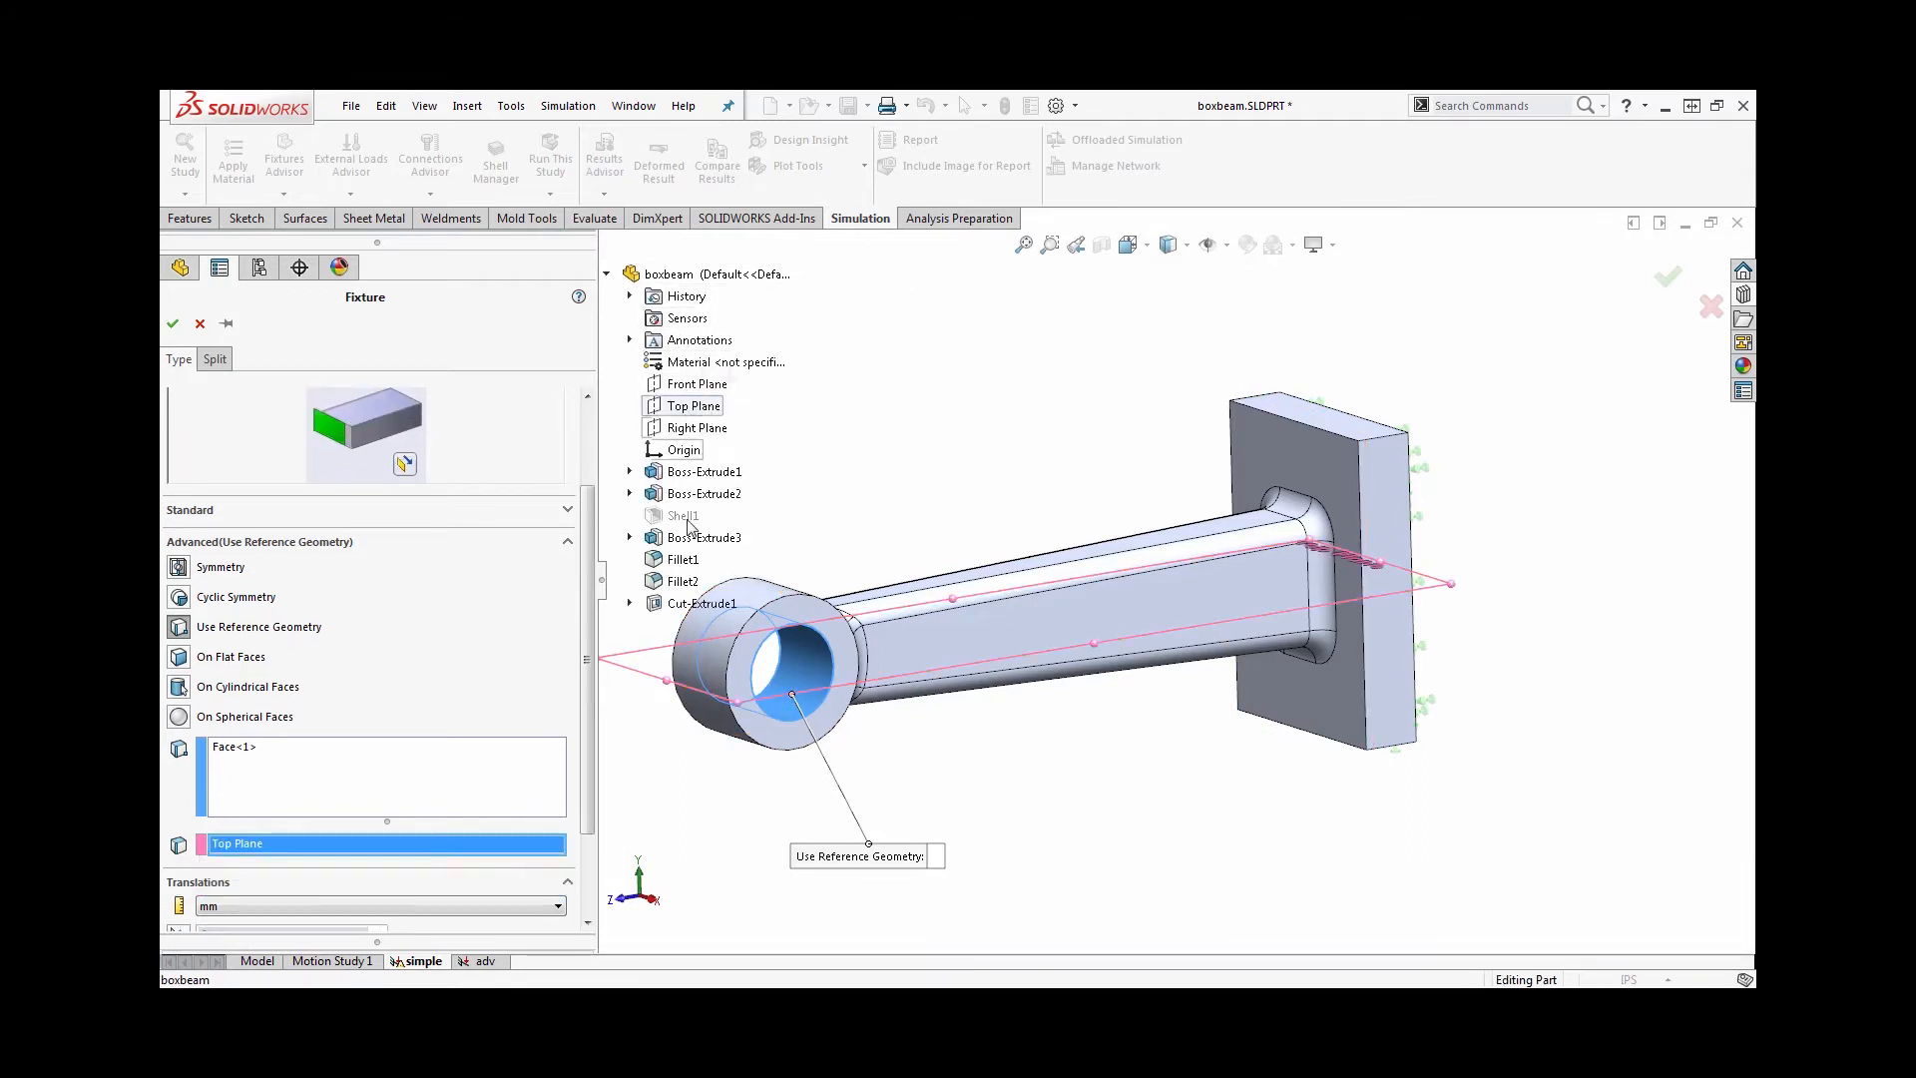
{"action": "scroll", "scroll_direction": "down", "scroll_amount": 3}
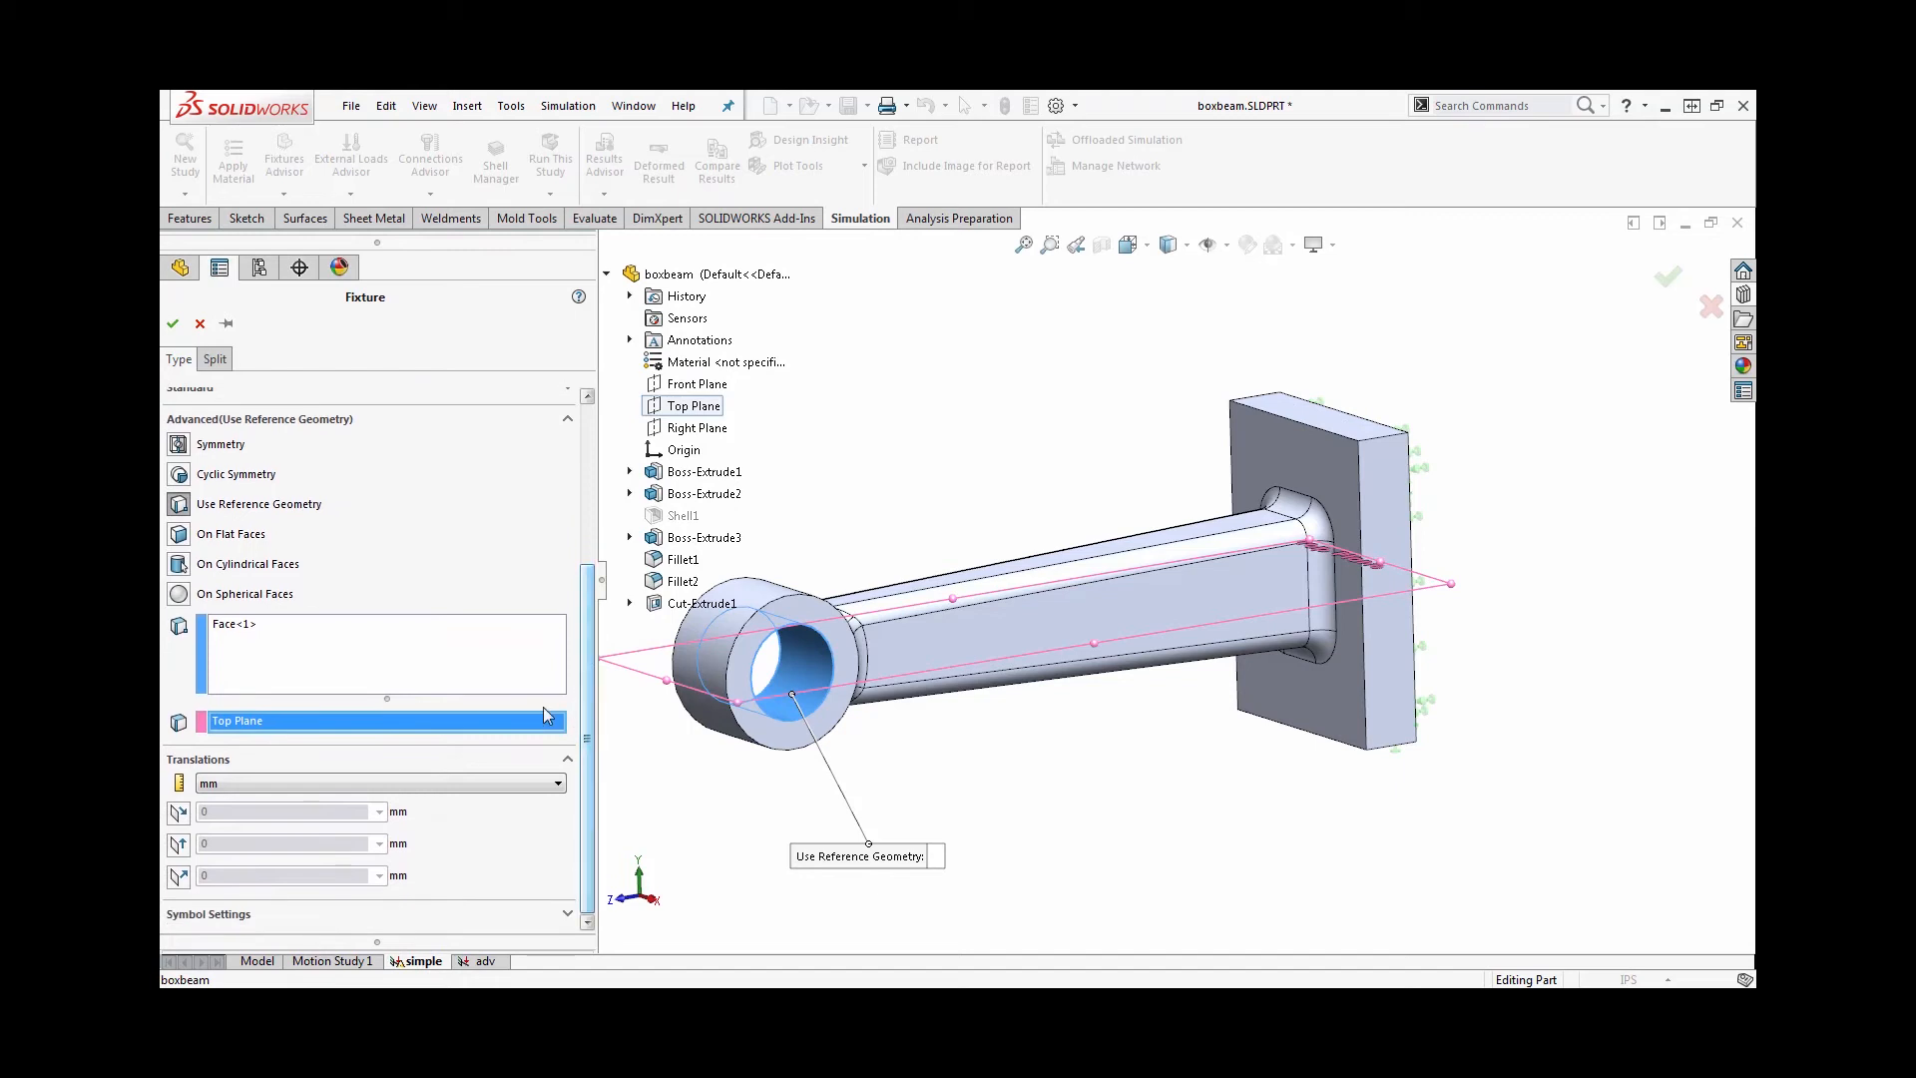
{"action": "mouse_move", "coordinate": [177, 877]}
{"action": "type", "text": "1"}
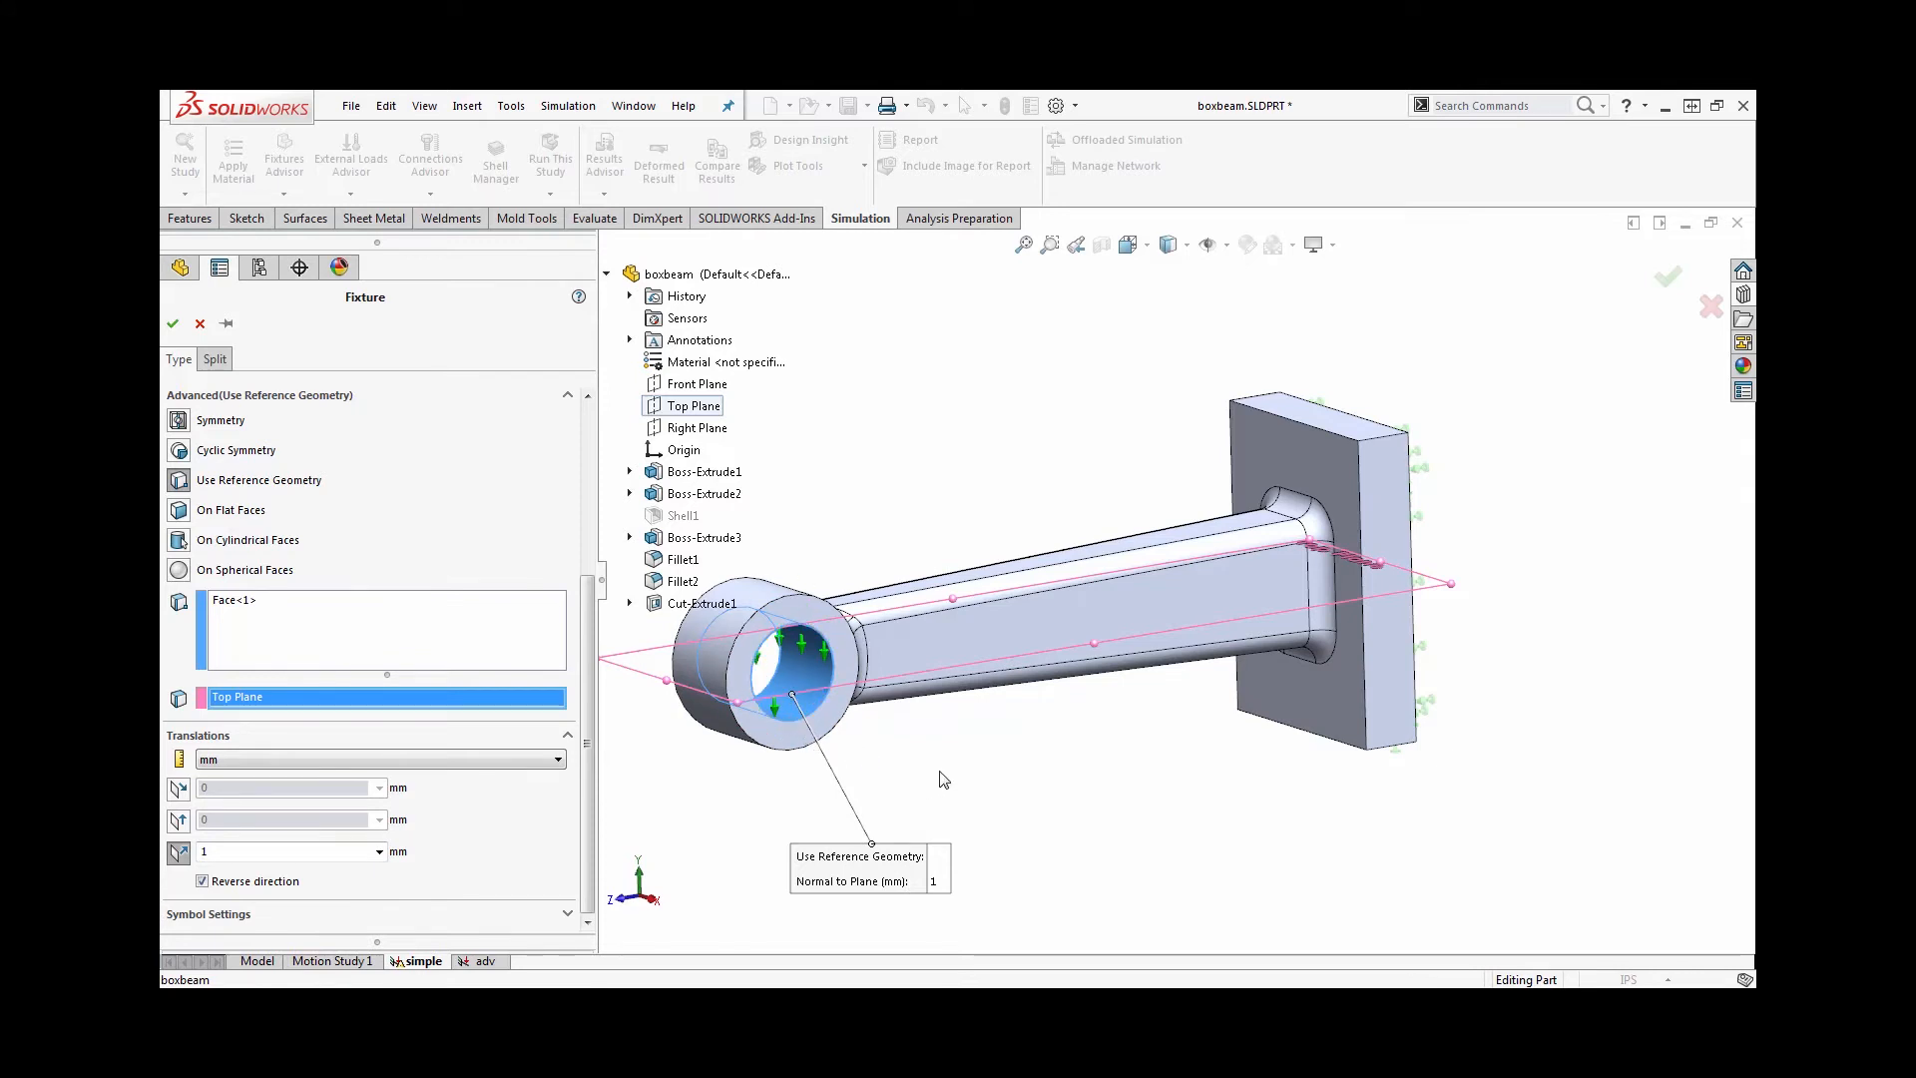
{"action": "mouse_move", "coordinate": [985, 779]}
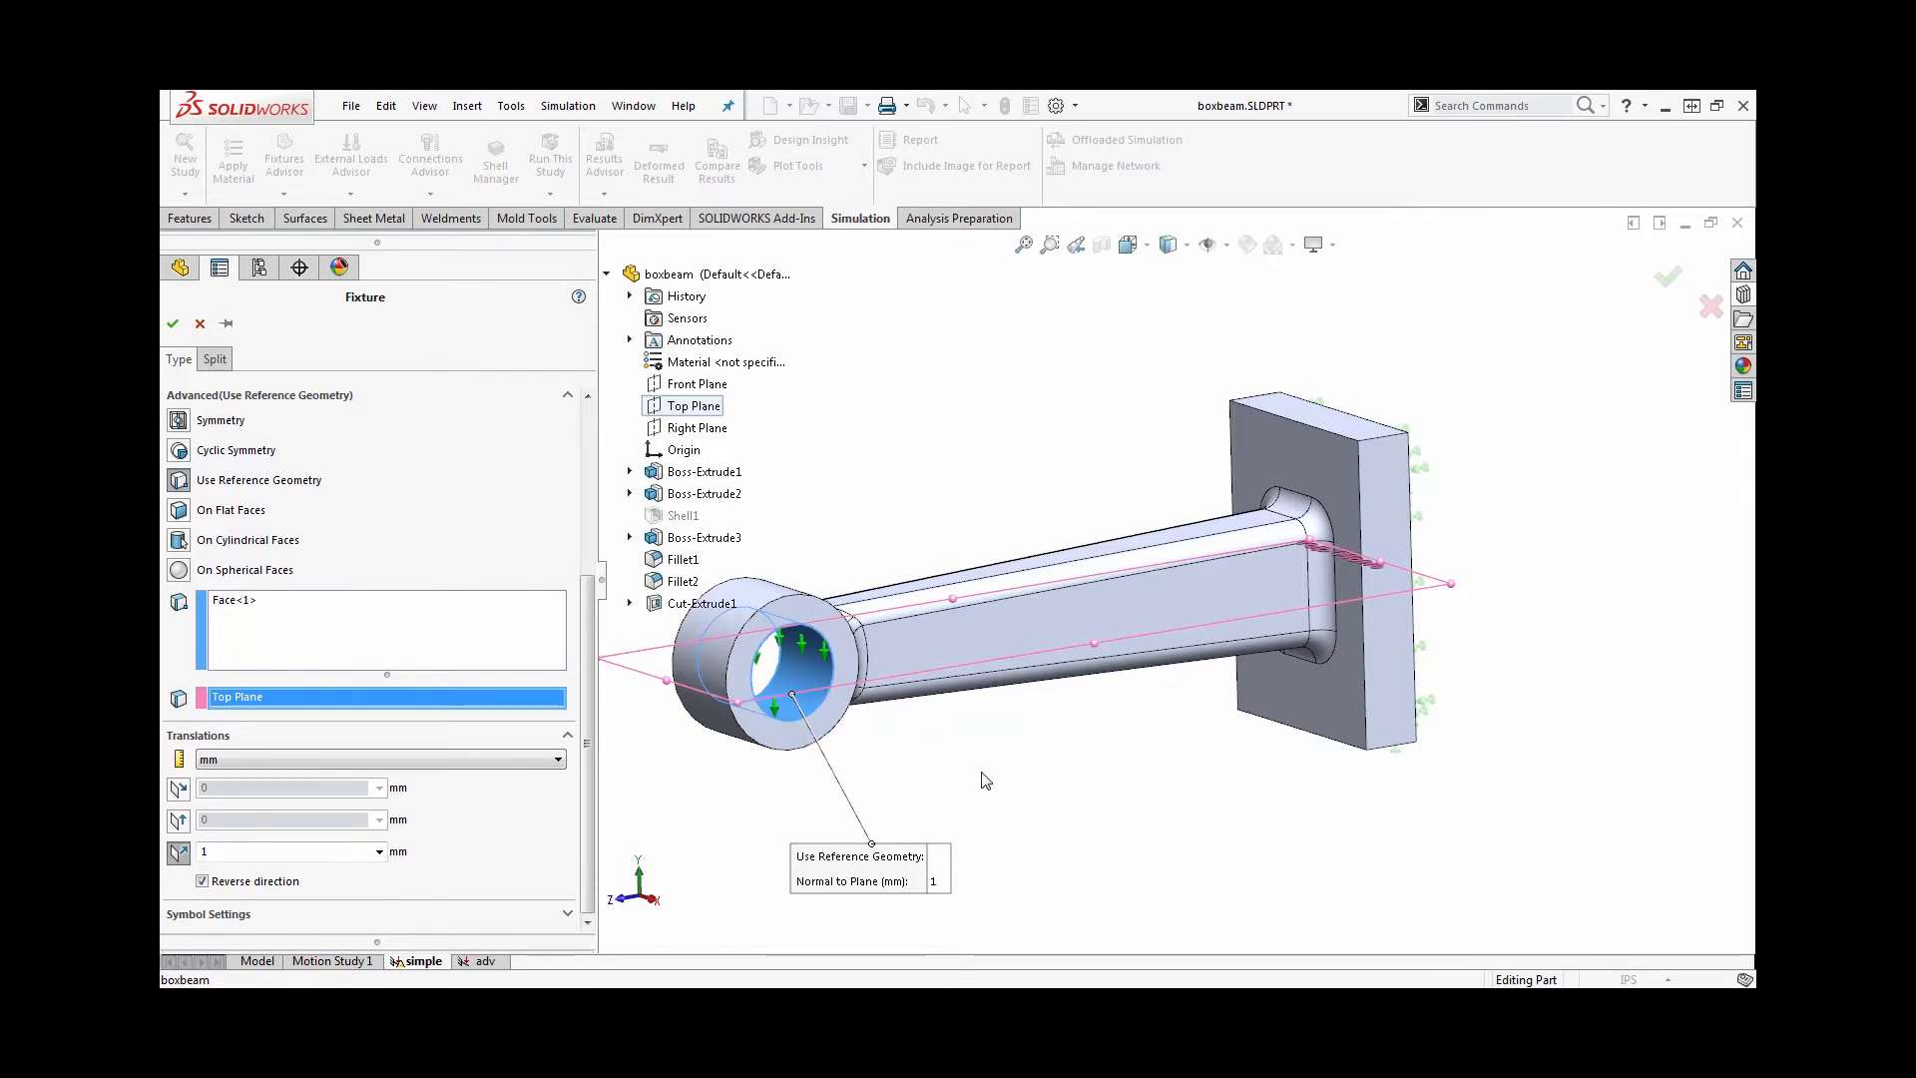
{"action": "mouse_move", "coordinate": [1020, 765]}
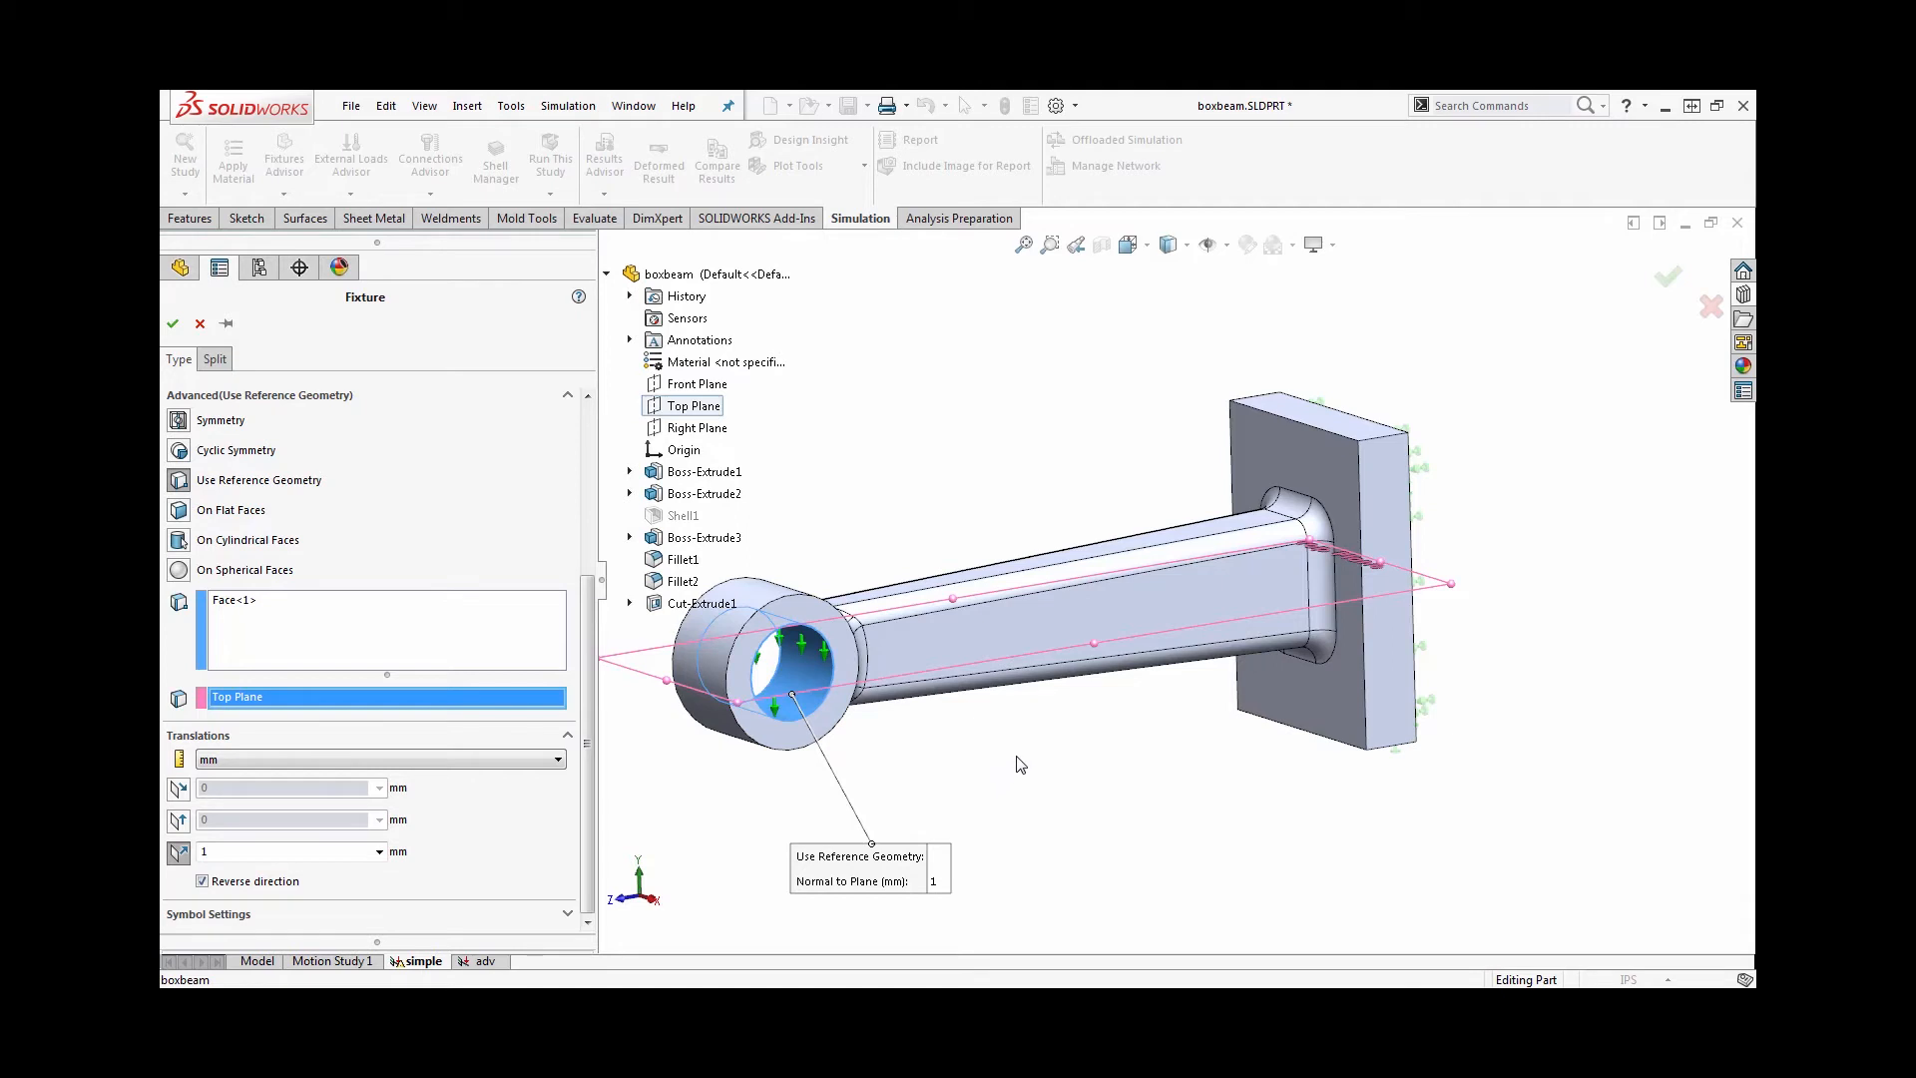
{"action": "mouse_move", "coordinate": [1433, 712]}
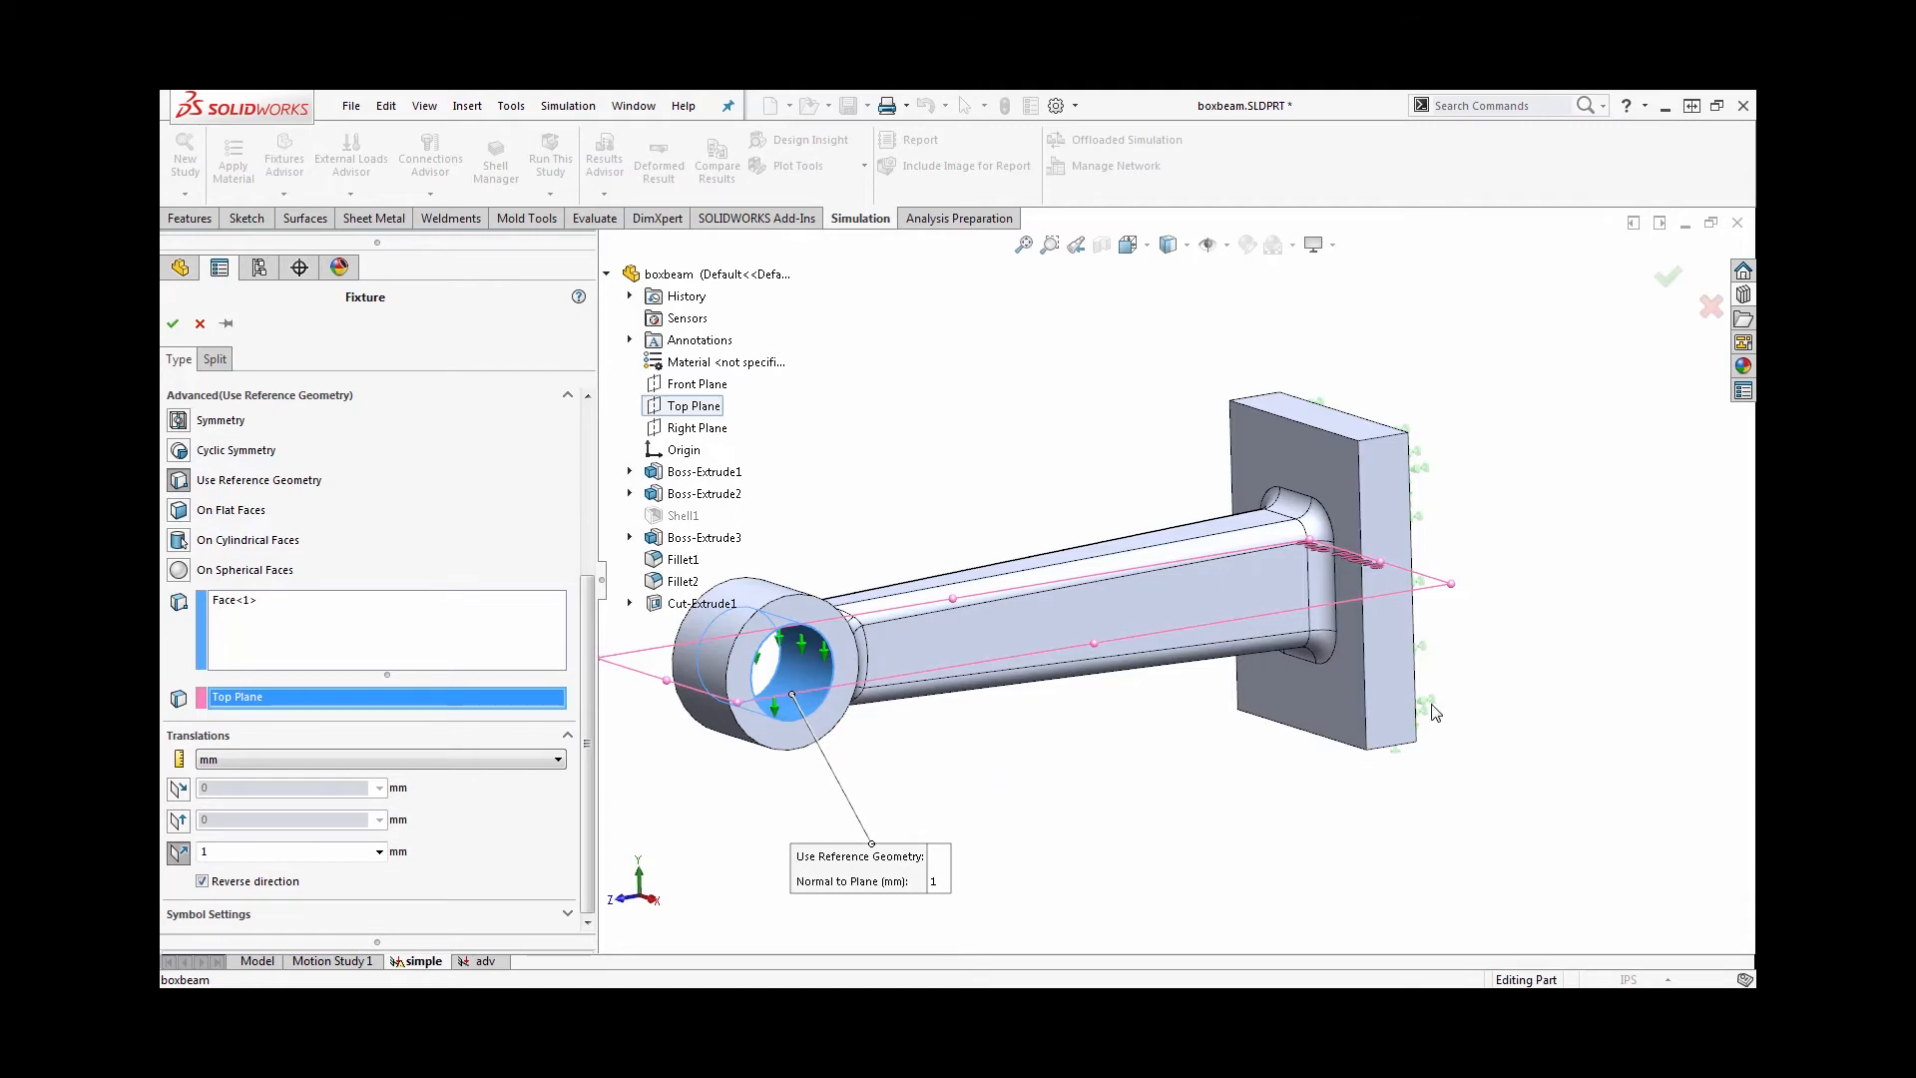
{"action": "mouse_move", "coordinate": [1035, 729]}
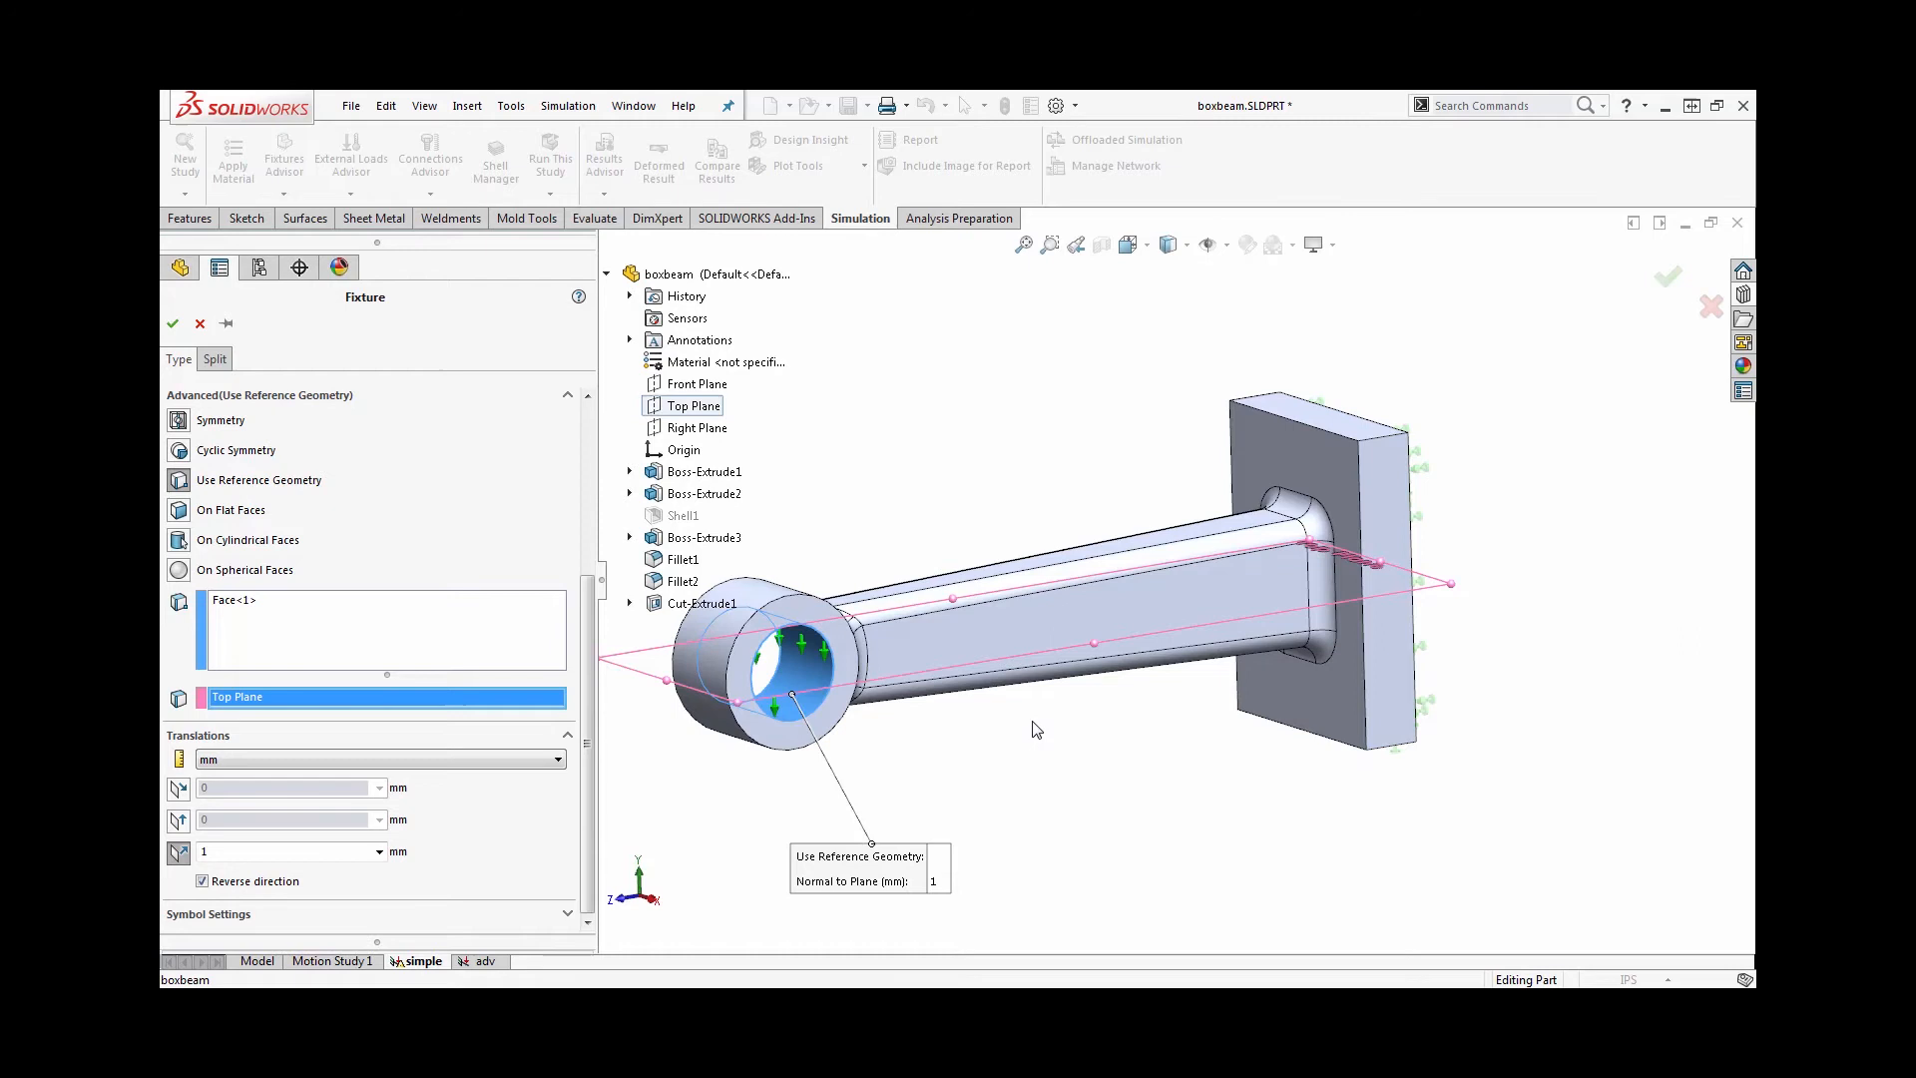
{"action": "mouse_move", "coordinate": [883, 804]}
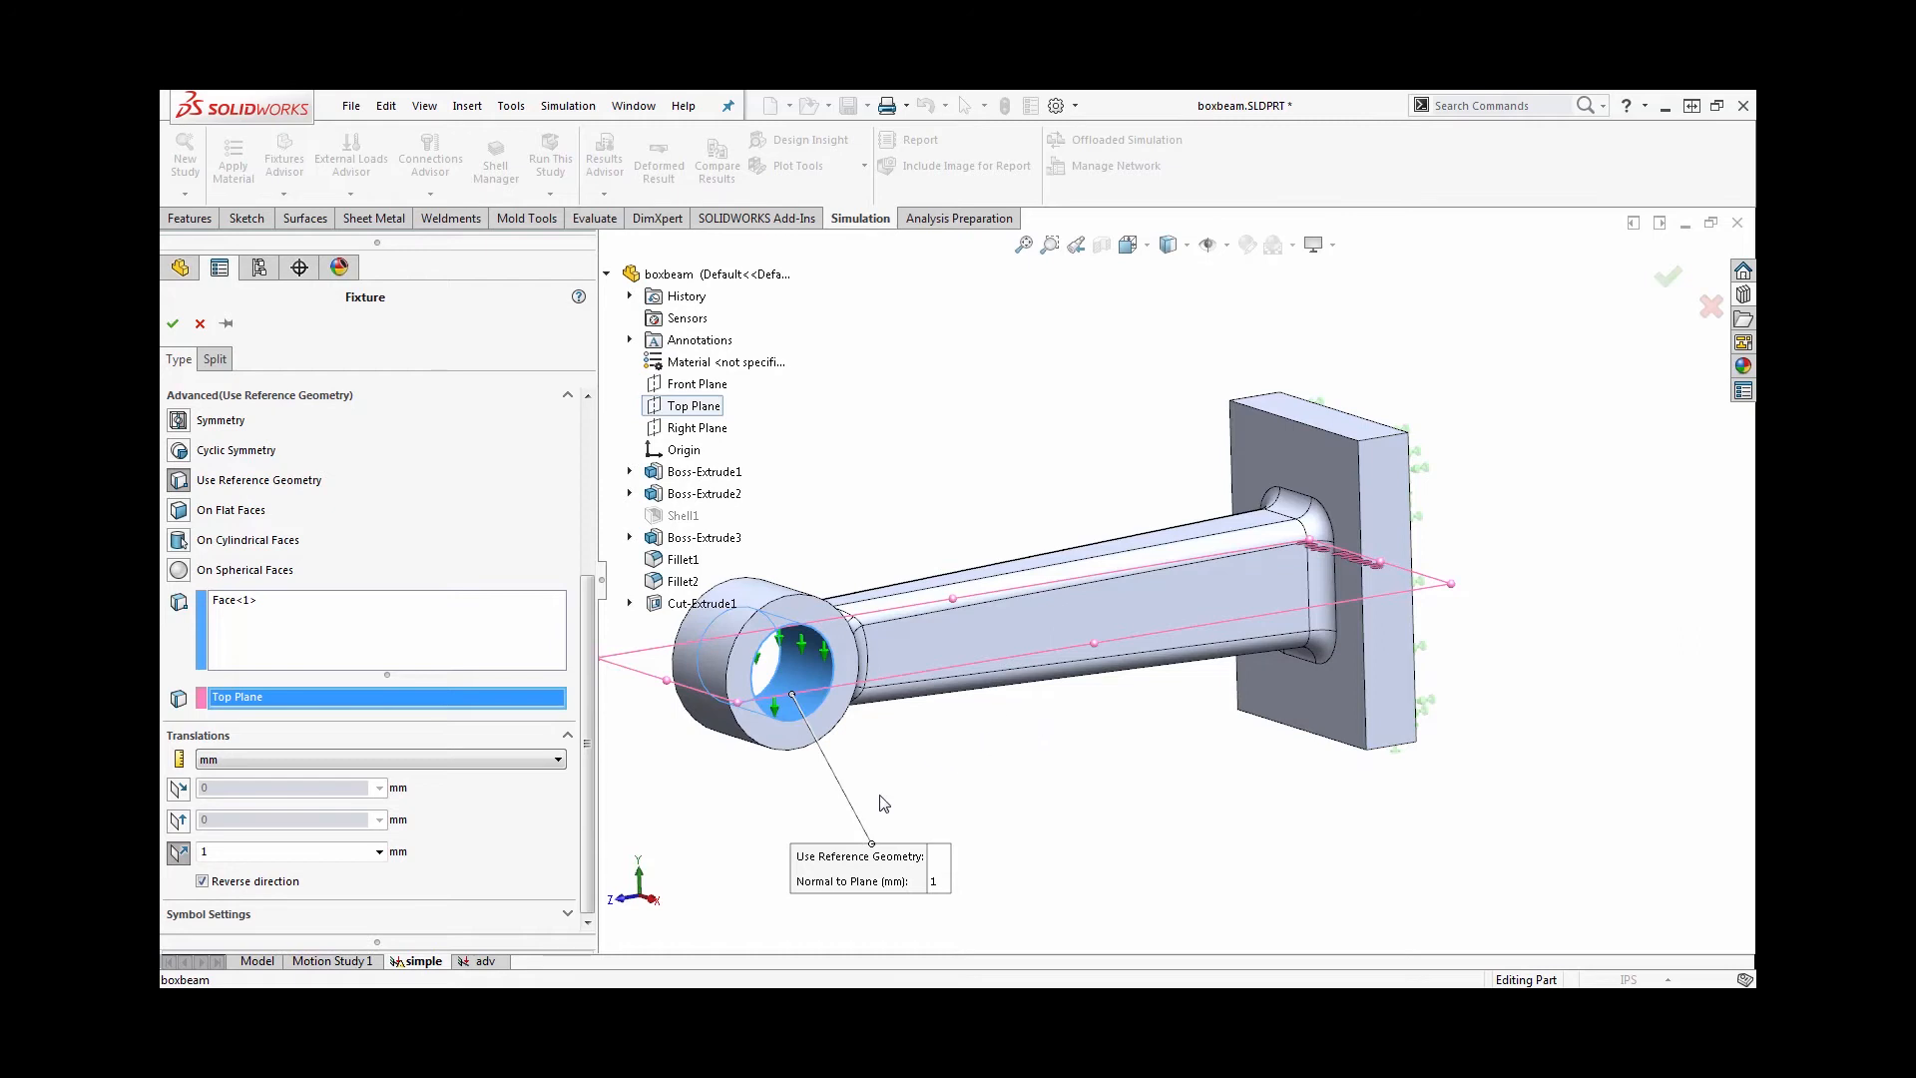
{"action": "mouse_move", "coordinate": [196, 312]}
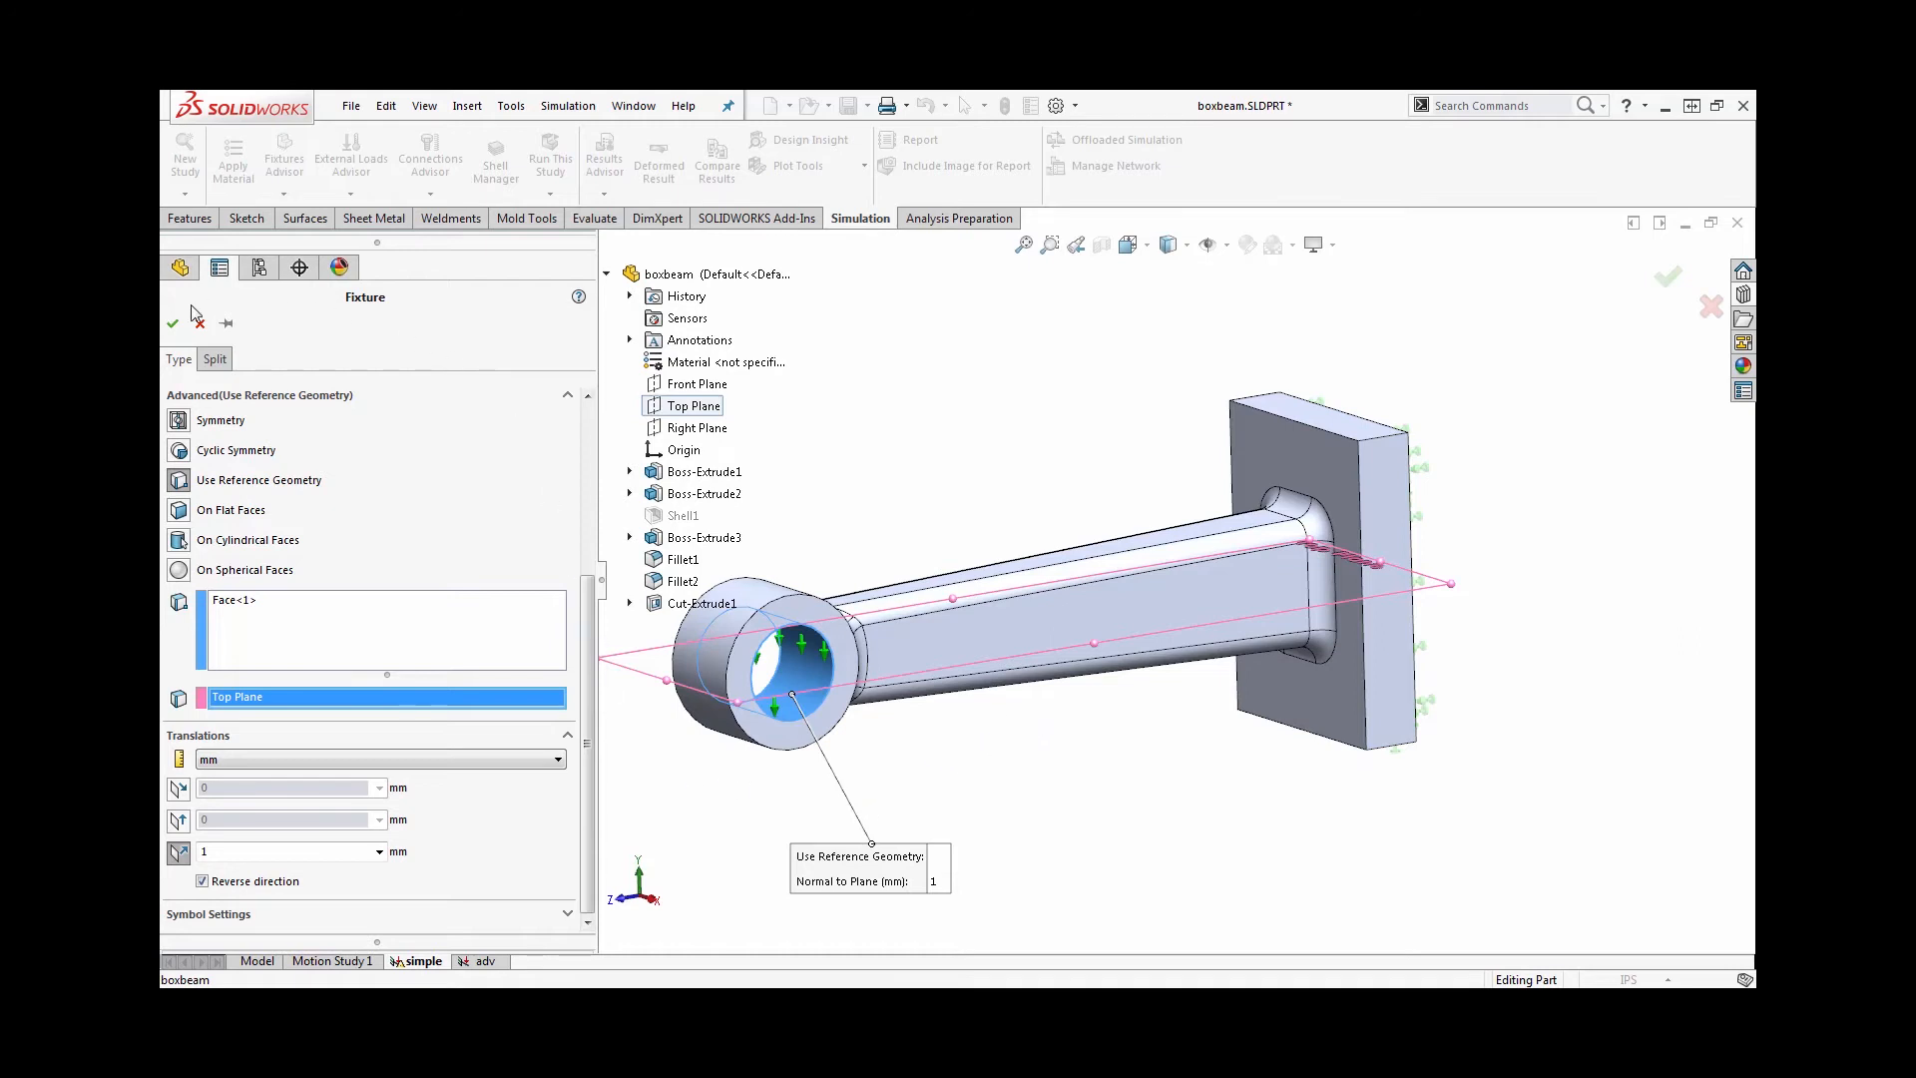
Accept Reference Geometry-1 so the 1 mm eye-hole displacement joins the fixtures
{"action": "left_click", "coordinate": [172, 322]}
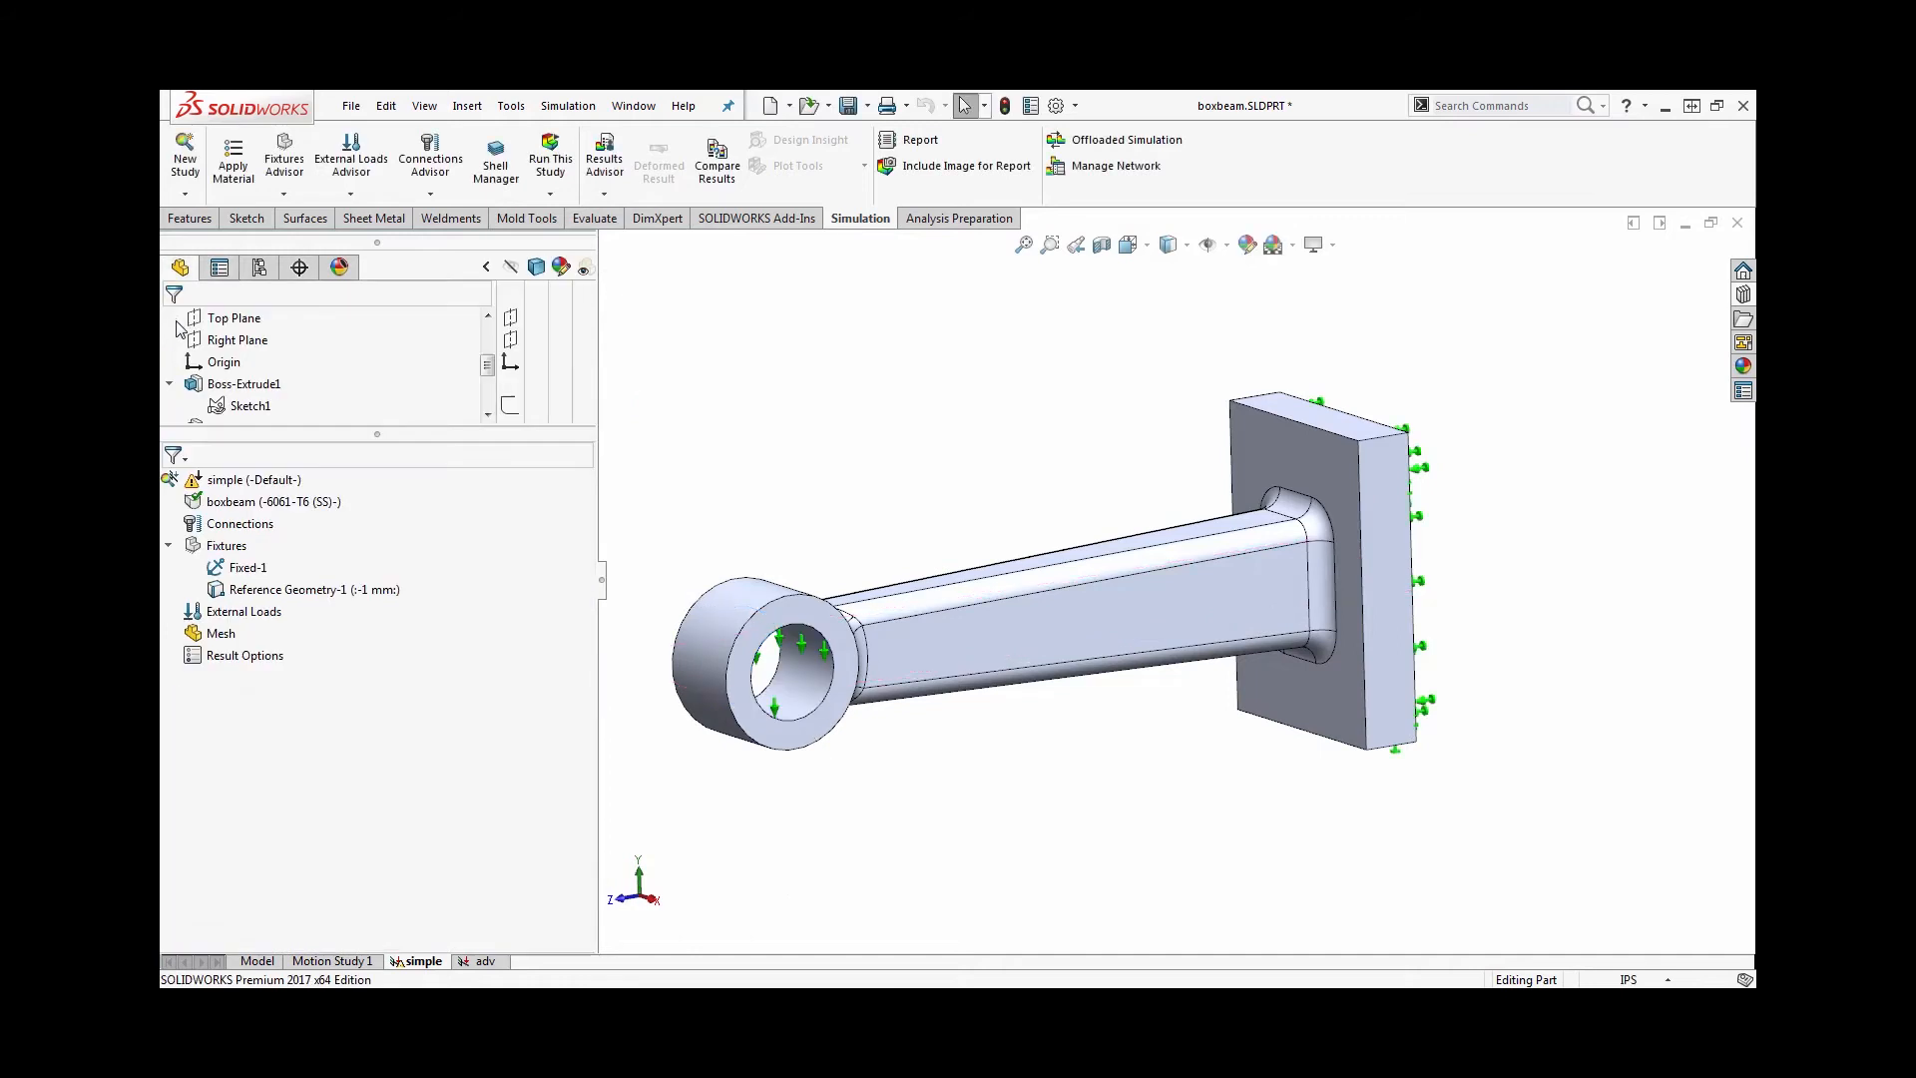
{"action": "mouse_move", "coordinate": [587, 472]}
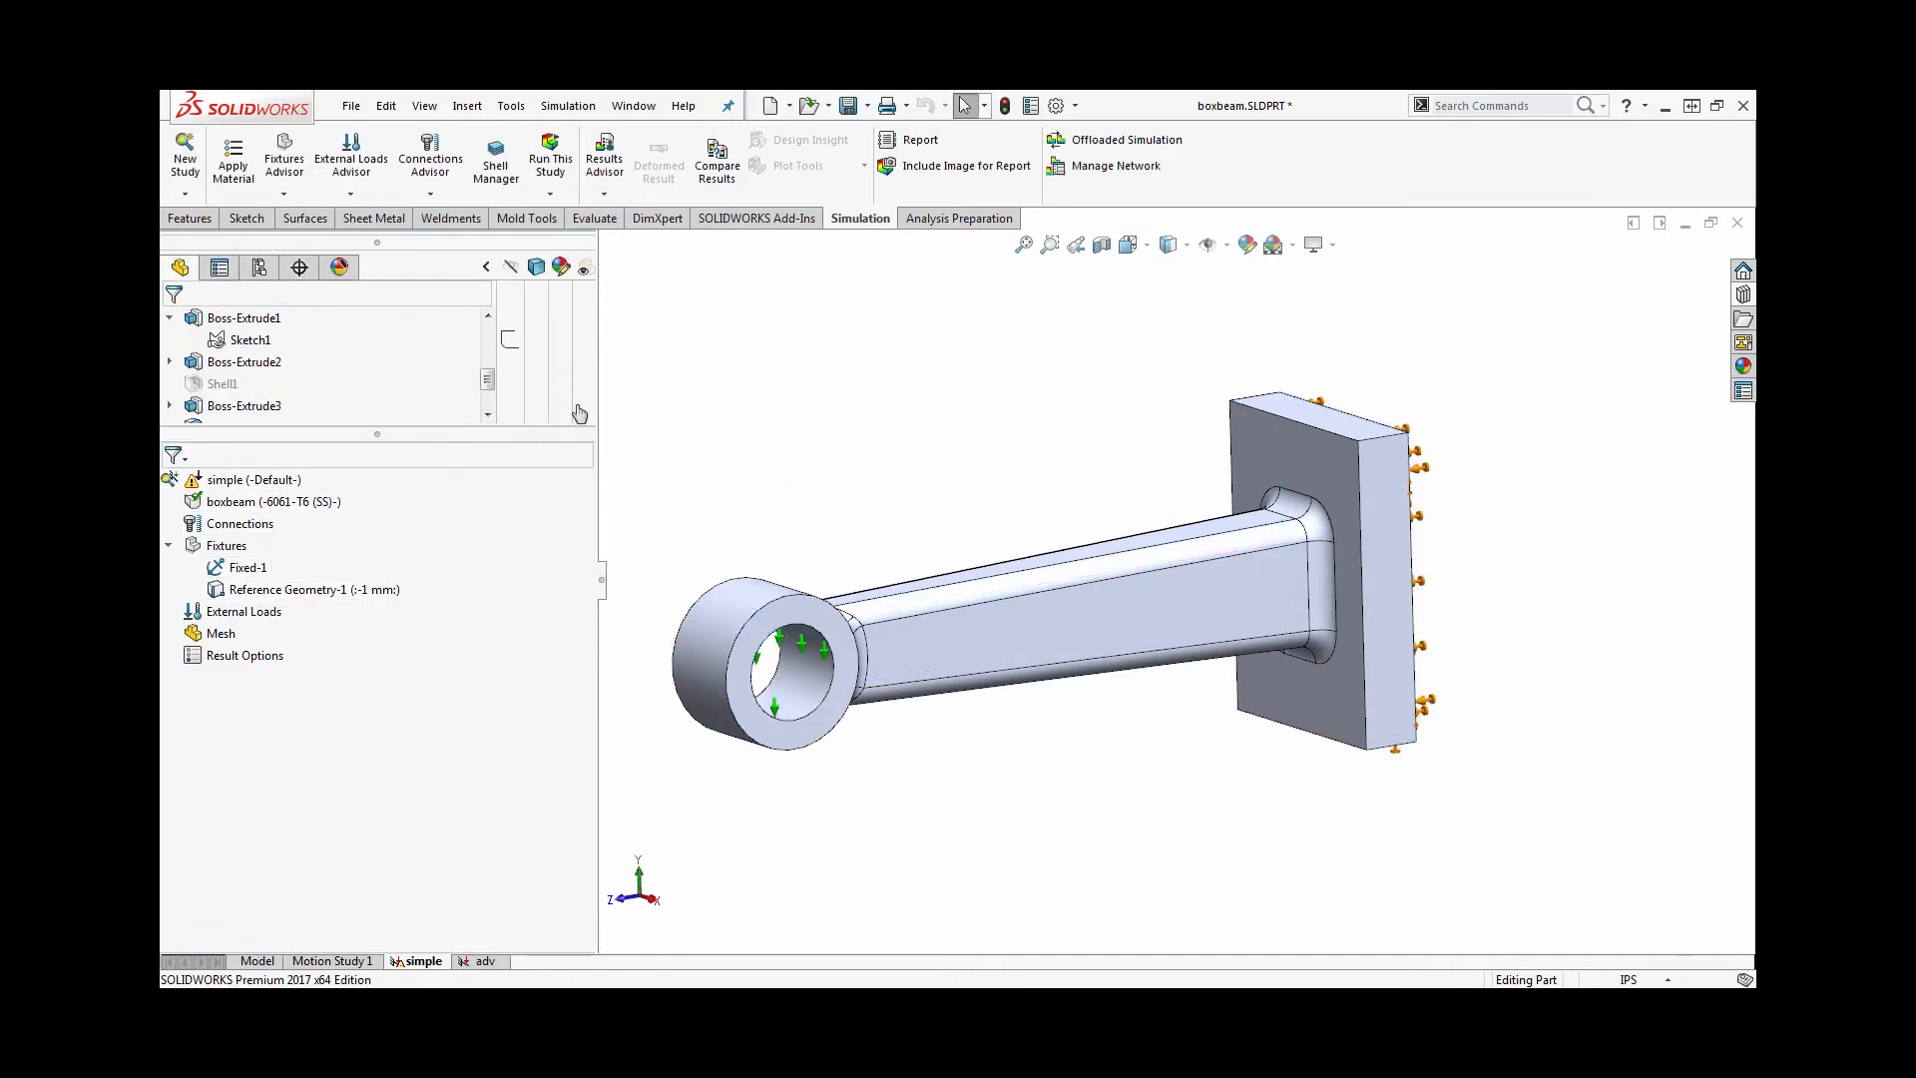
{"action": "left_click", "coordinate": [550, 159]}
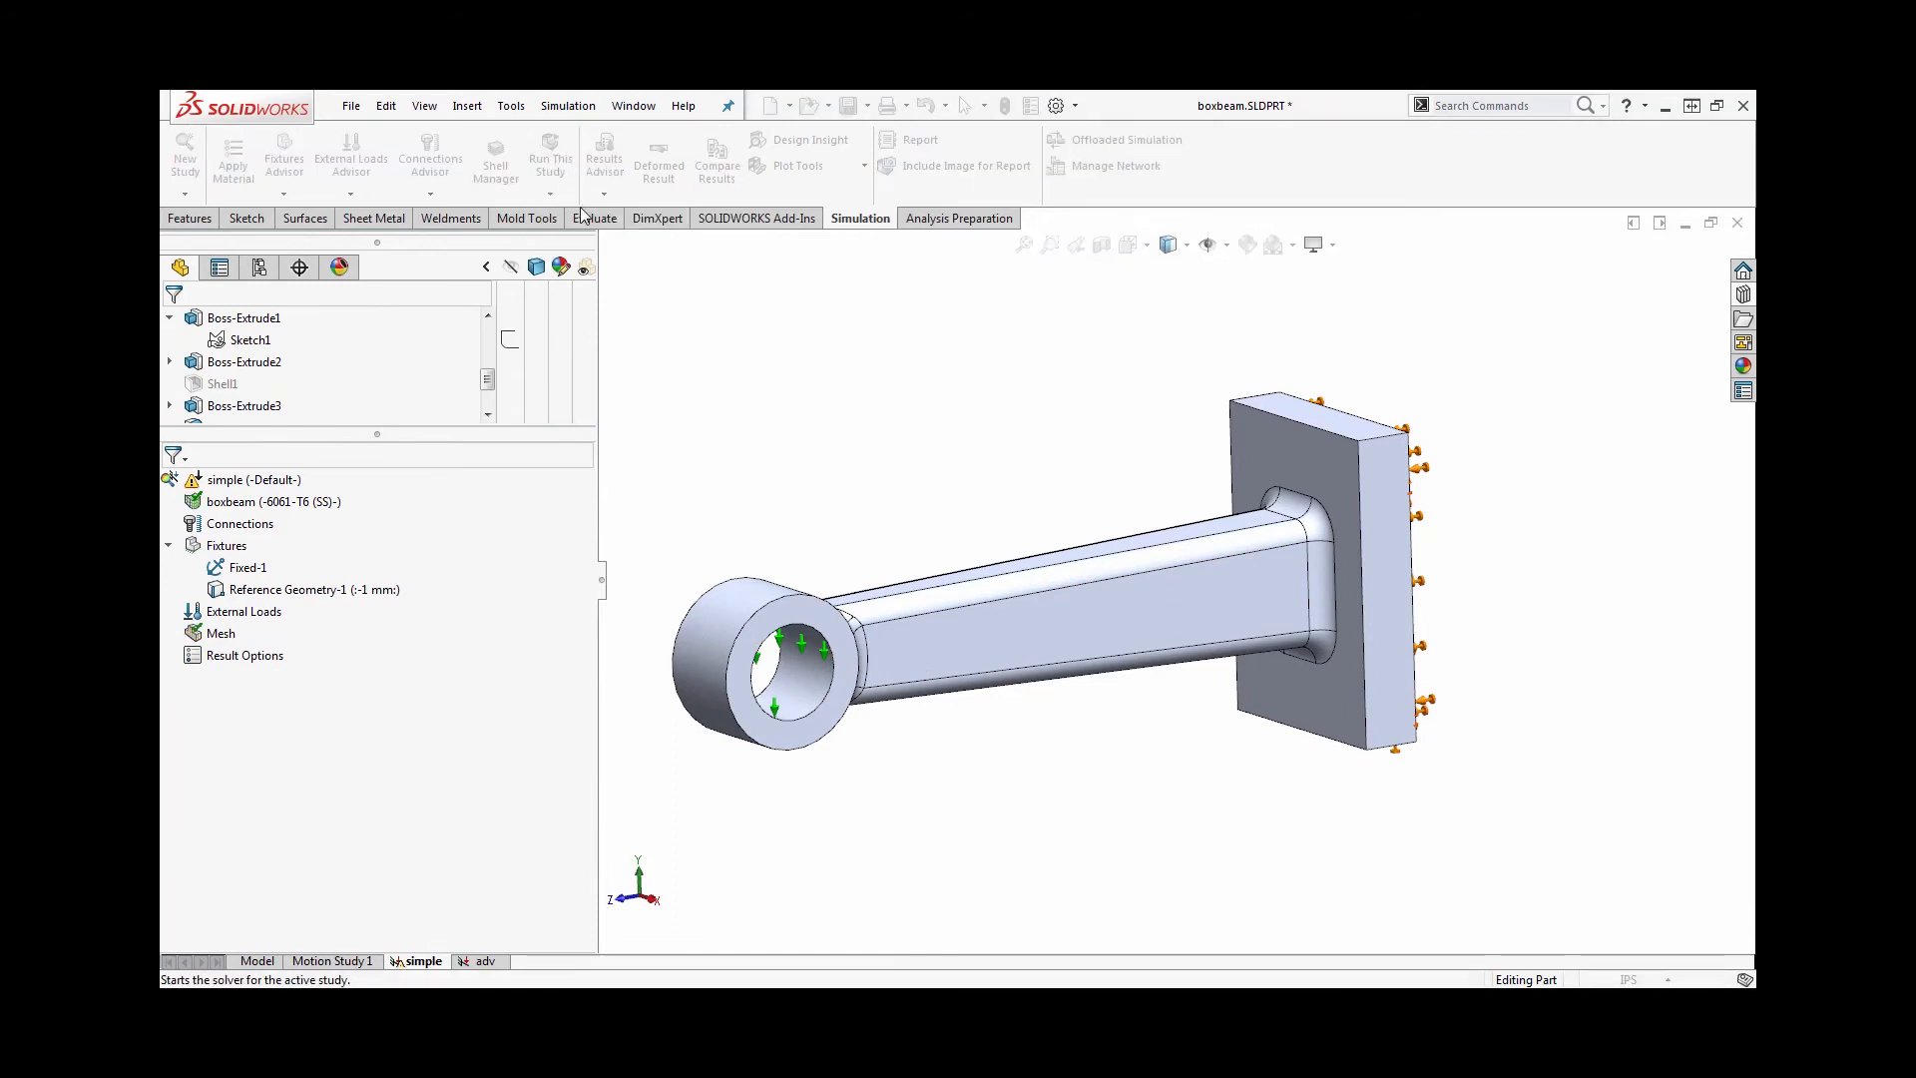
Run the static analysis to produce stress, displacement and strain results
{"action": "left_click", "coordinate": [550, 156]}
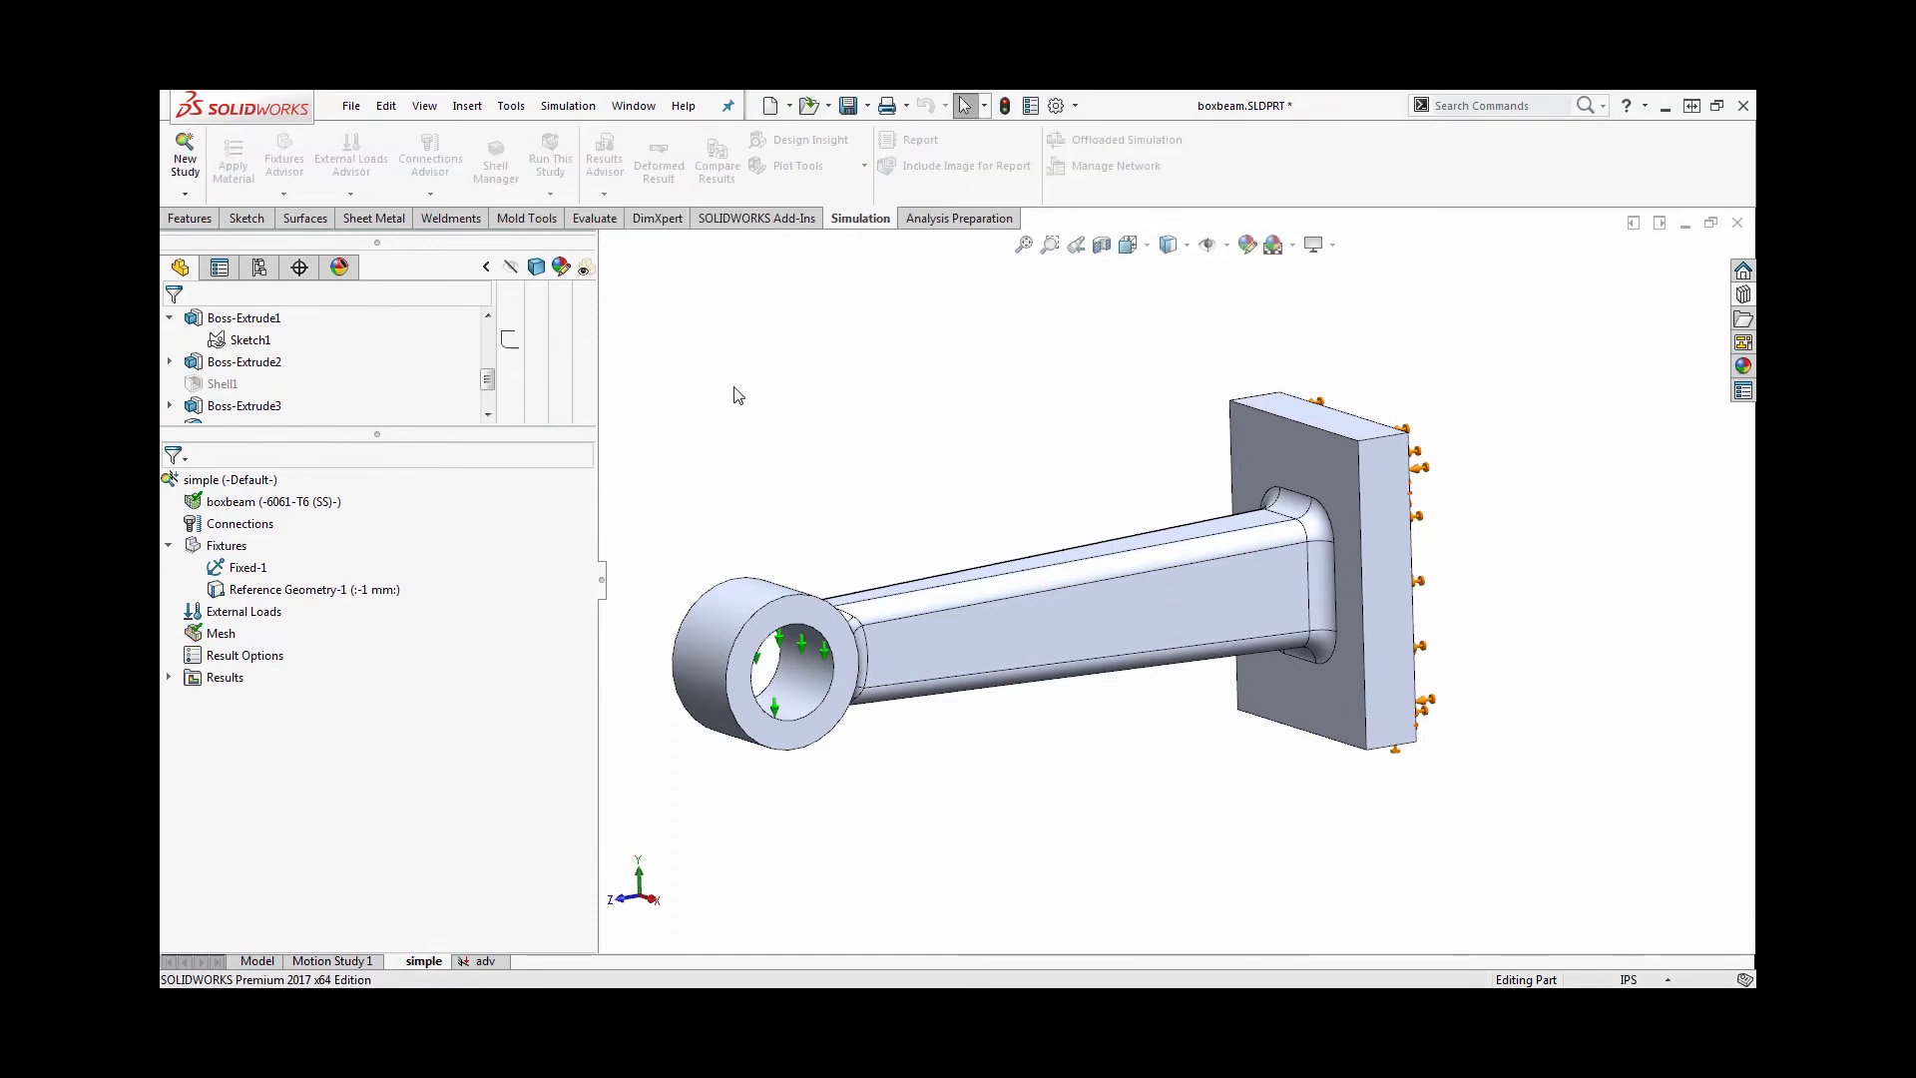
{"action": "left_click", "coordinate": [549, 157]}
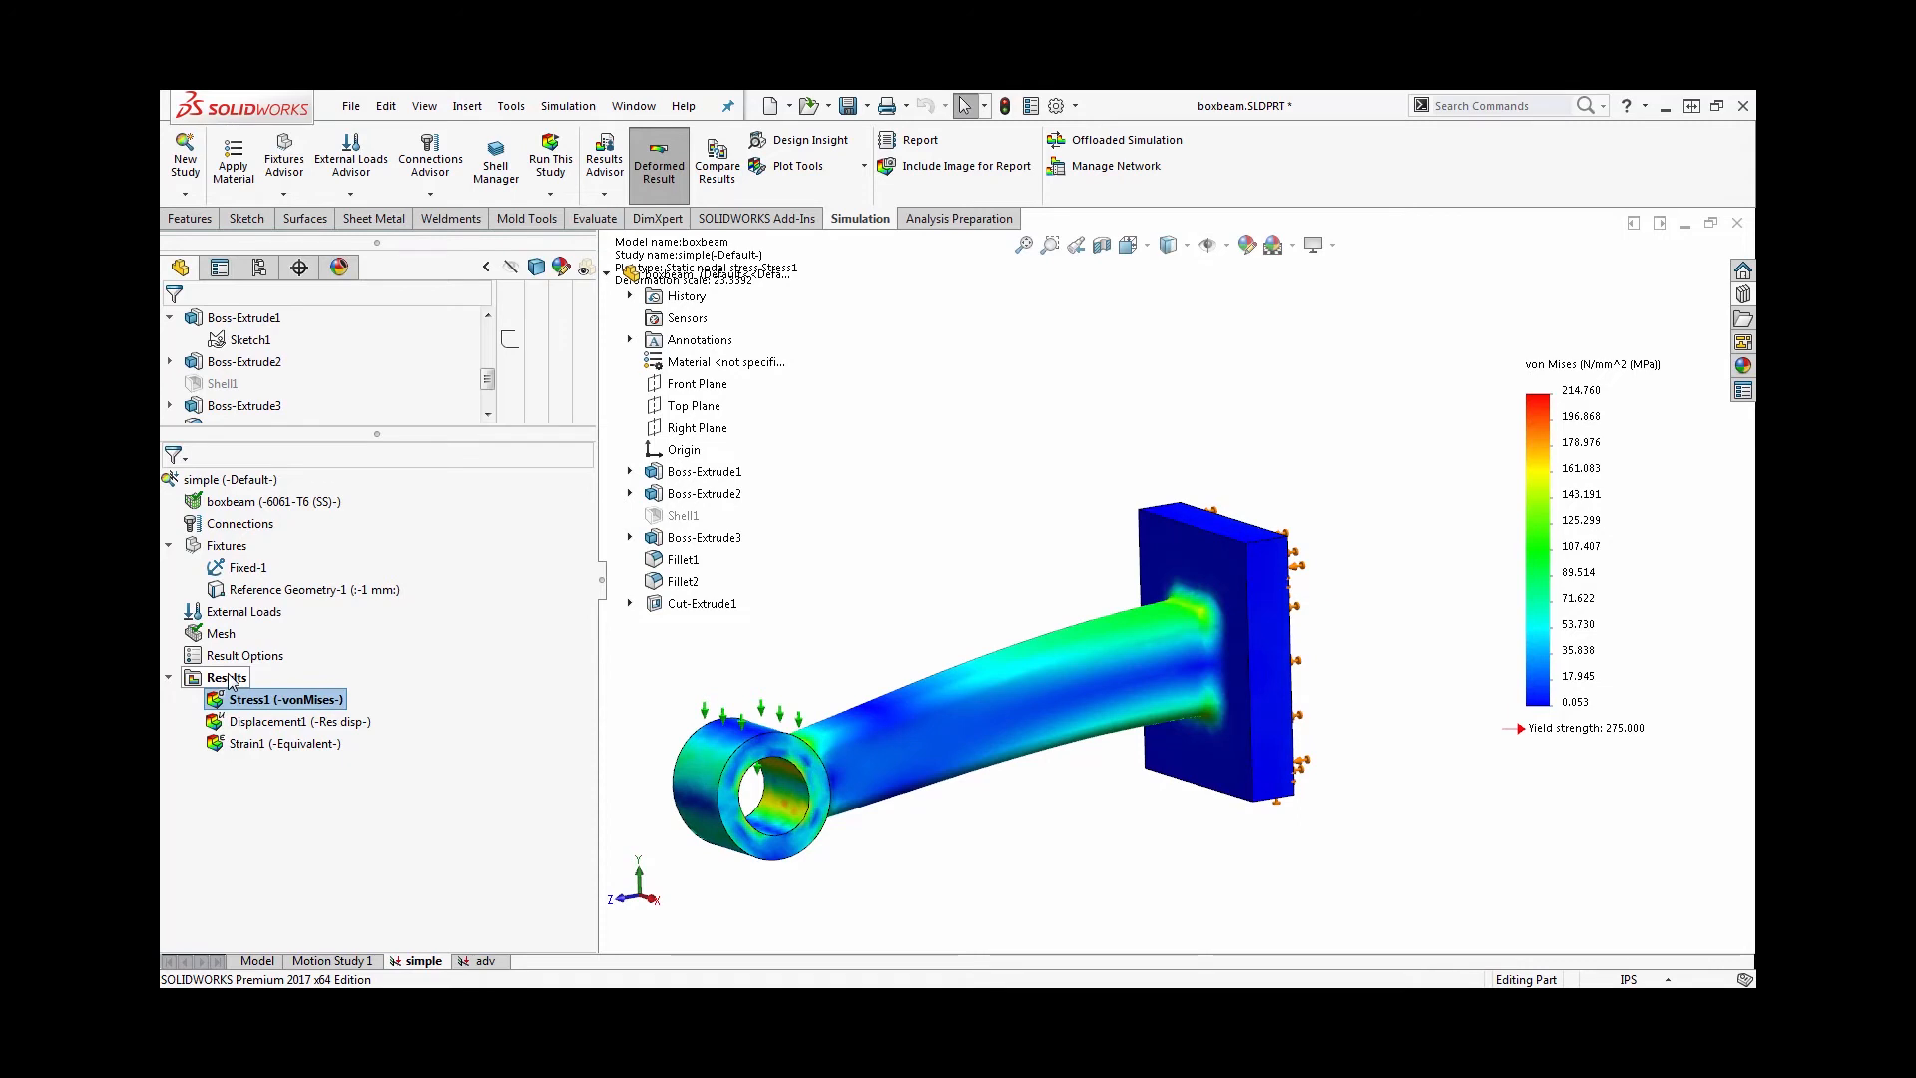
List the reaction force on the fixed mounting-plate face, about 6185 N in Y
{"action": "right_click", "coordinate": [227, 677]}
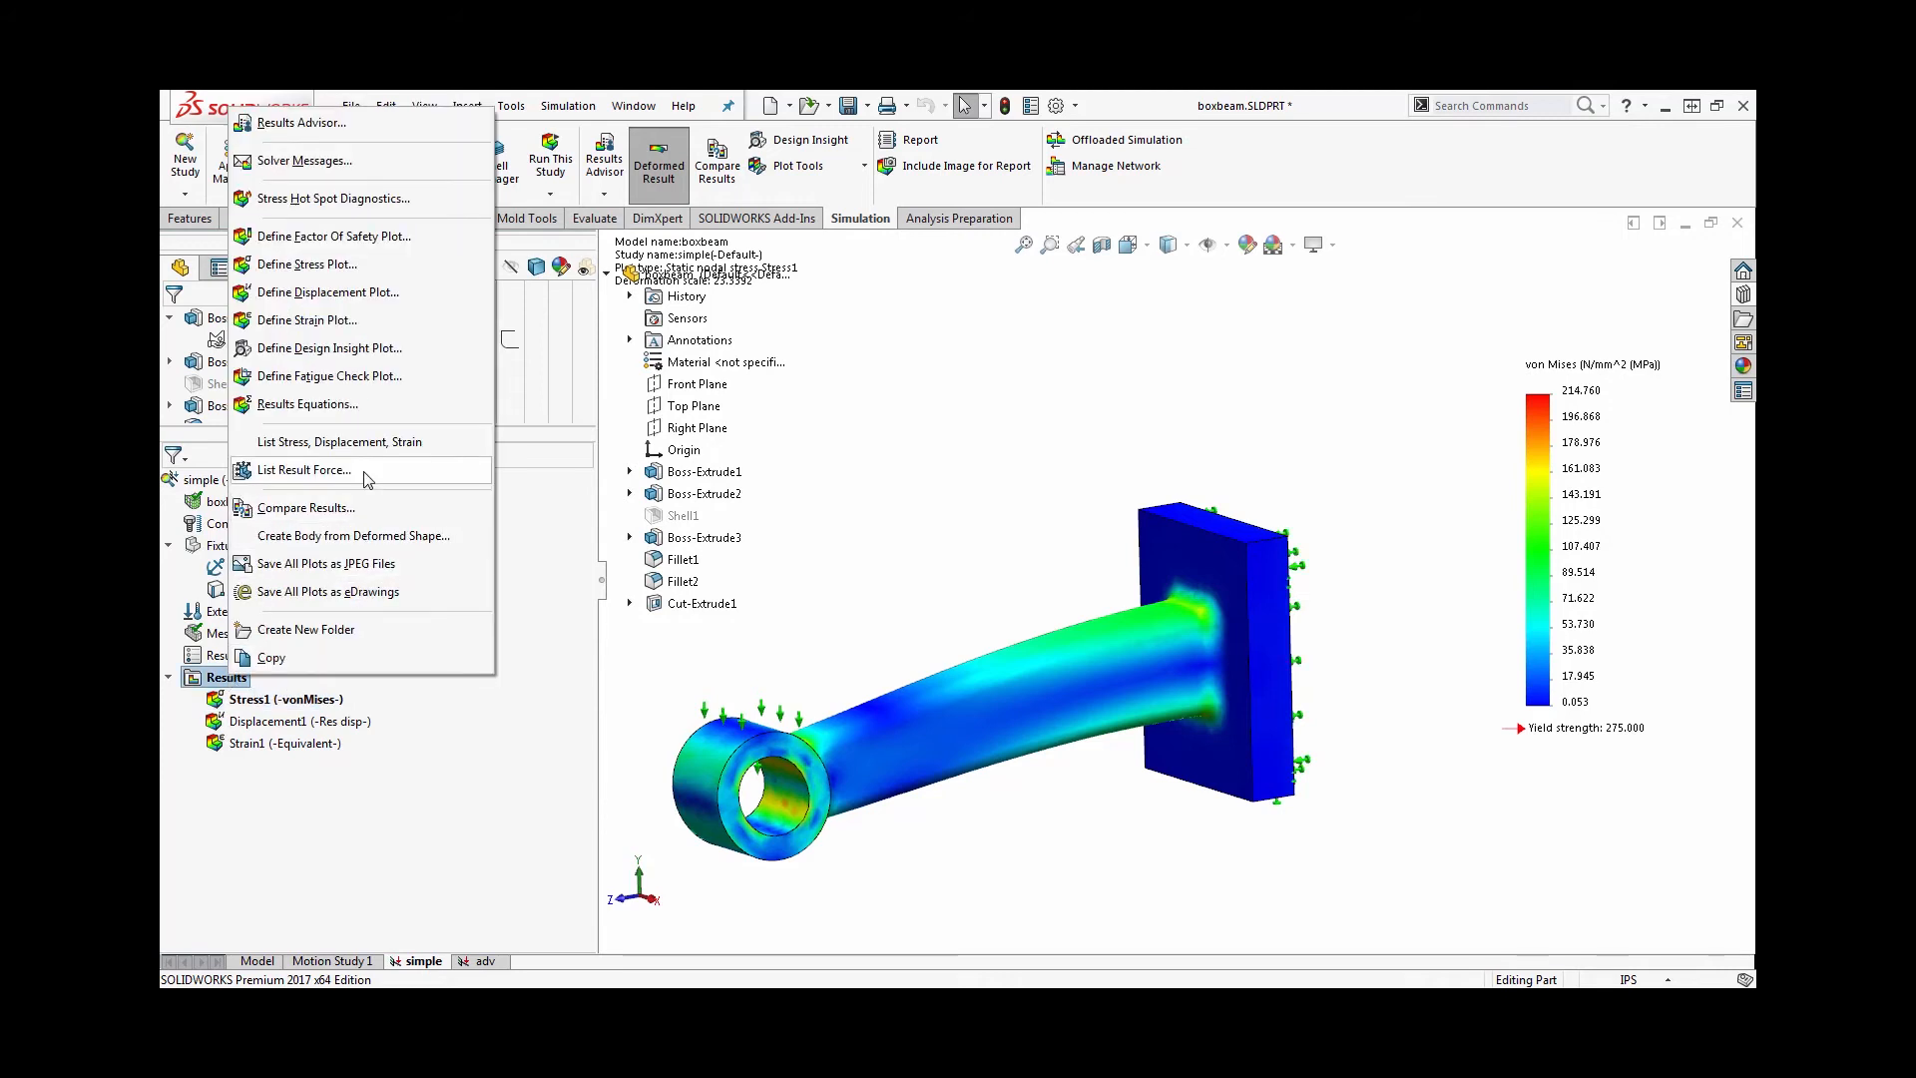
{"action": "left_click", "coordinate": [304, 469]}
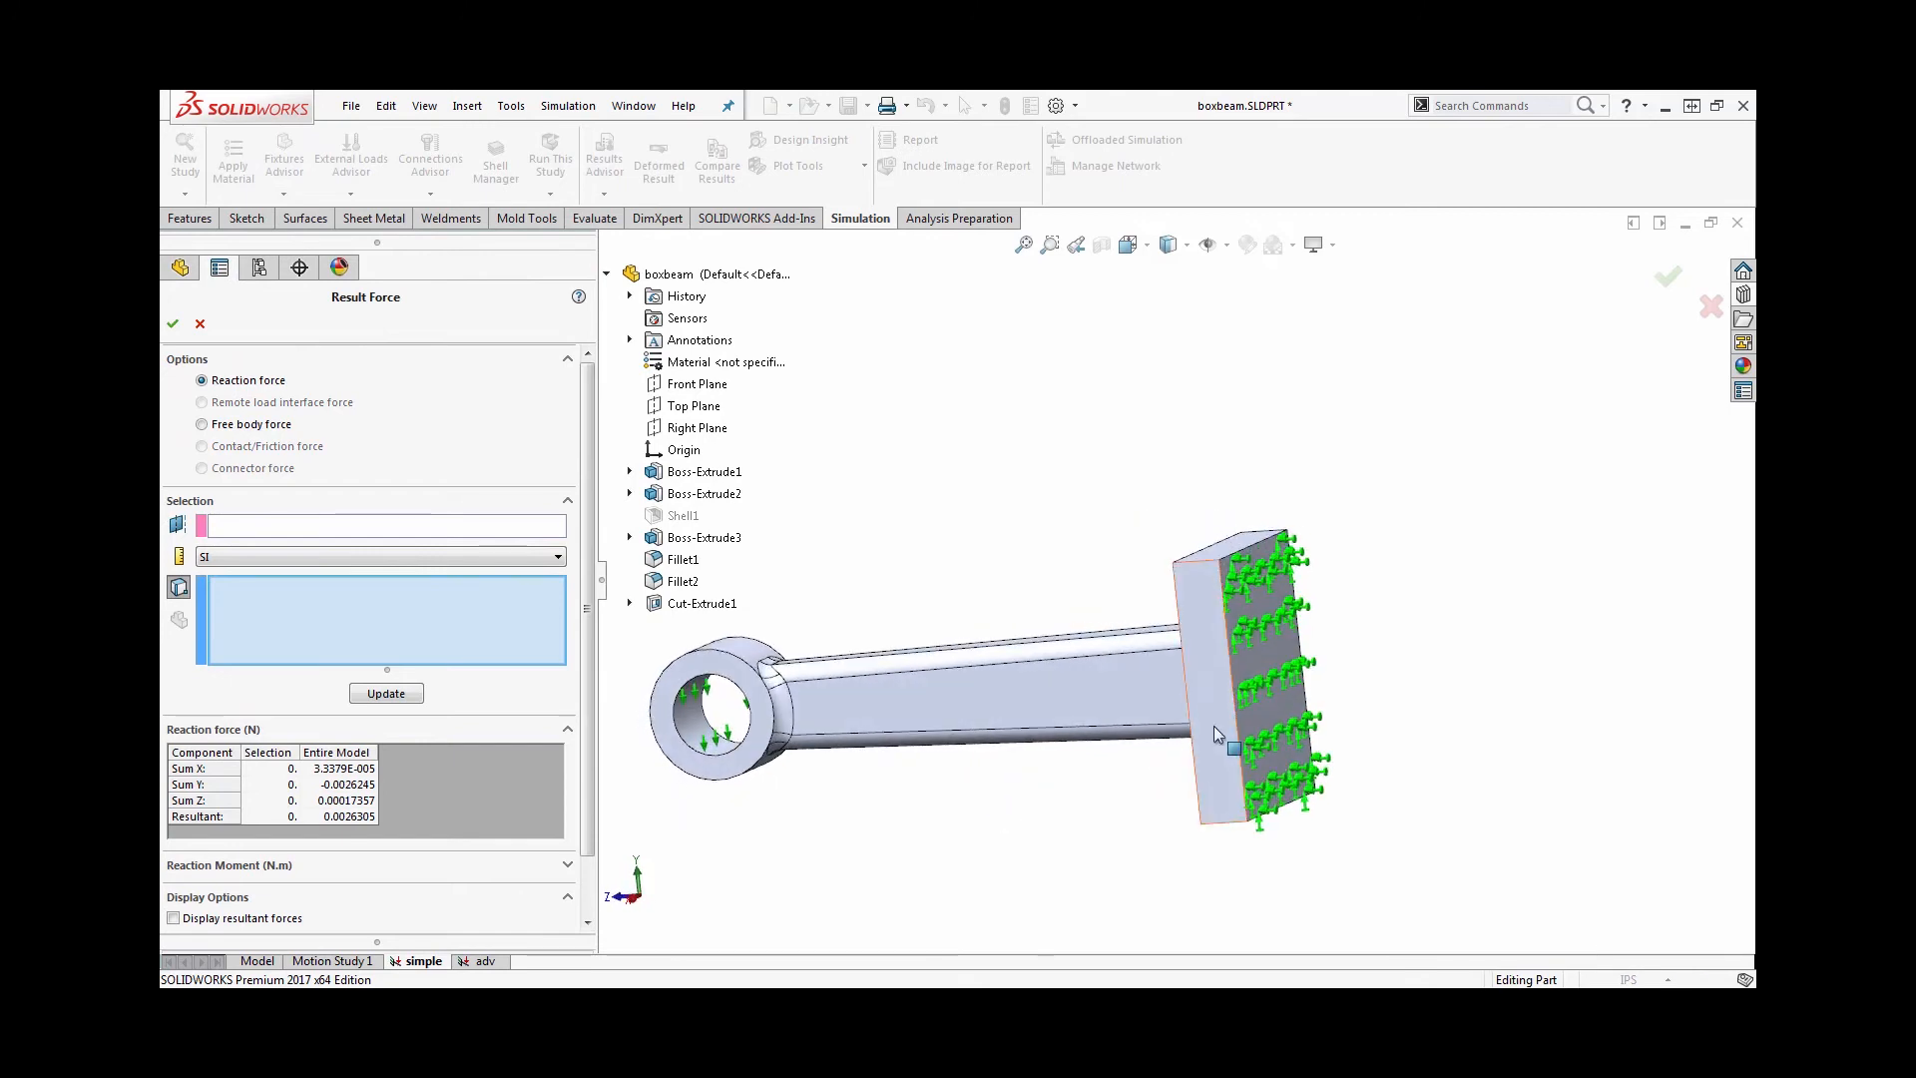
{"action": "left_click", "coordinate": [1246, 679]}
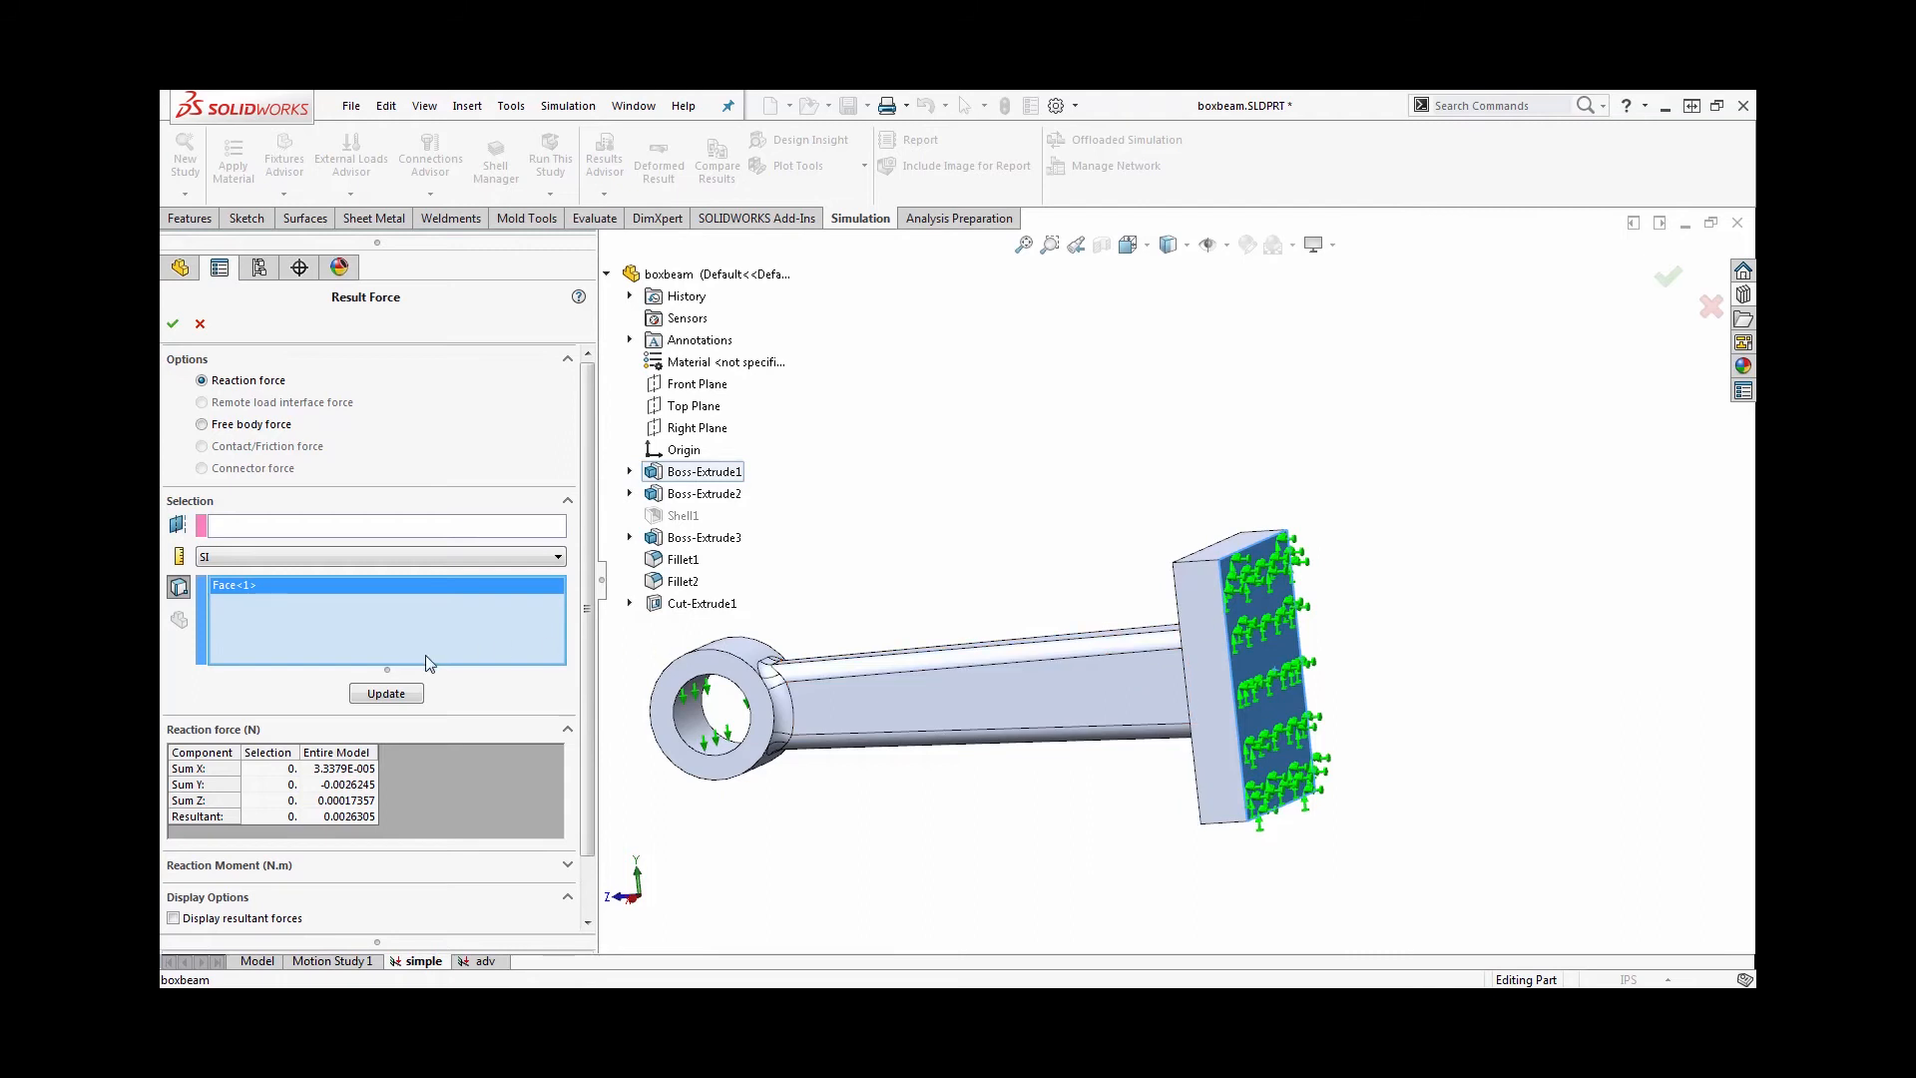
{"action": "left_click", "coordinate": [385, 692]}
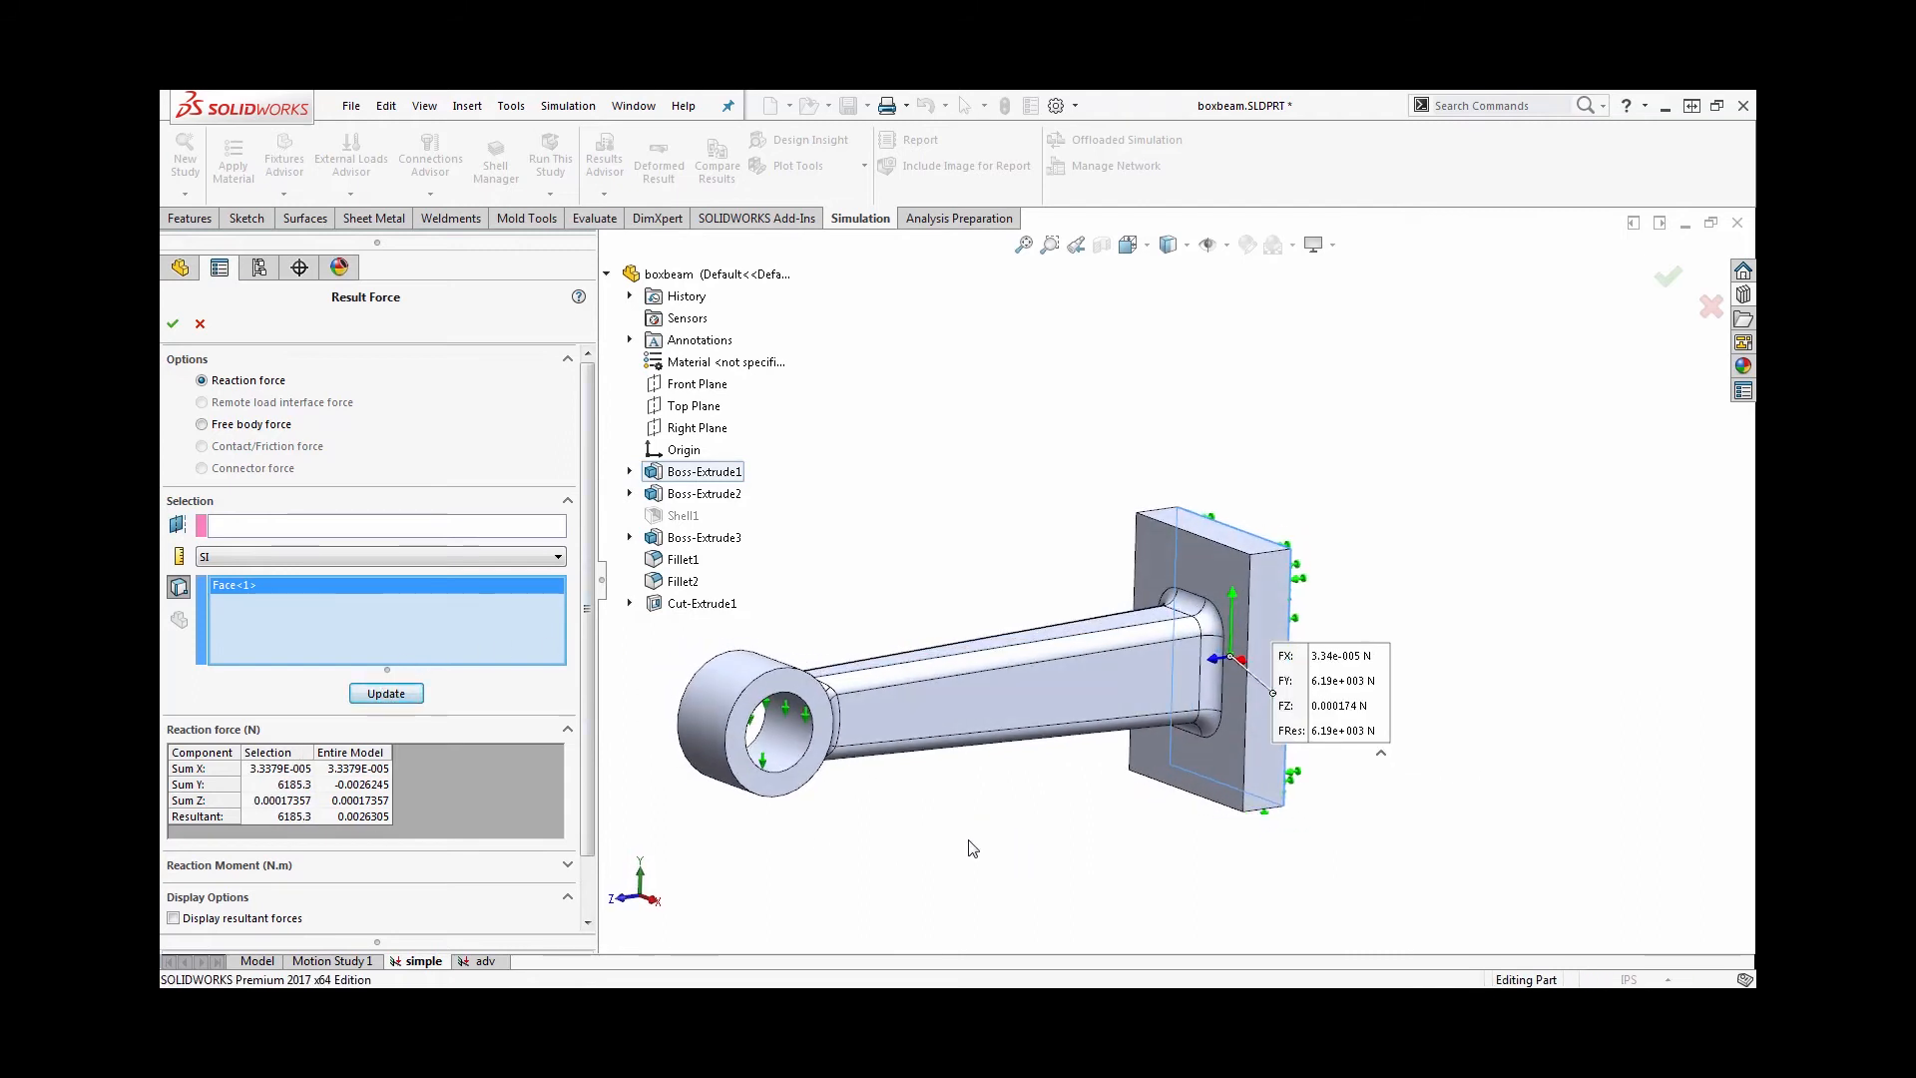
{"action": "mouse_move", "coordinate": [707, 848]}
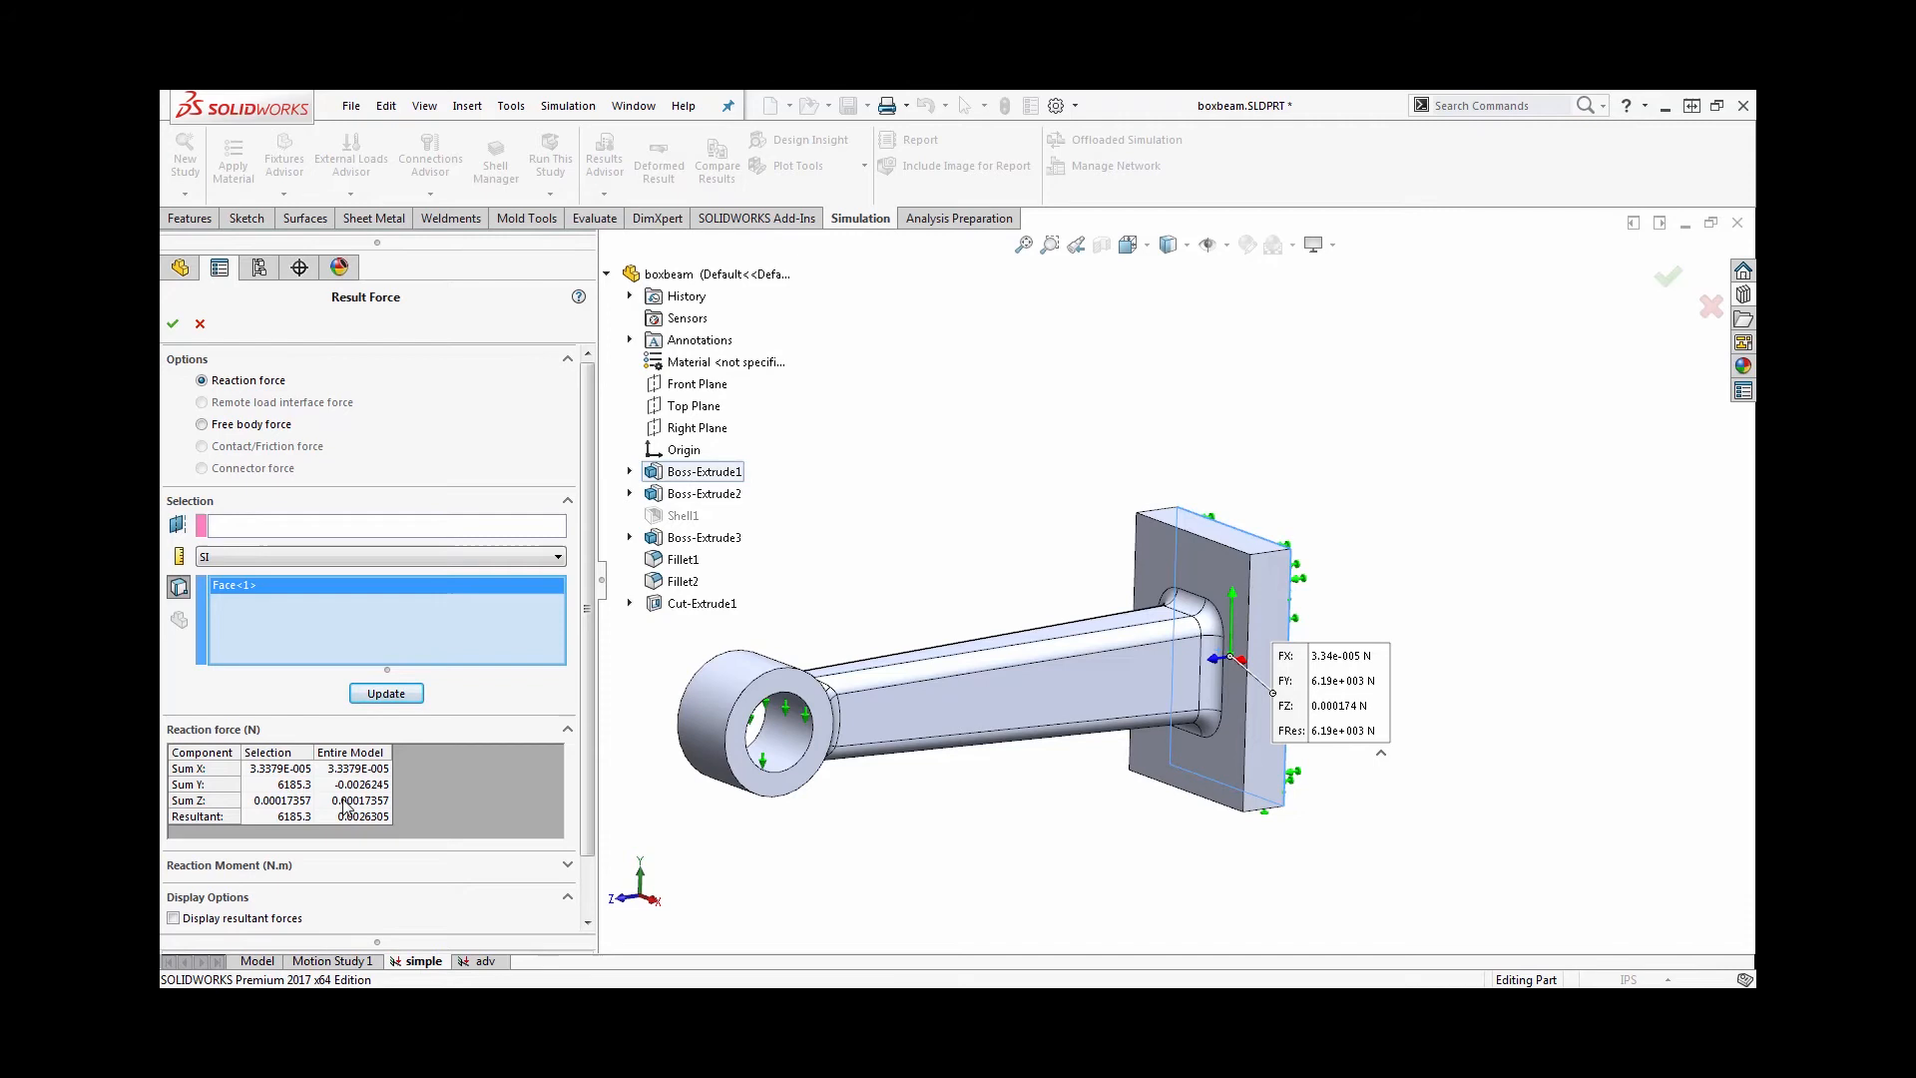
{"action": "mouse_move", "coordinate": [501, 817]}
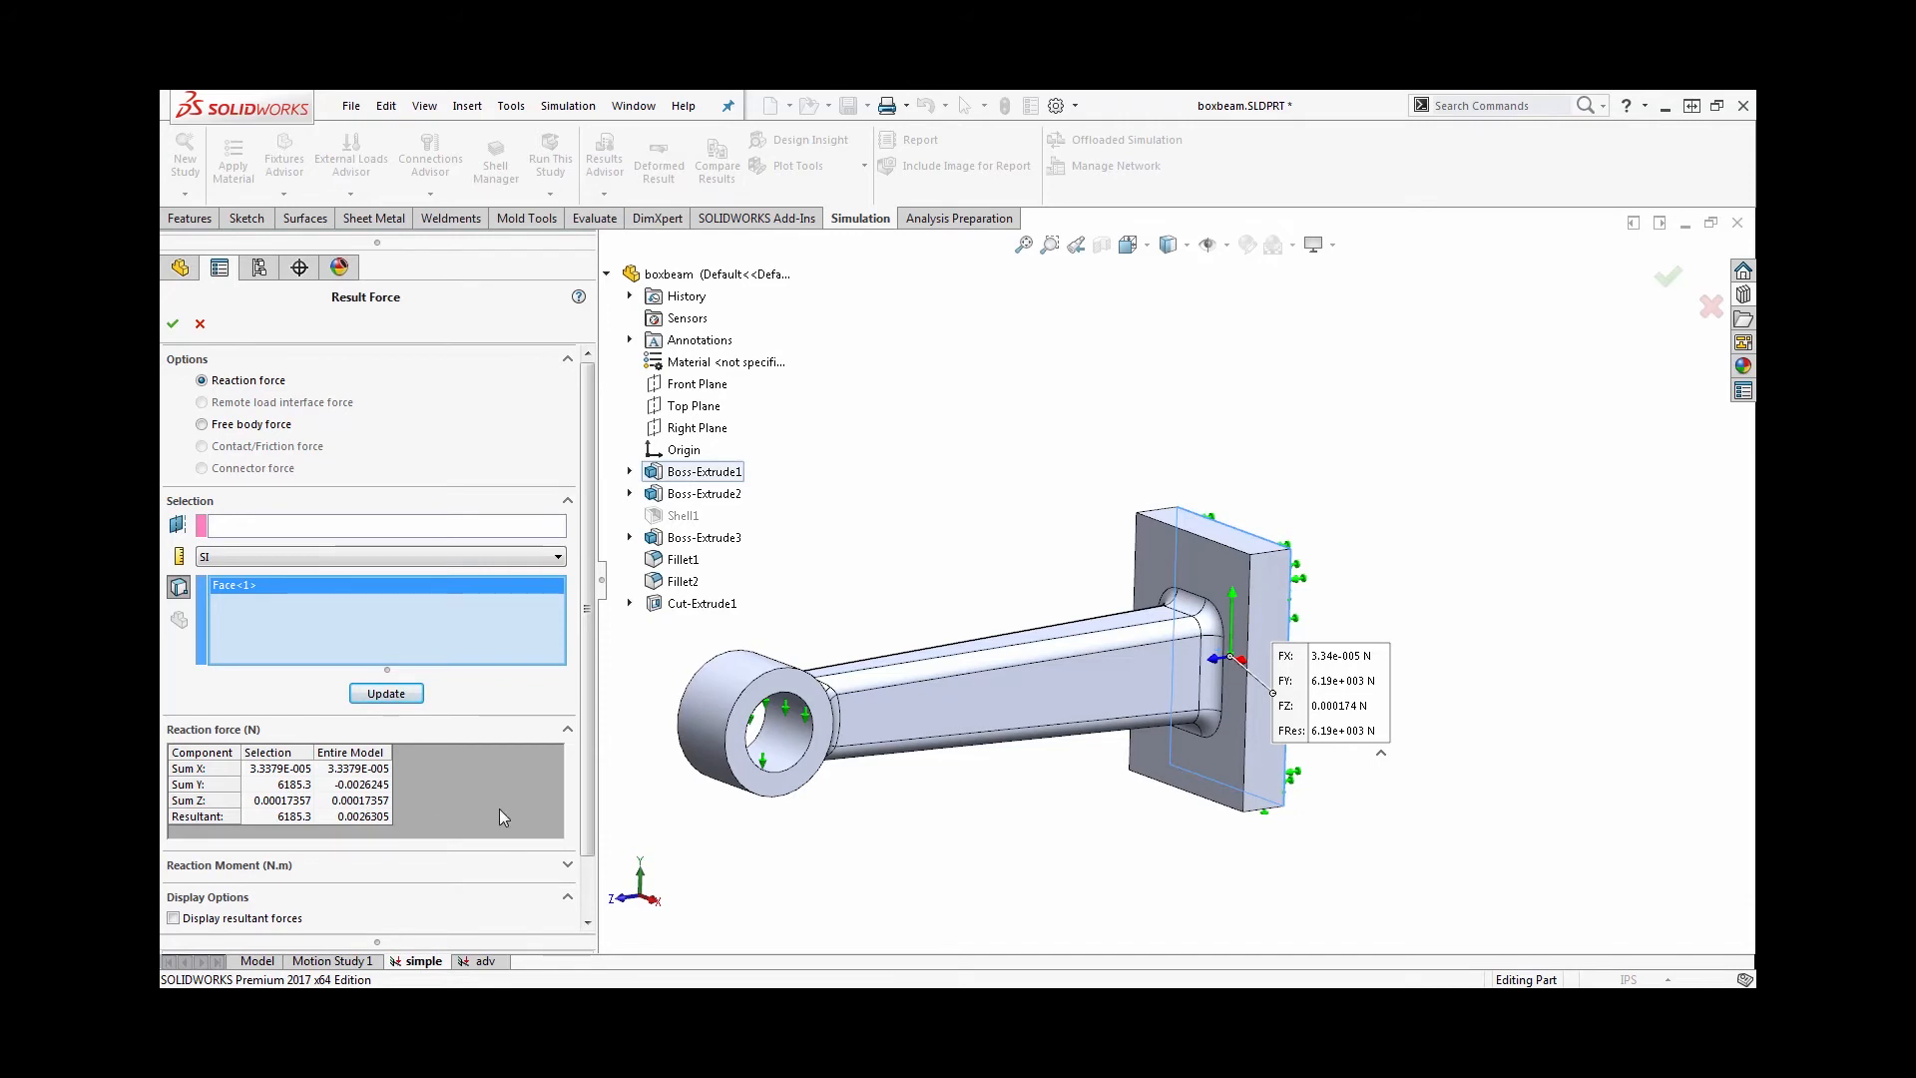
{"action": "mouse_move", "coordinate": [174, 324]}
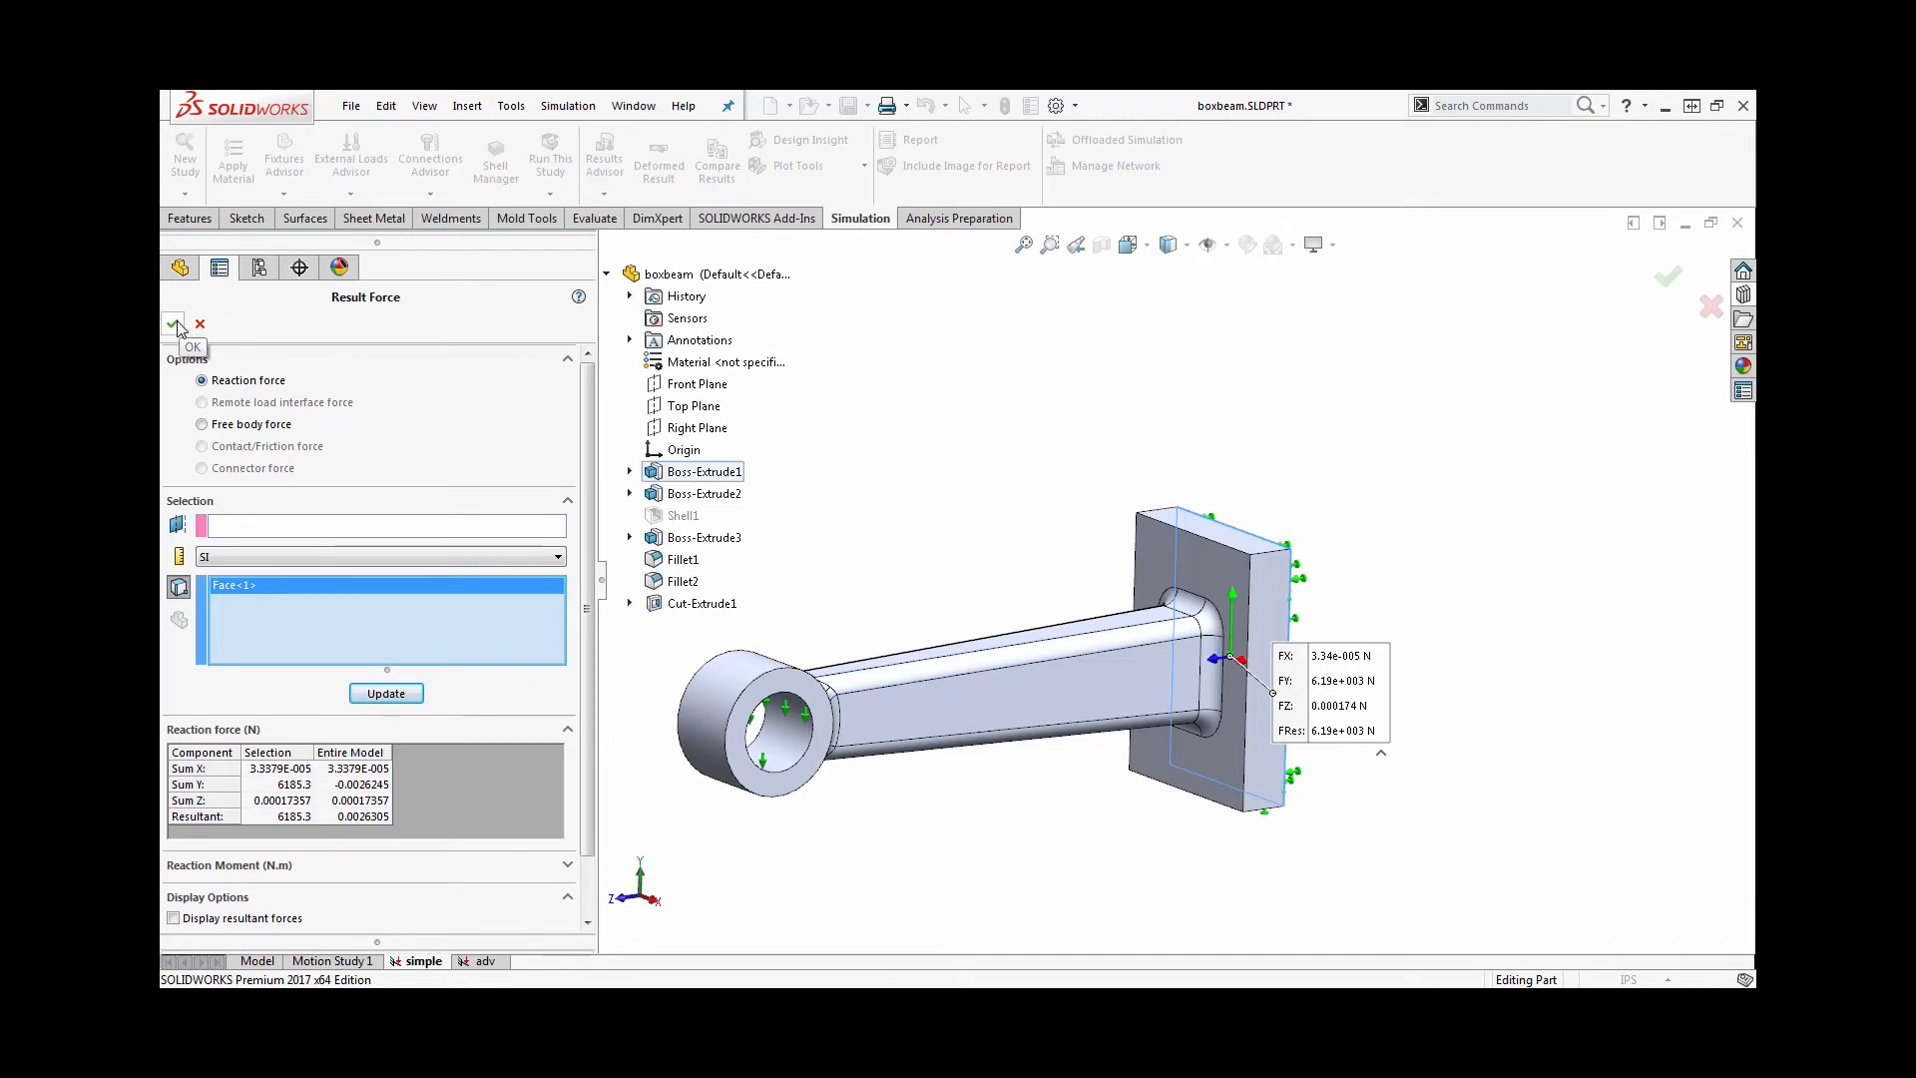
{"action": "left_click", "coordinate": [174, 322]}
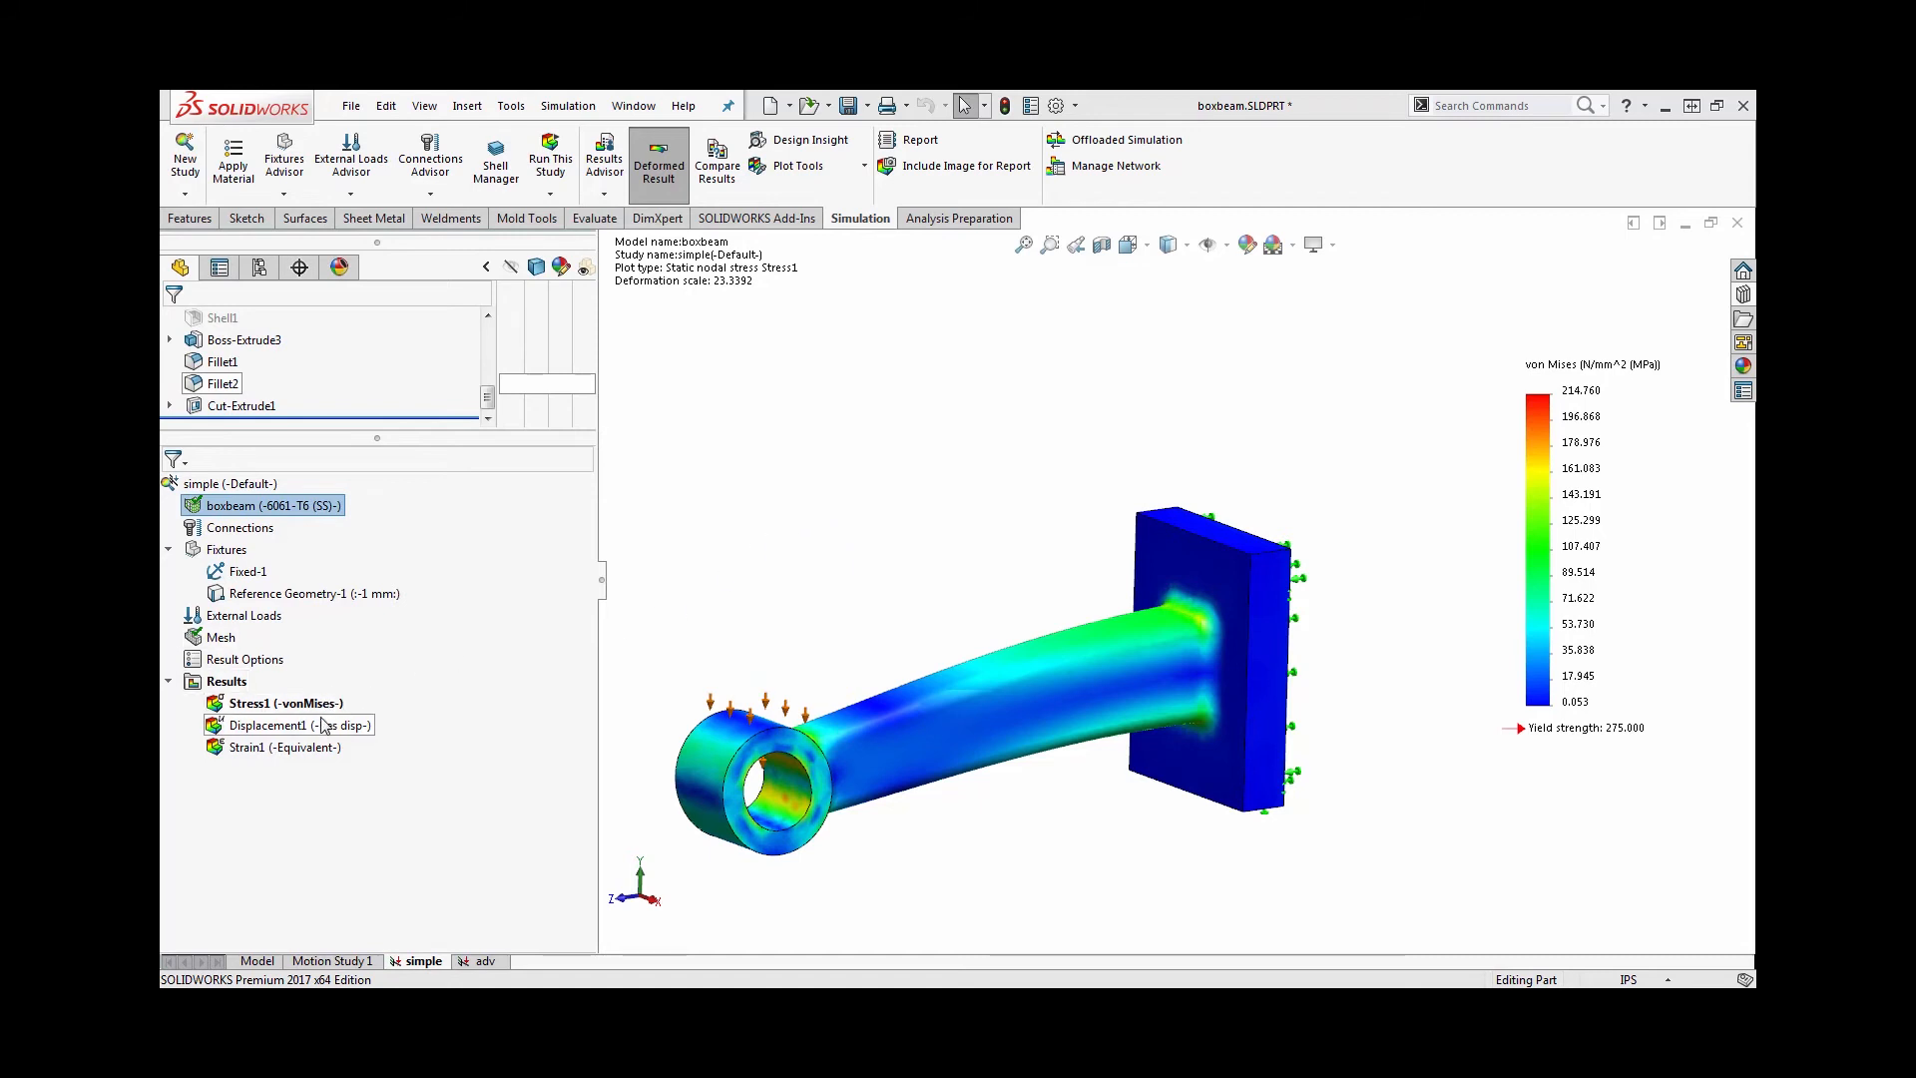
Display the Displacement1 resultant plot and highlight the 1 mm prescribed fixture
{"action": "double_click", "coordinate": [281, 725]}
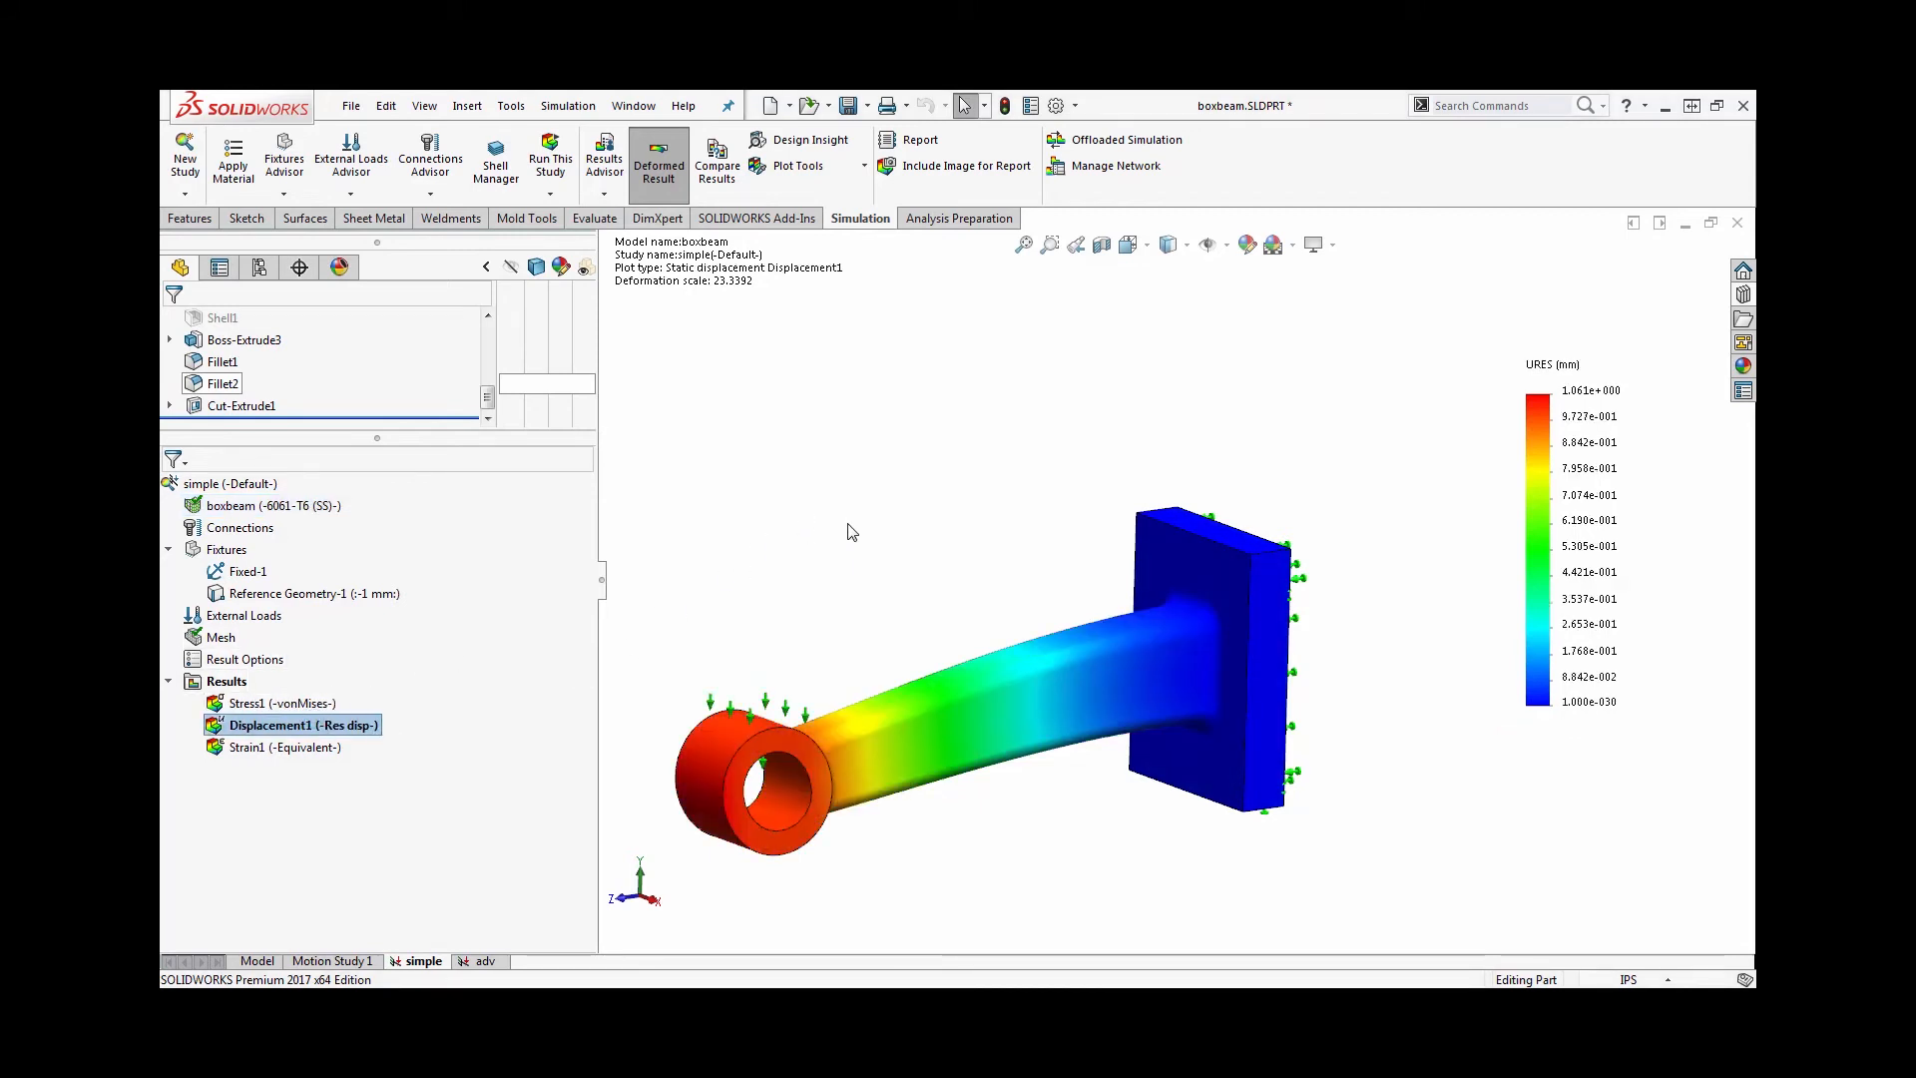
{"action": "mouse_move", "coordinate": [860, 518]}
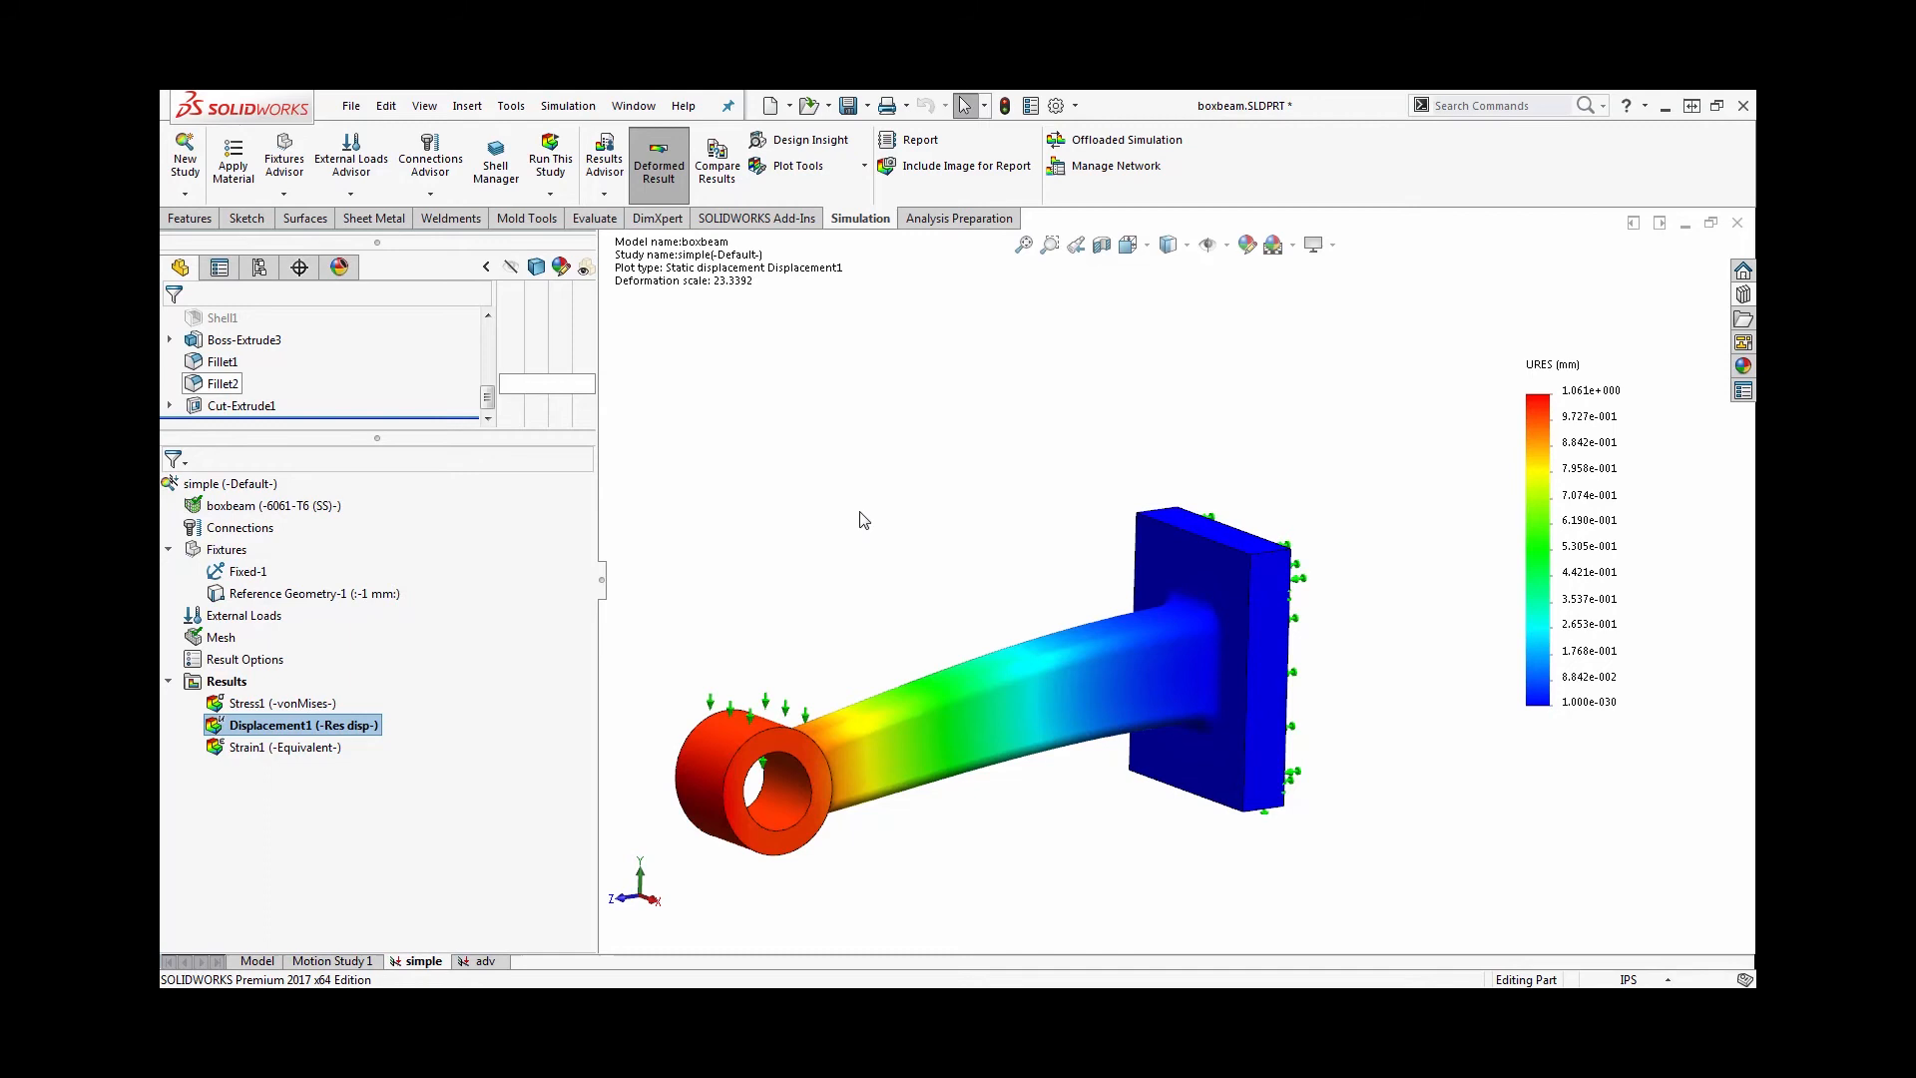
{"action": "mouse_move", "coordinate": [1340, 397]}
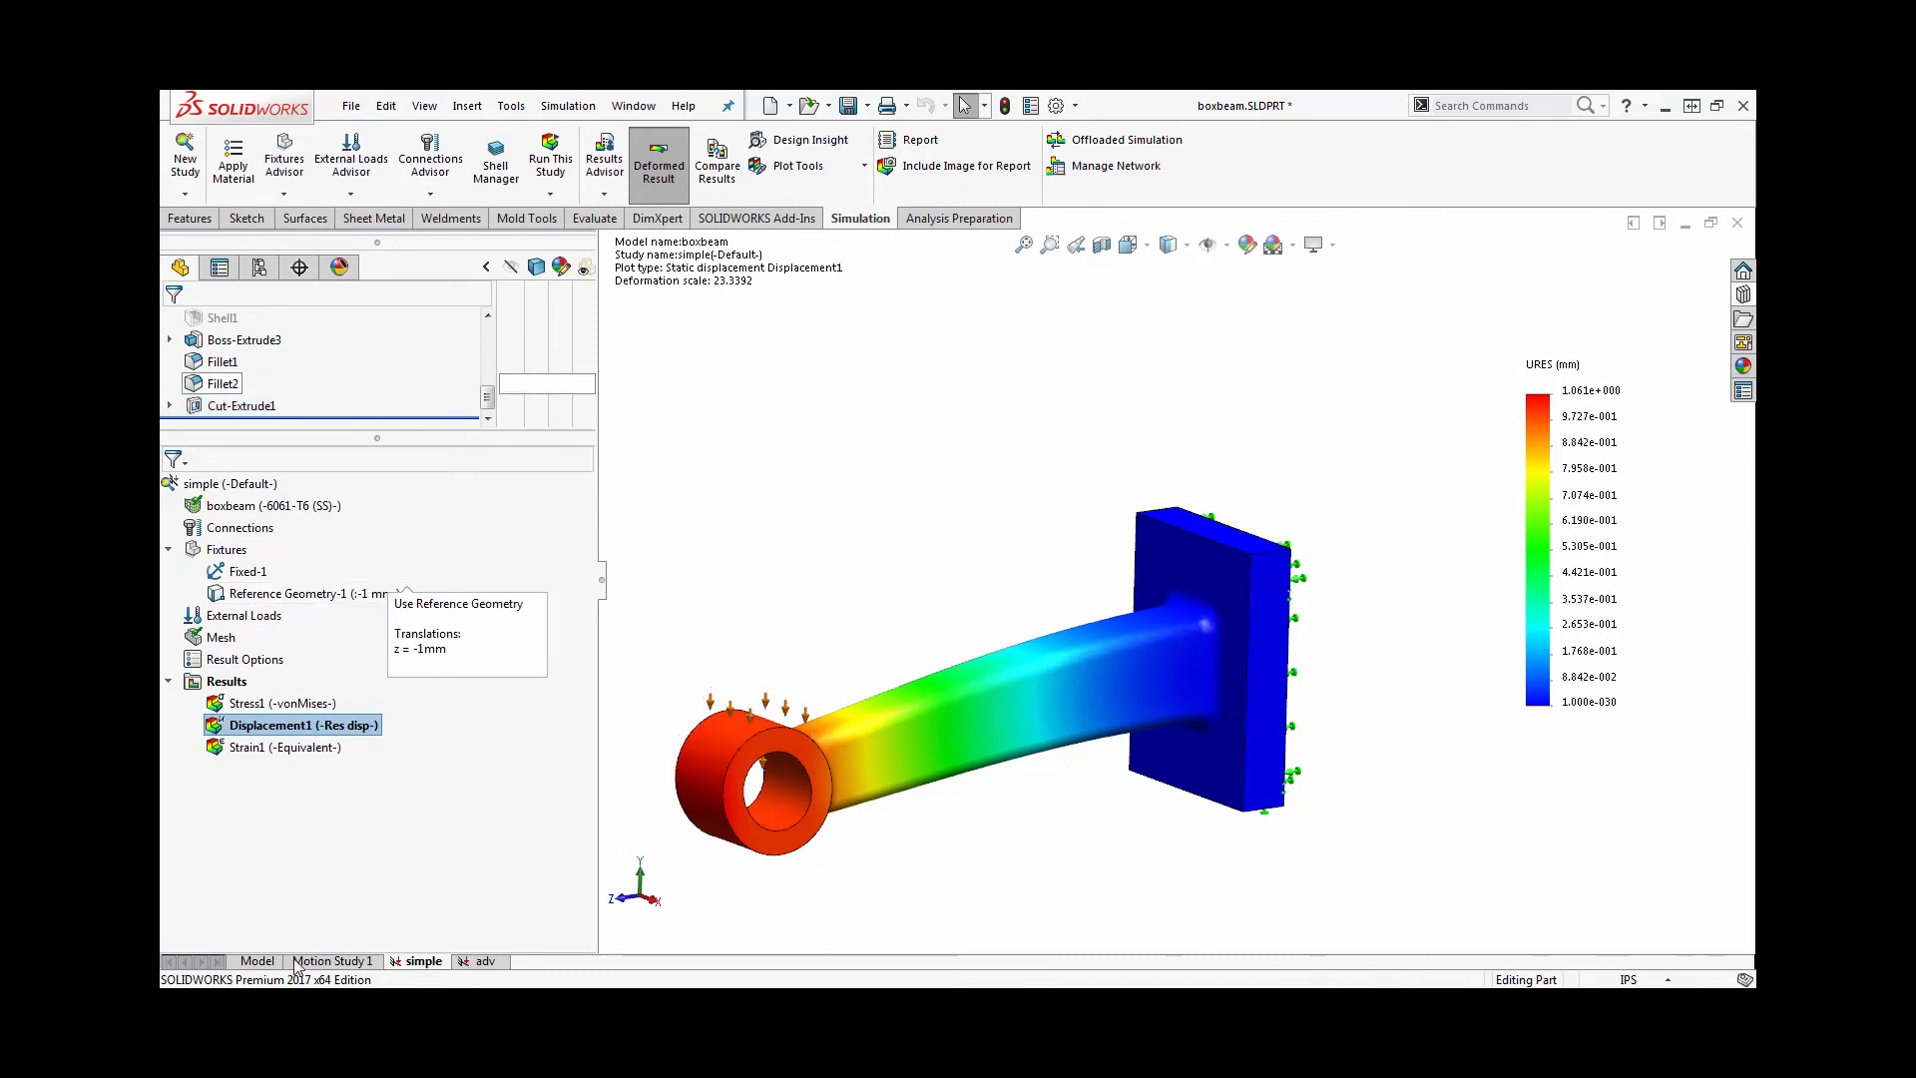
{"action": "left_click", "coordinate": [303, 593]}
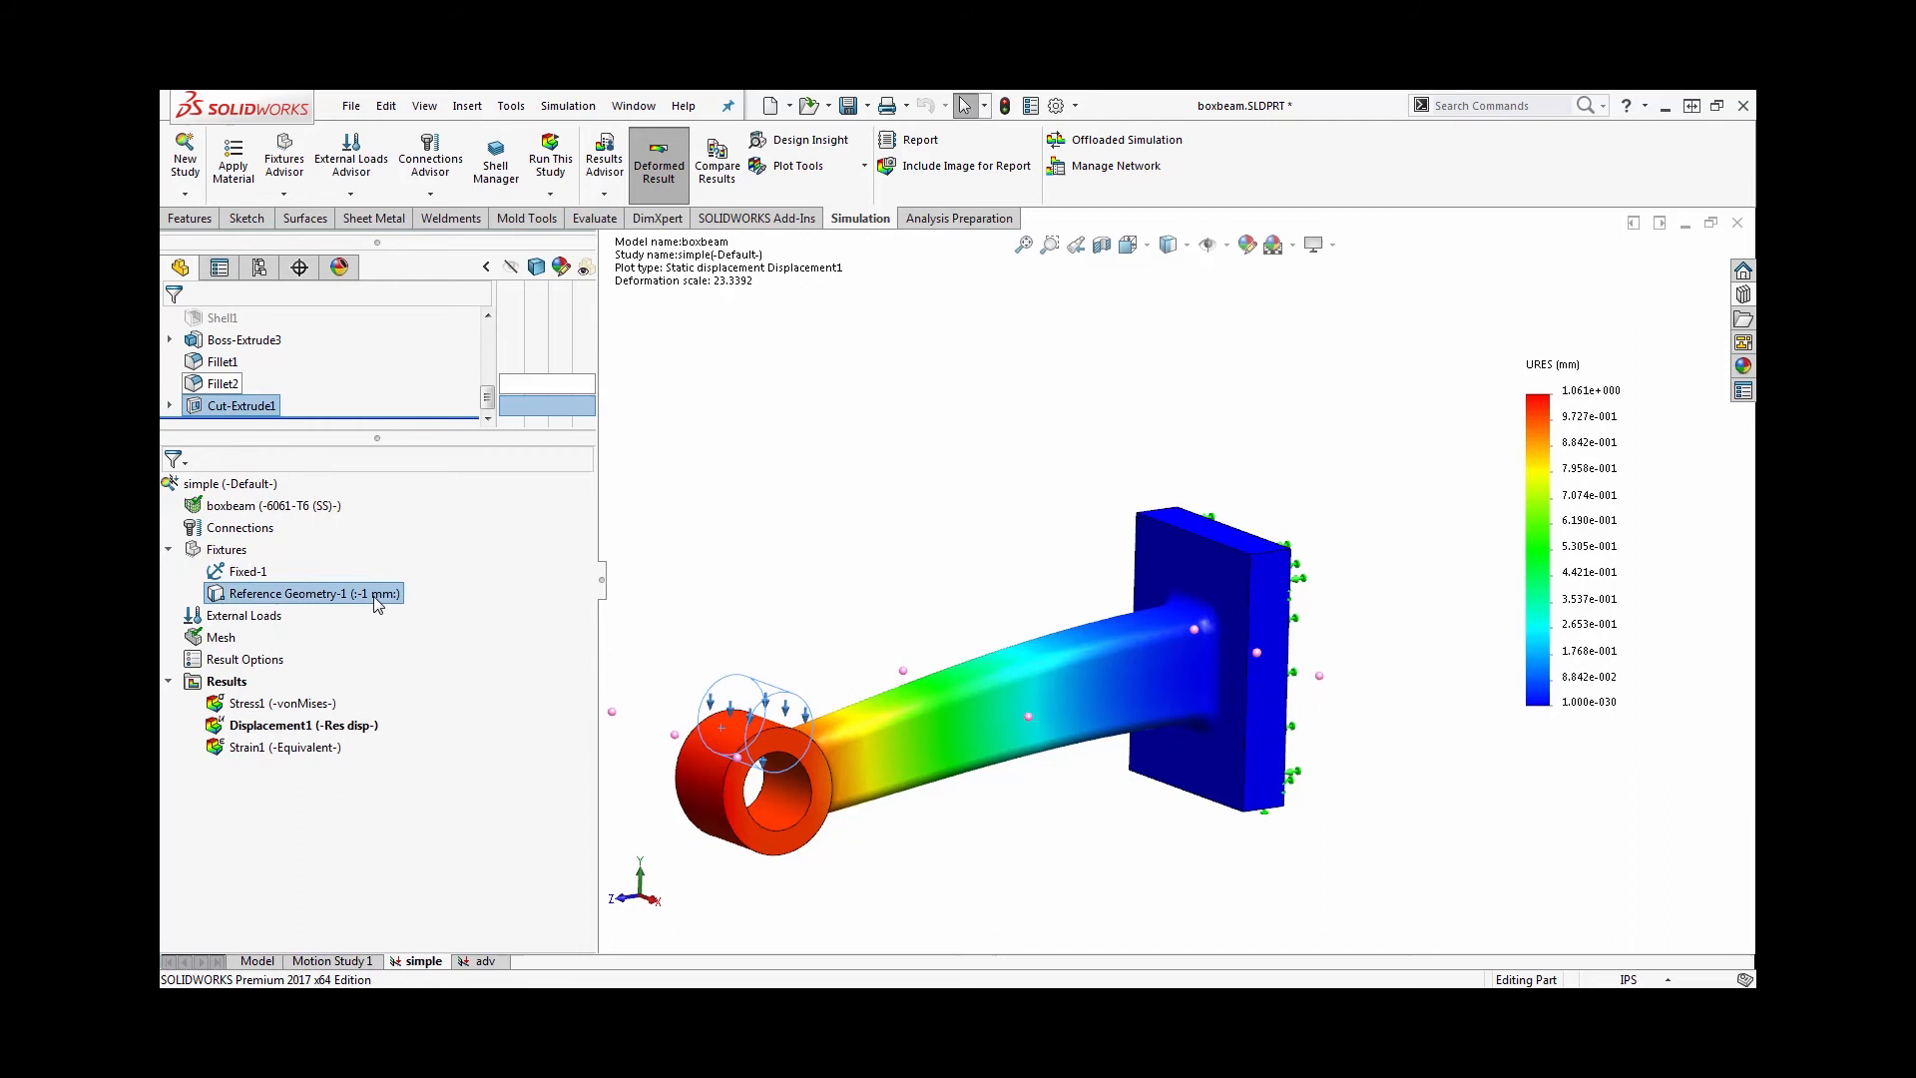
{"action": "double_click", "coordinate": [304, 592]}
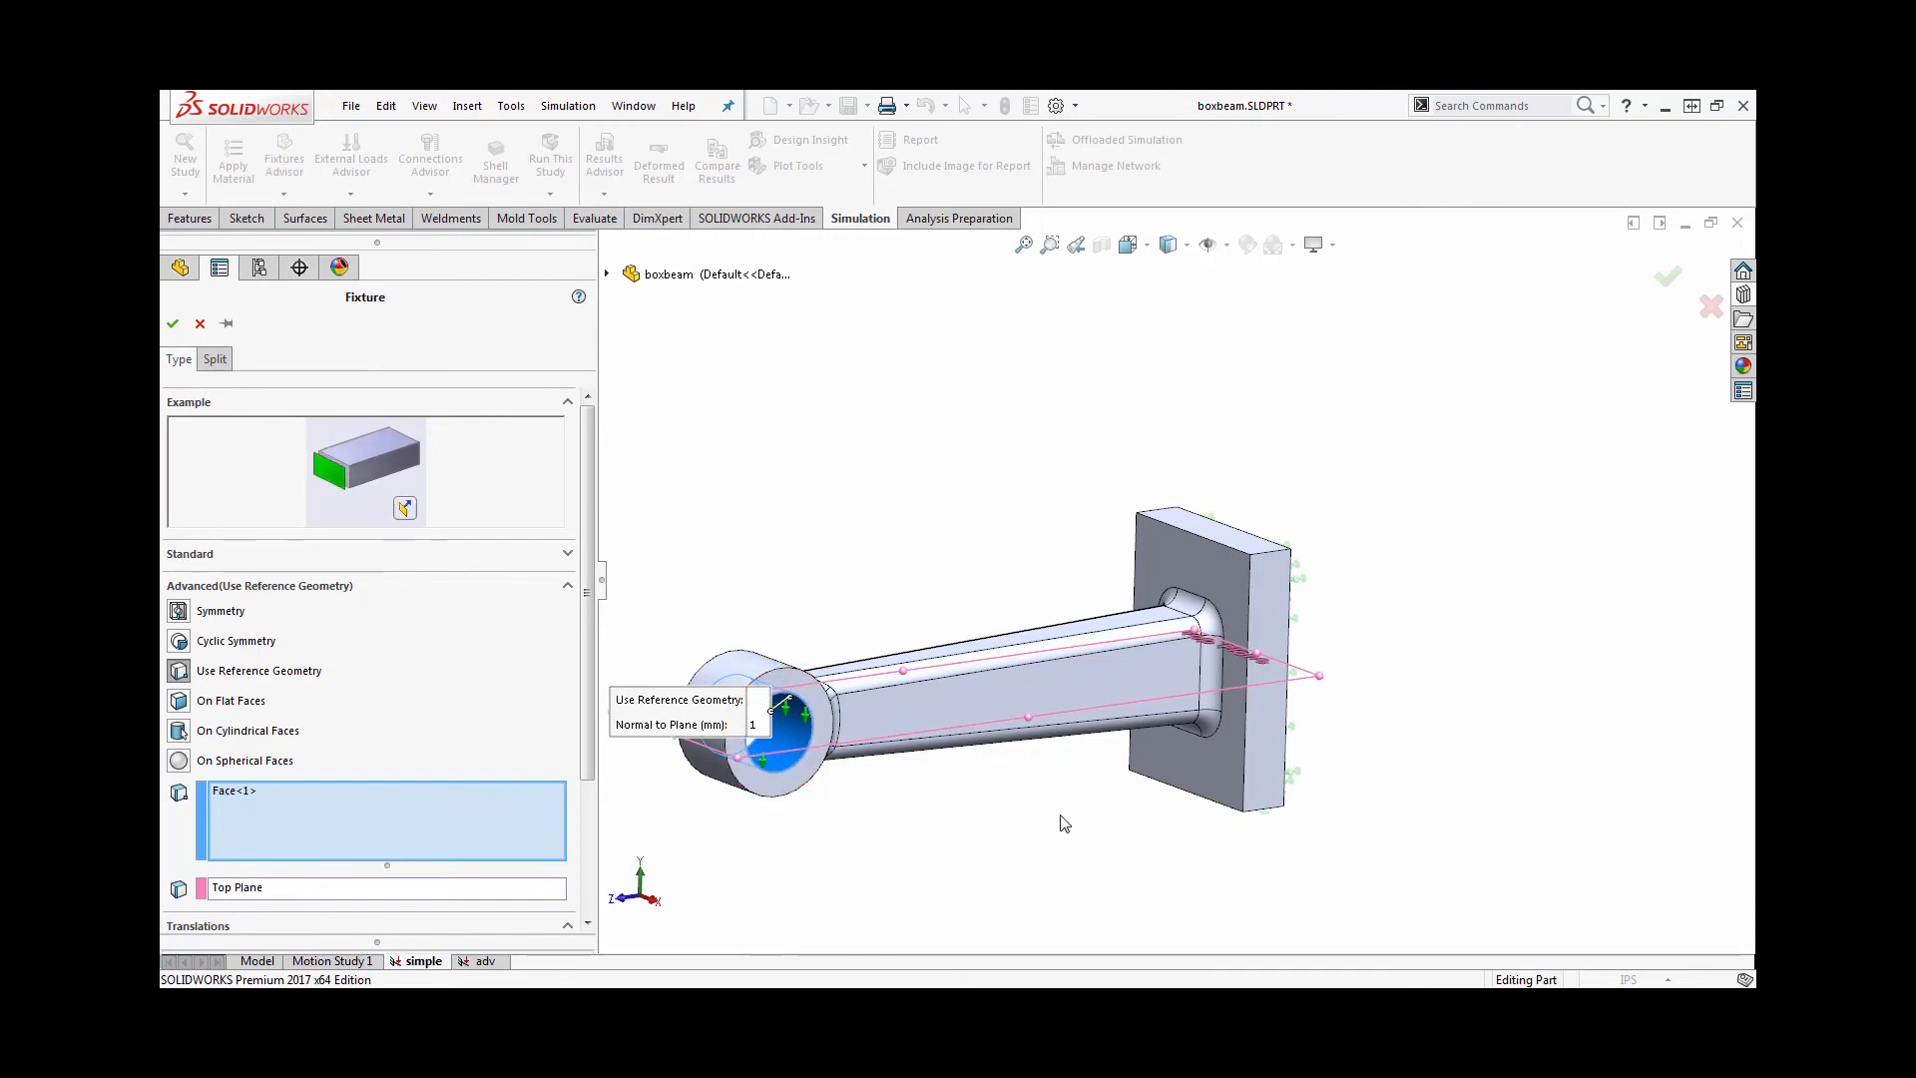
{"action": "mouse_move", "coordinate": [806, 764]}
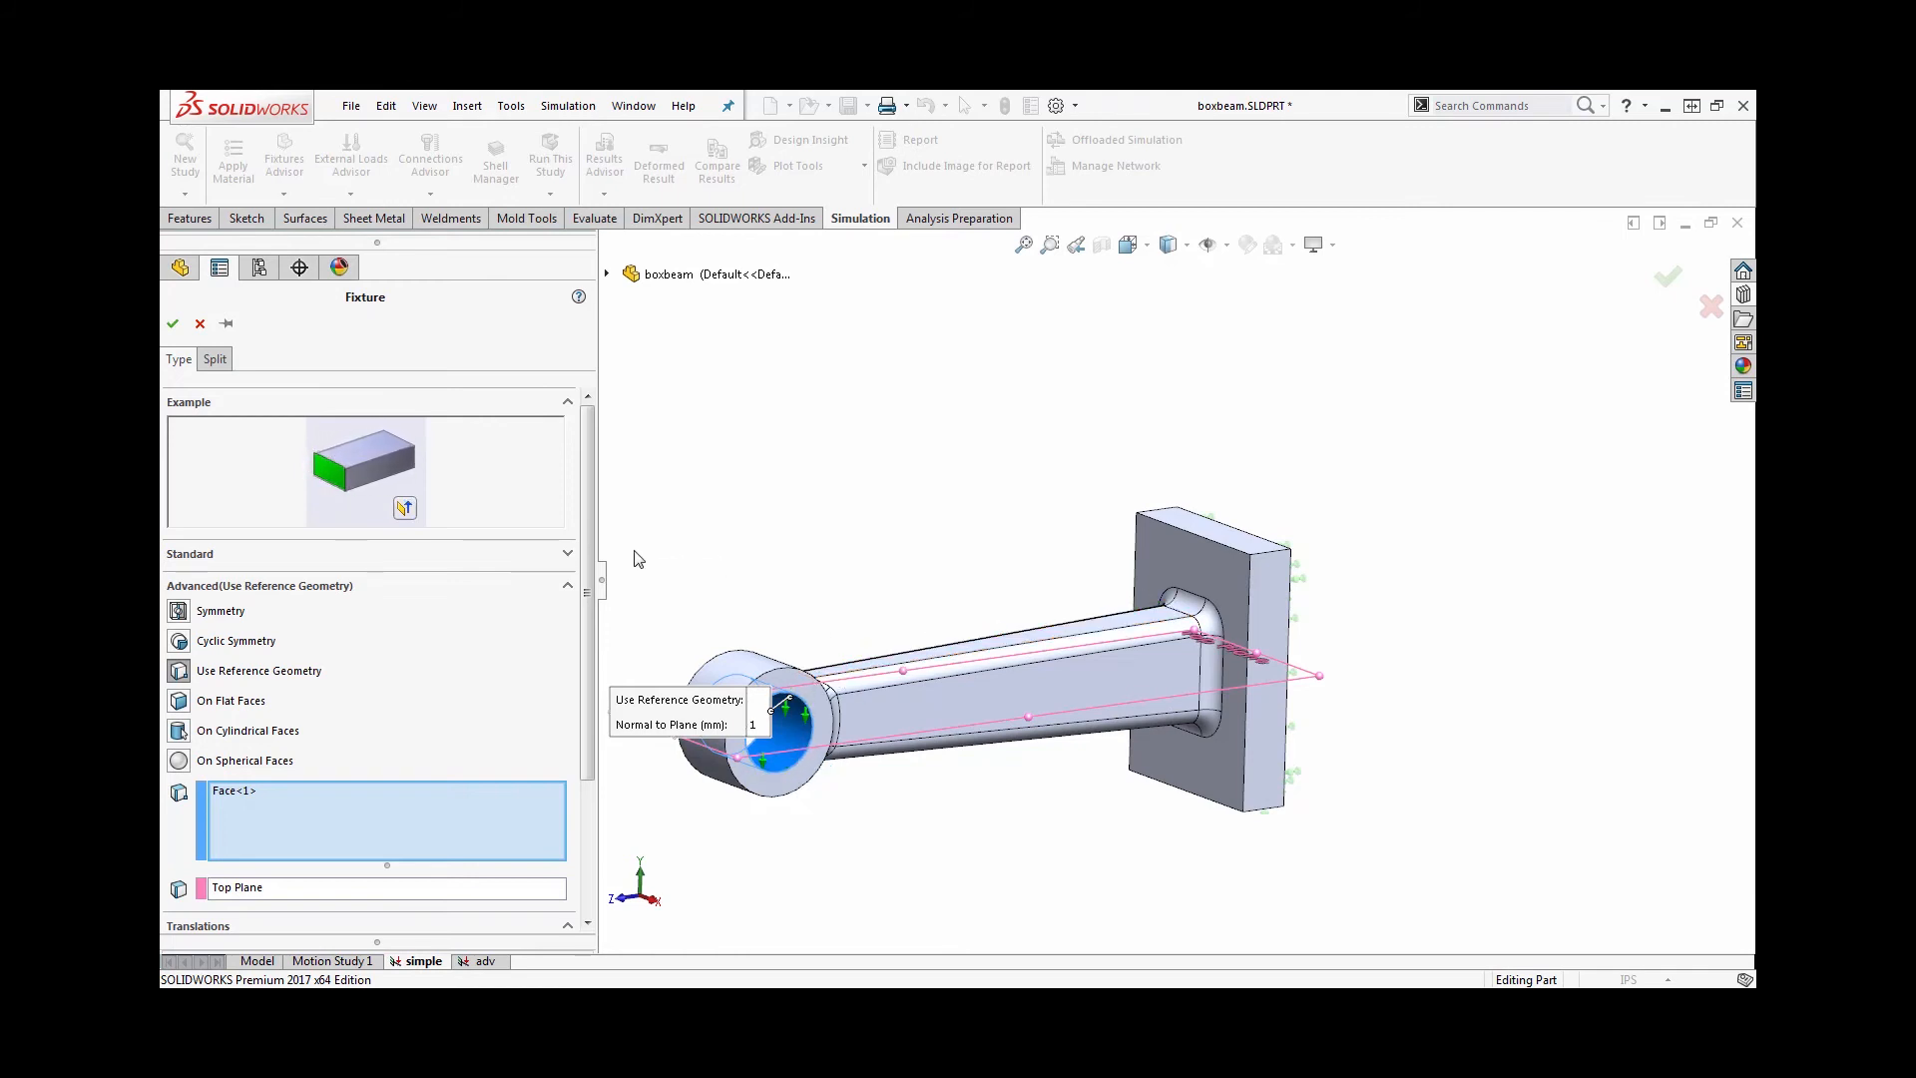
{"action": "scroll", "scroll_direction": "down", "scroll_amount": 3}
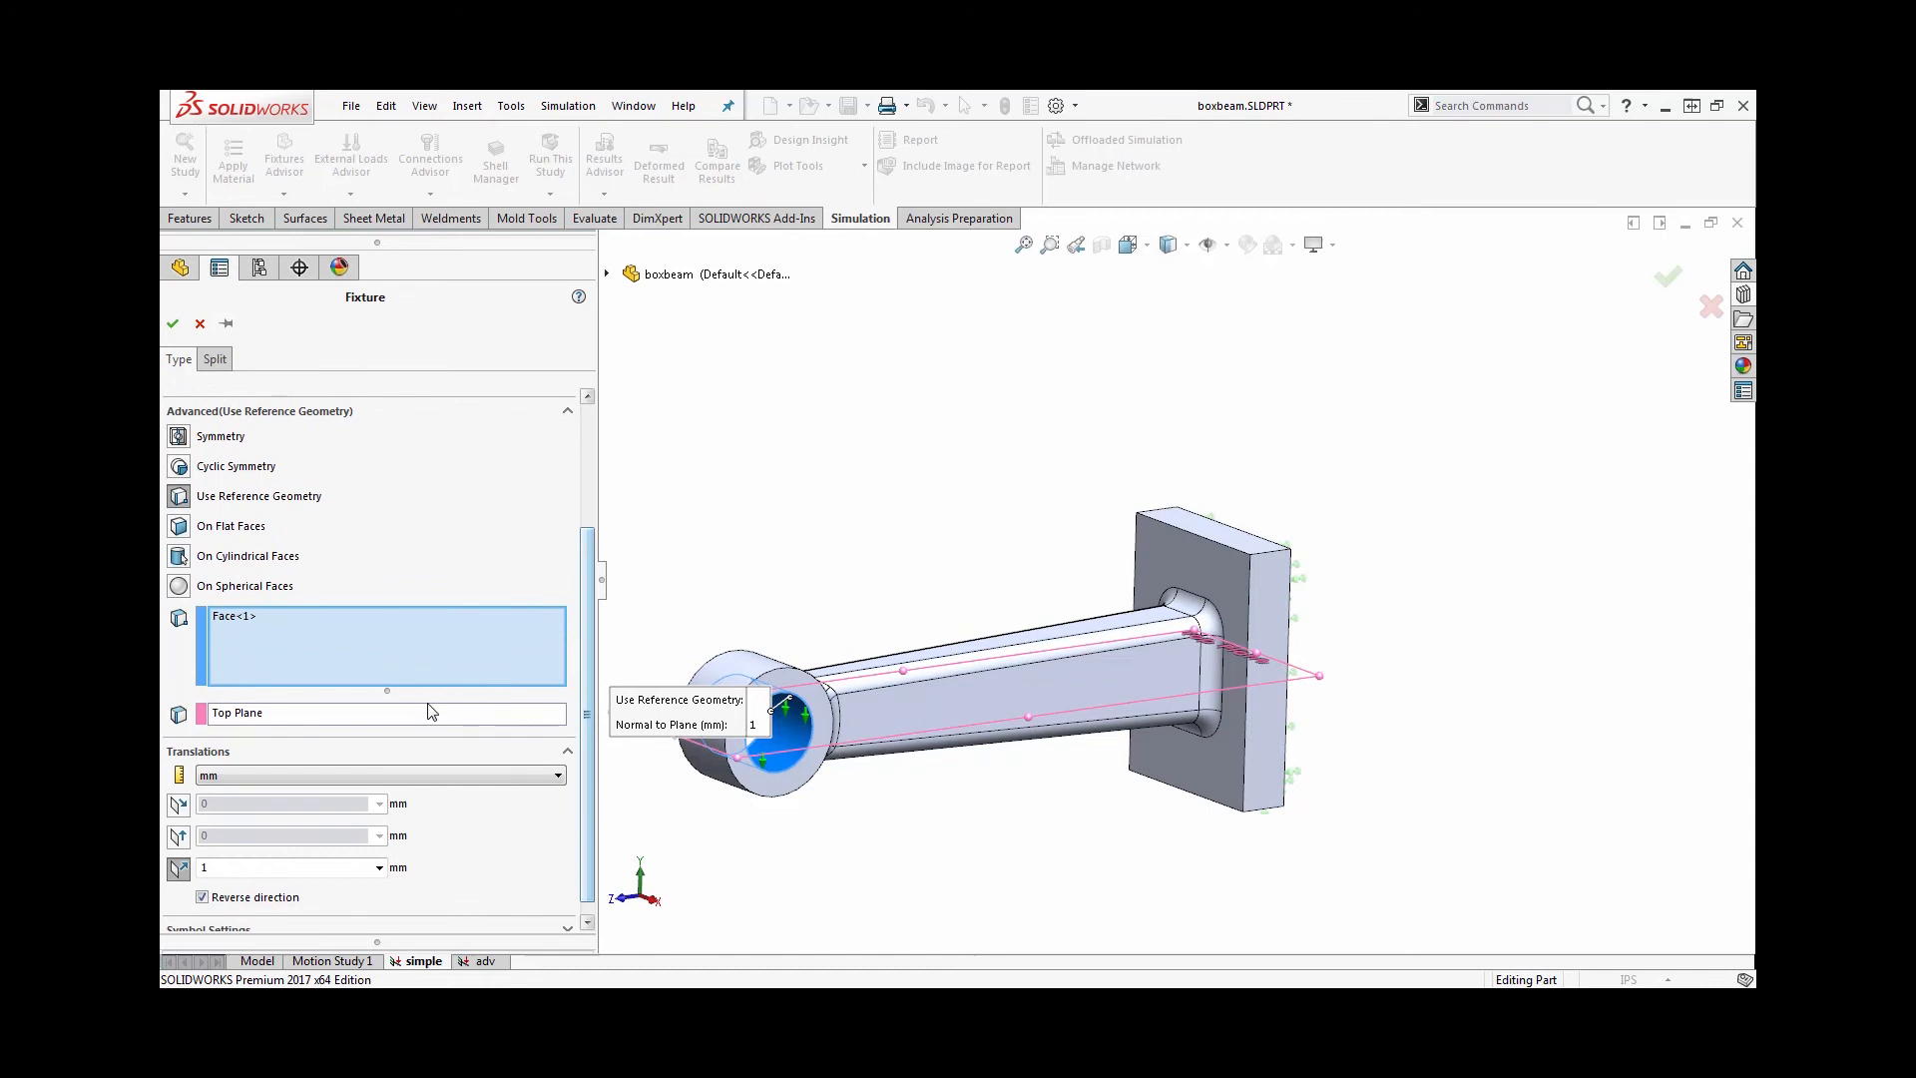
{"action": "mouse_move", "coordinate": [323, 867]}
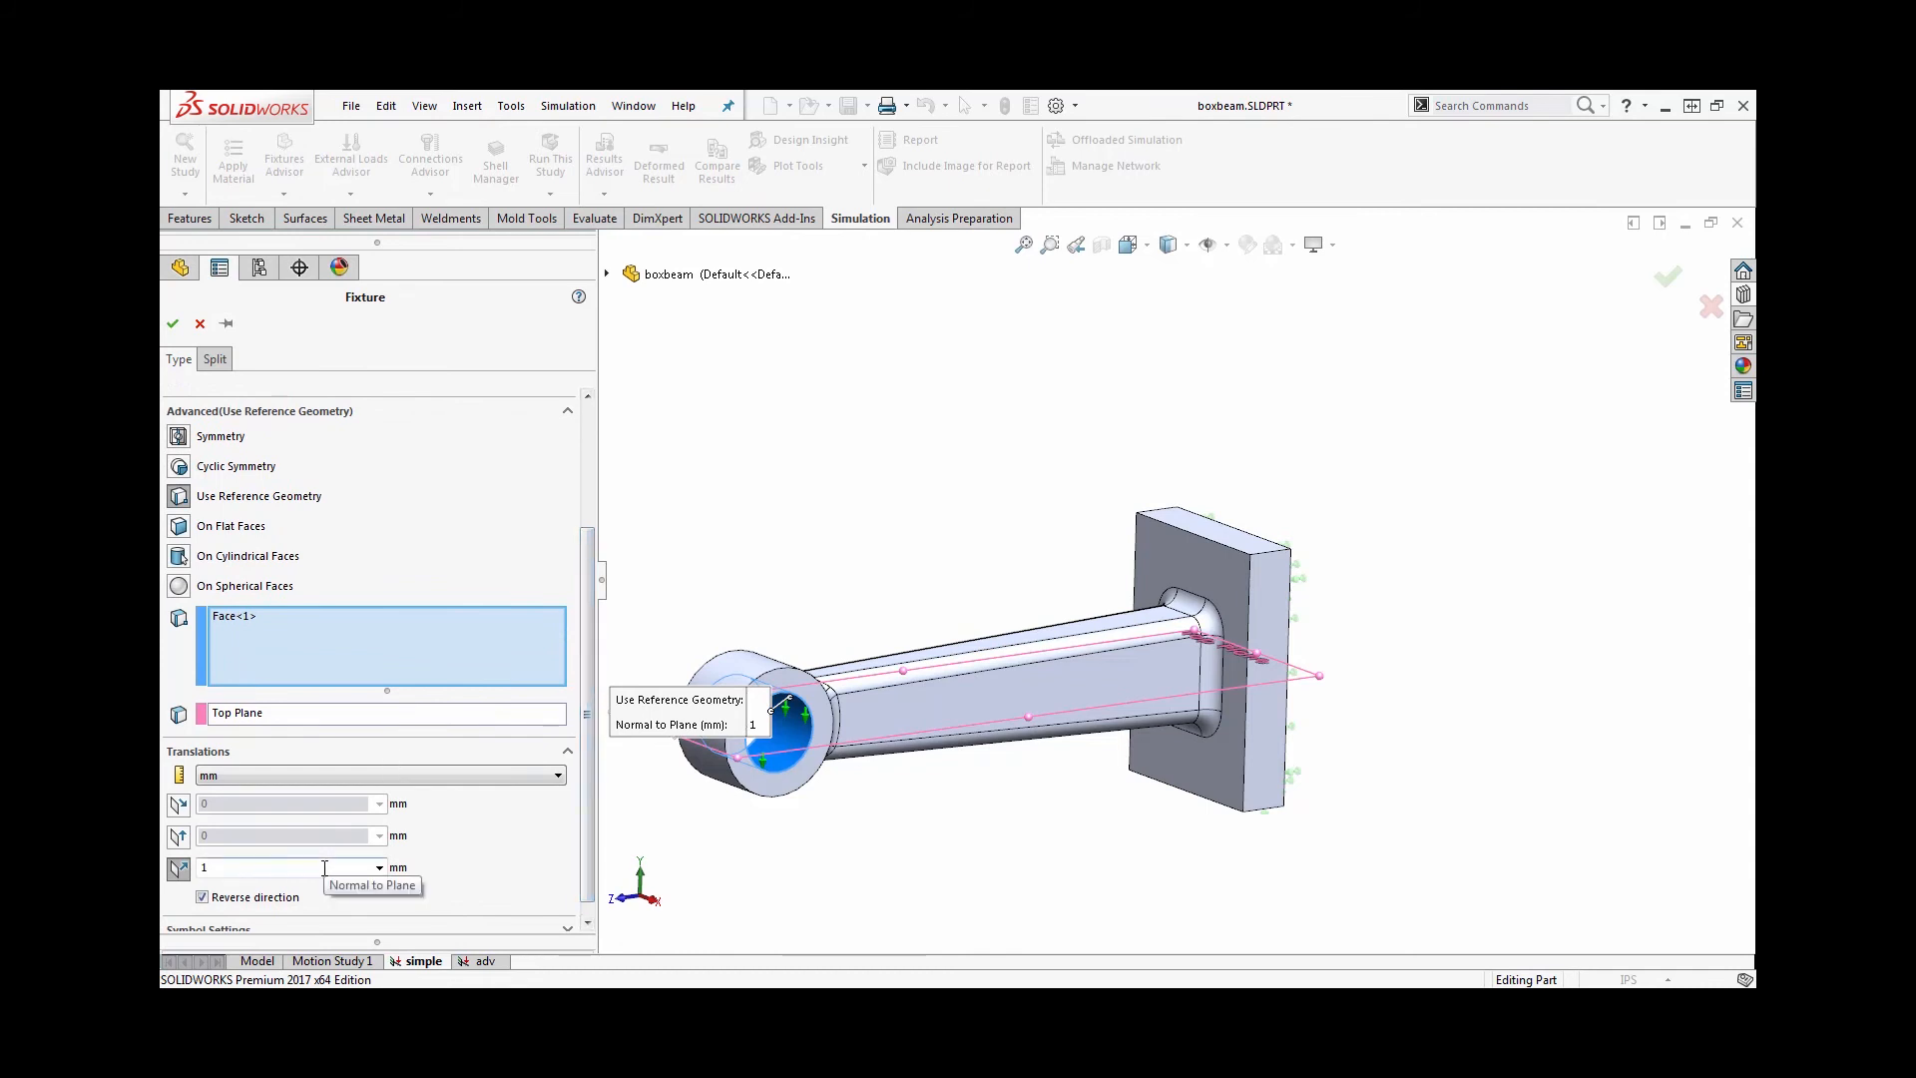
{"action": "left_click", "coordinate": [173, 323]}
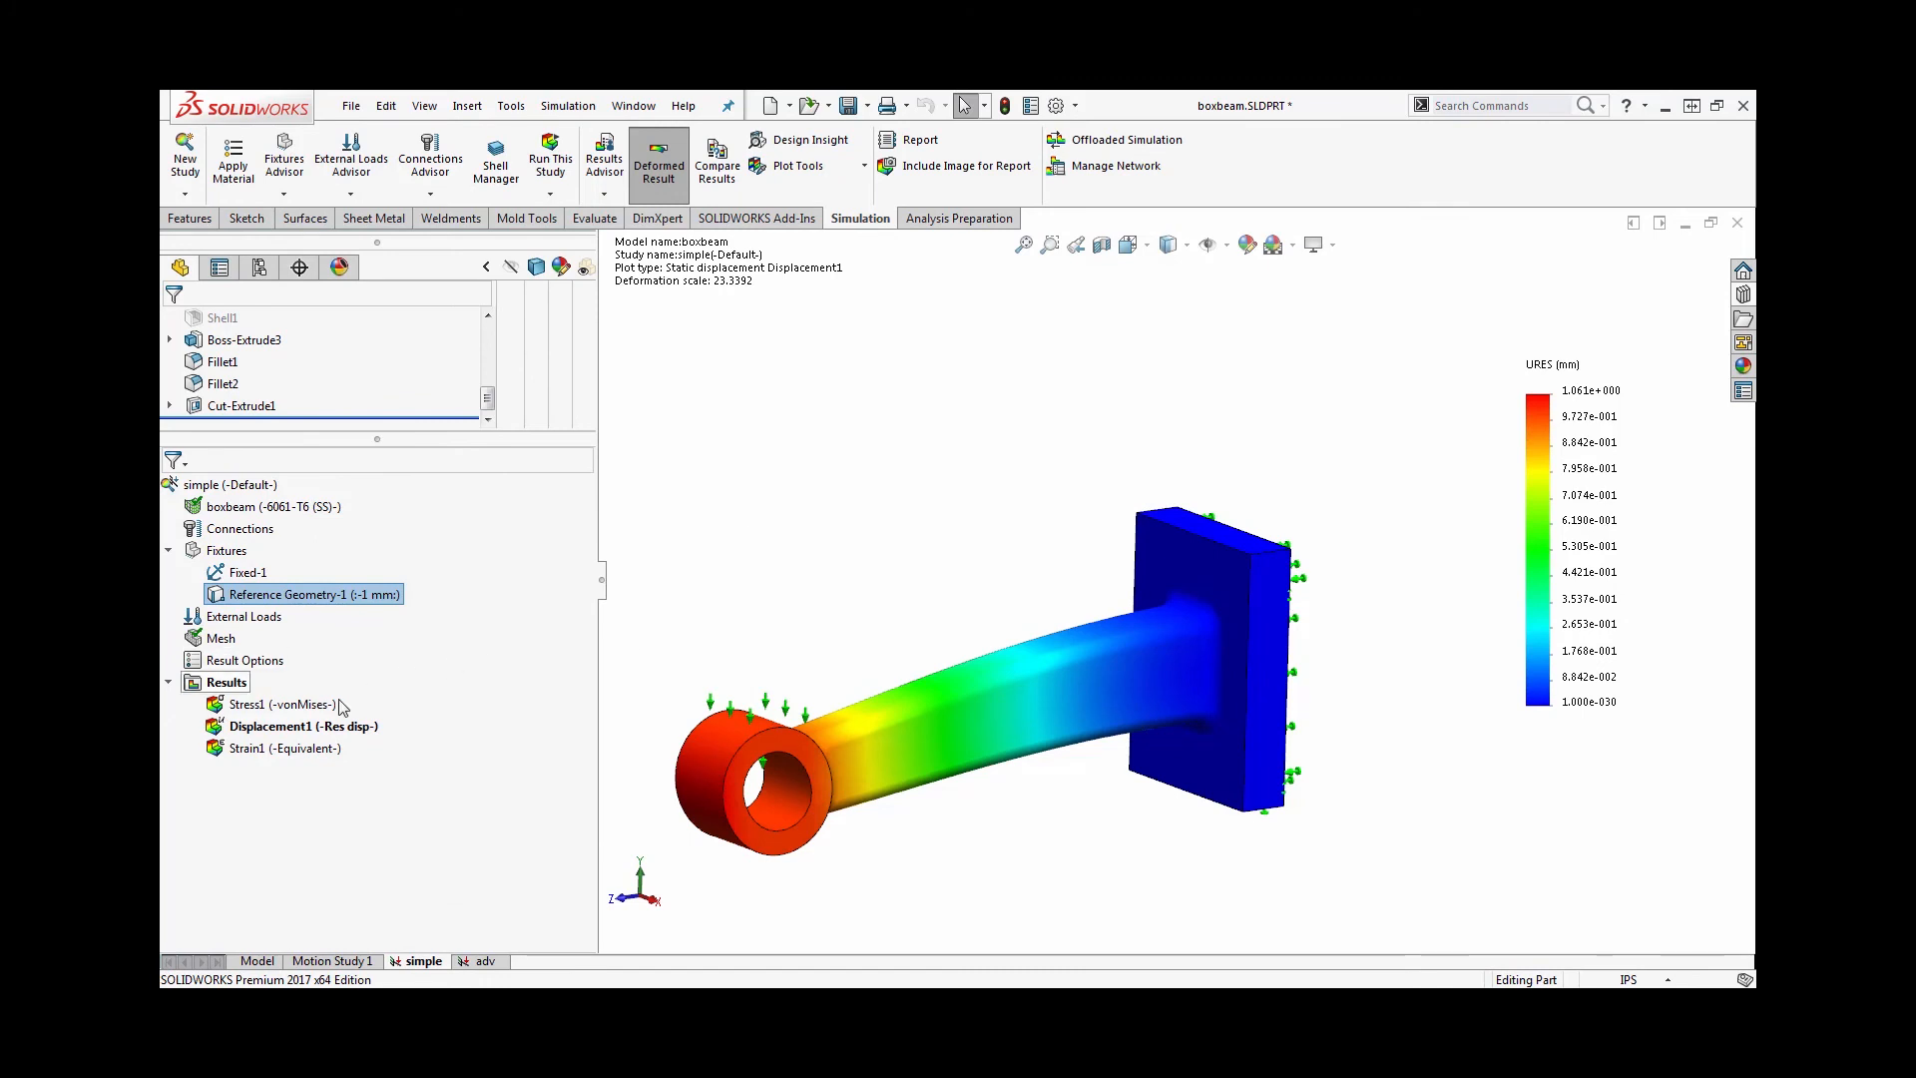
Edit Displacement1 to plot UY: Y Displacement instead of resultant
{"action": "left_click", "coordinate": [301, 726]}
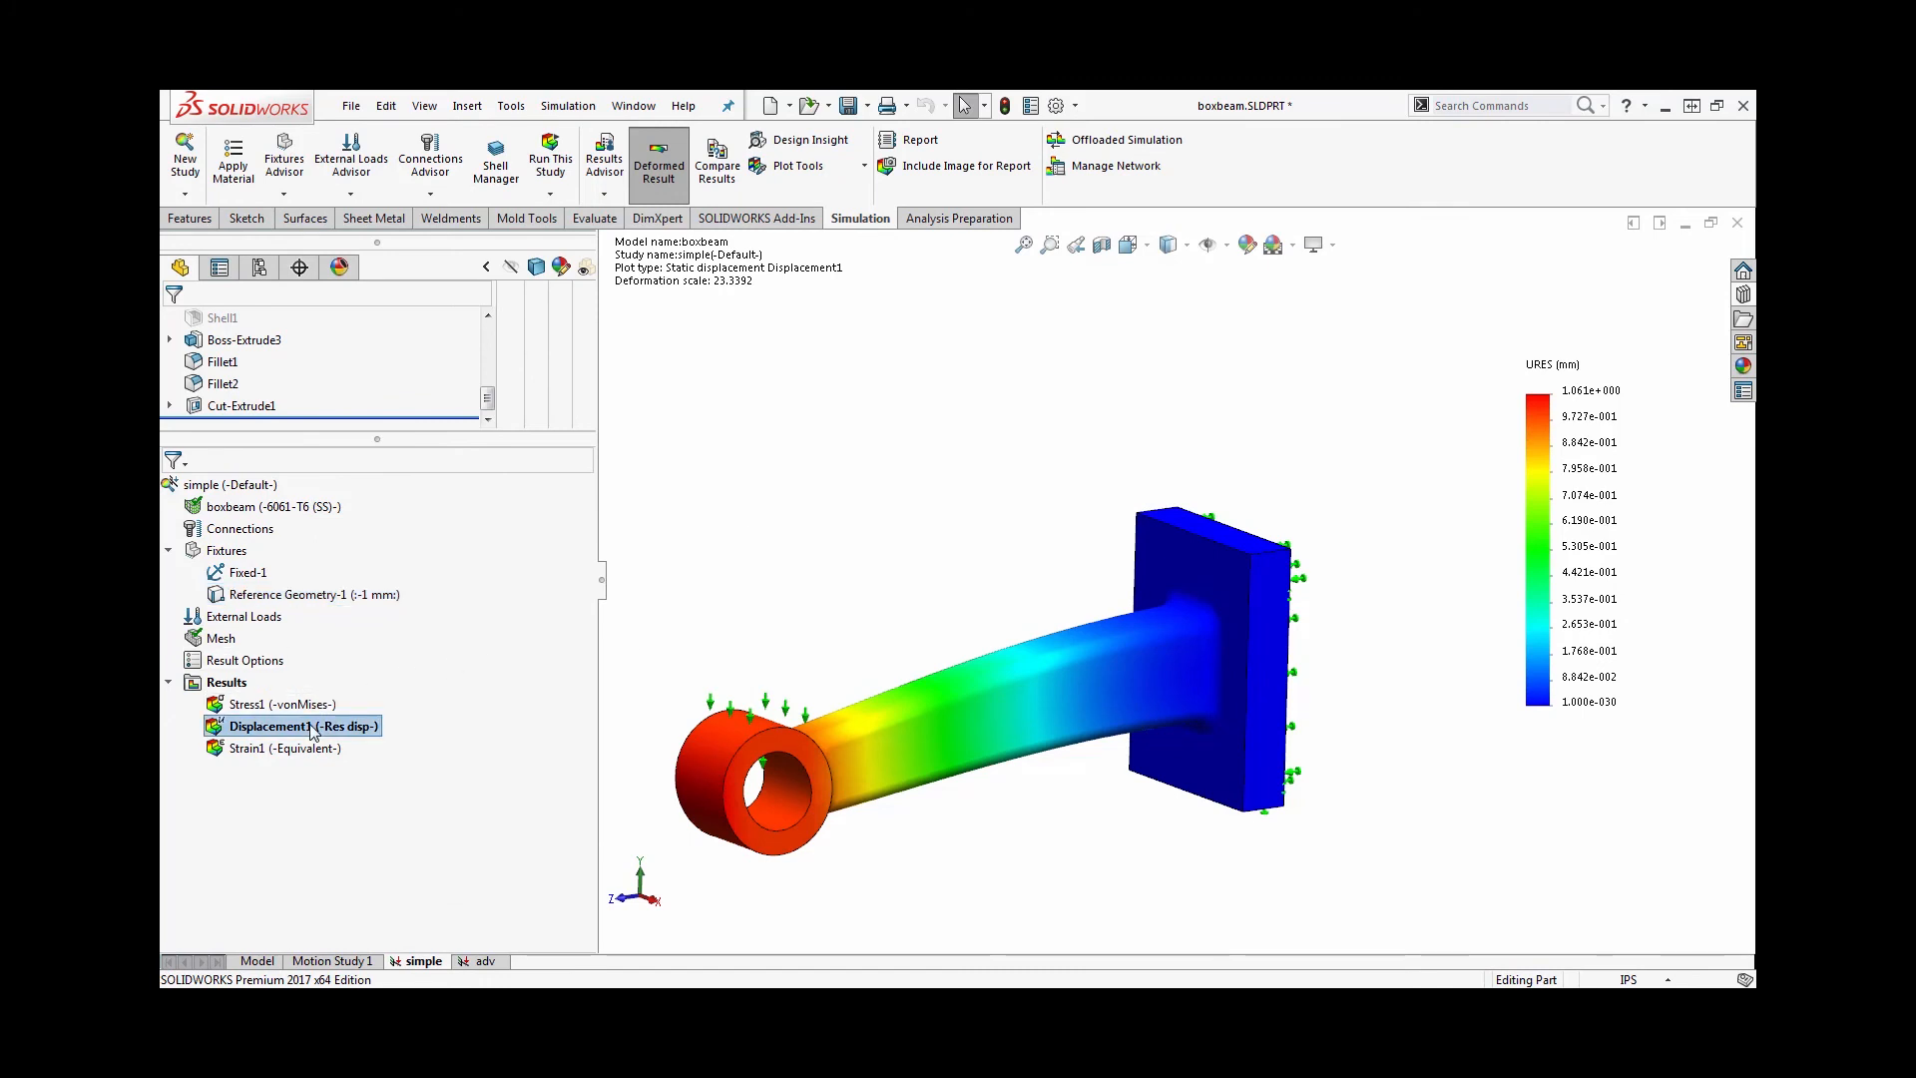
{"action": "double_click", "coordinate": [293, 726]}
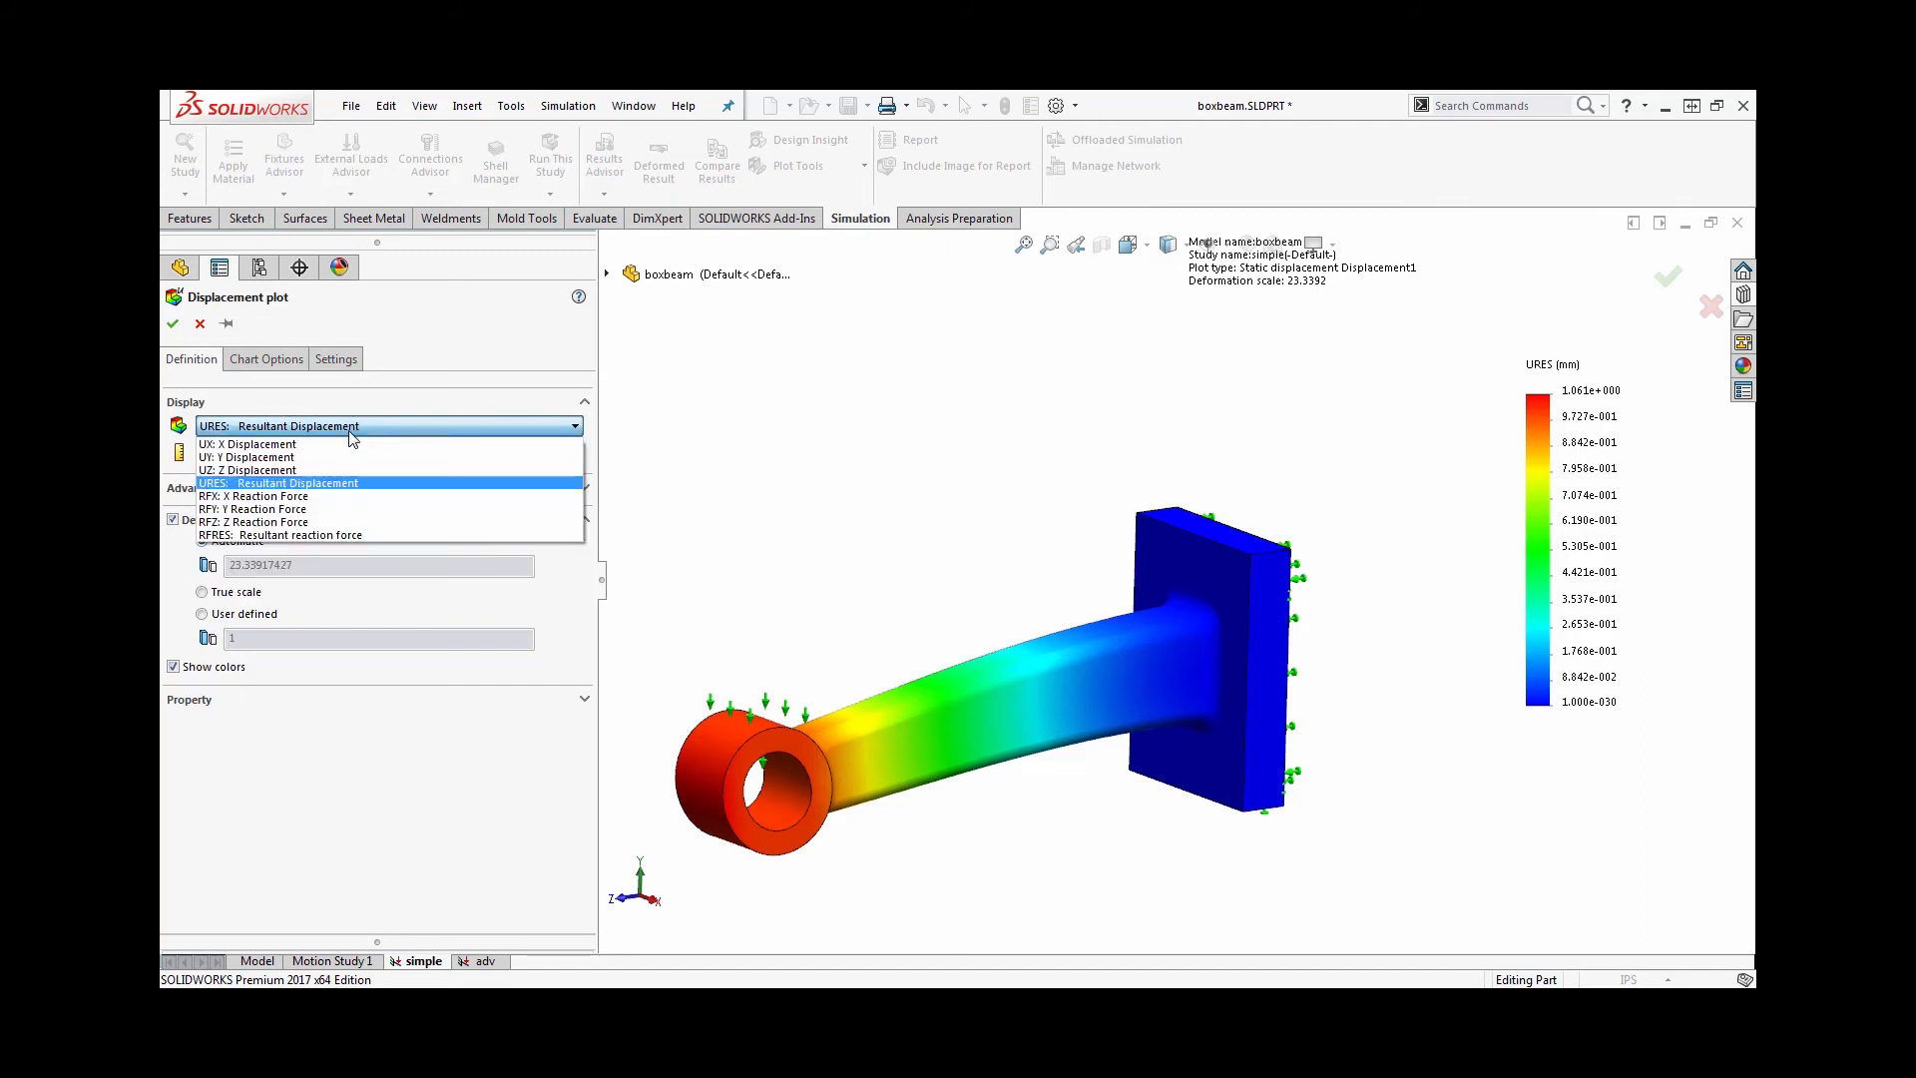
{"action": "mouse_move", "coordinate": [346, 457]}
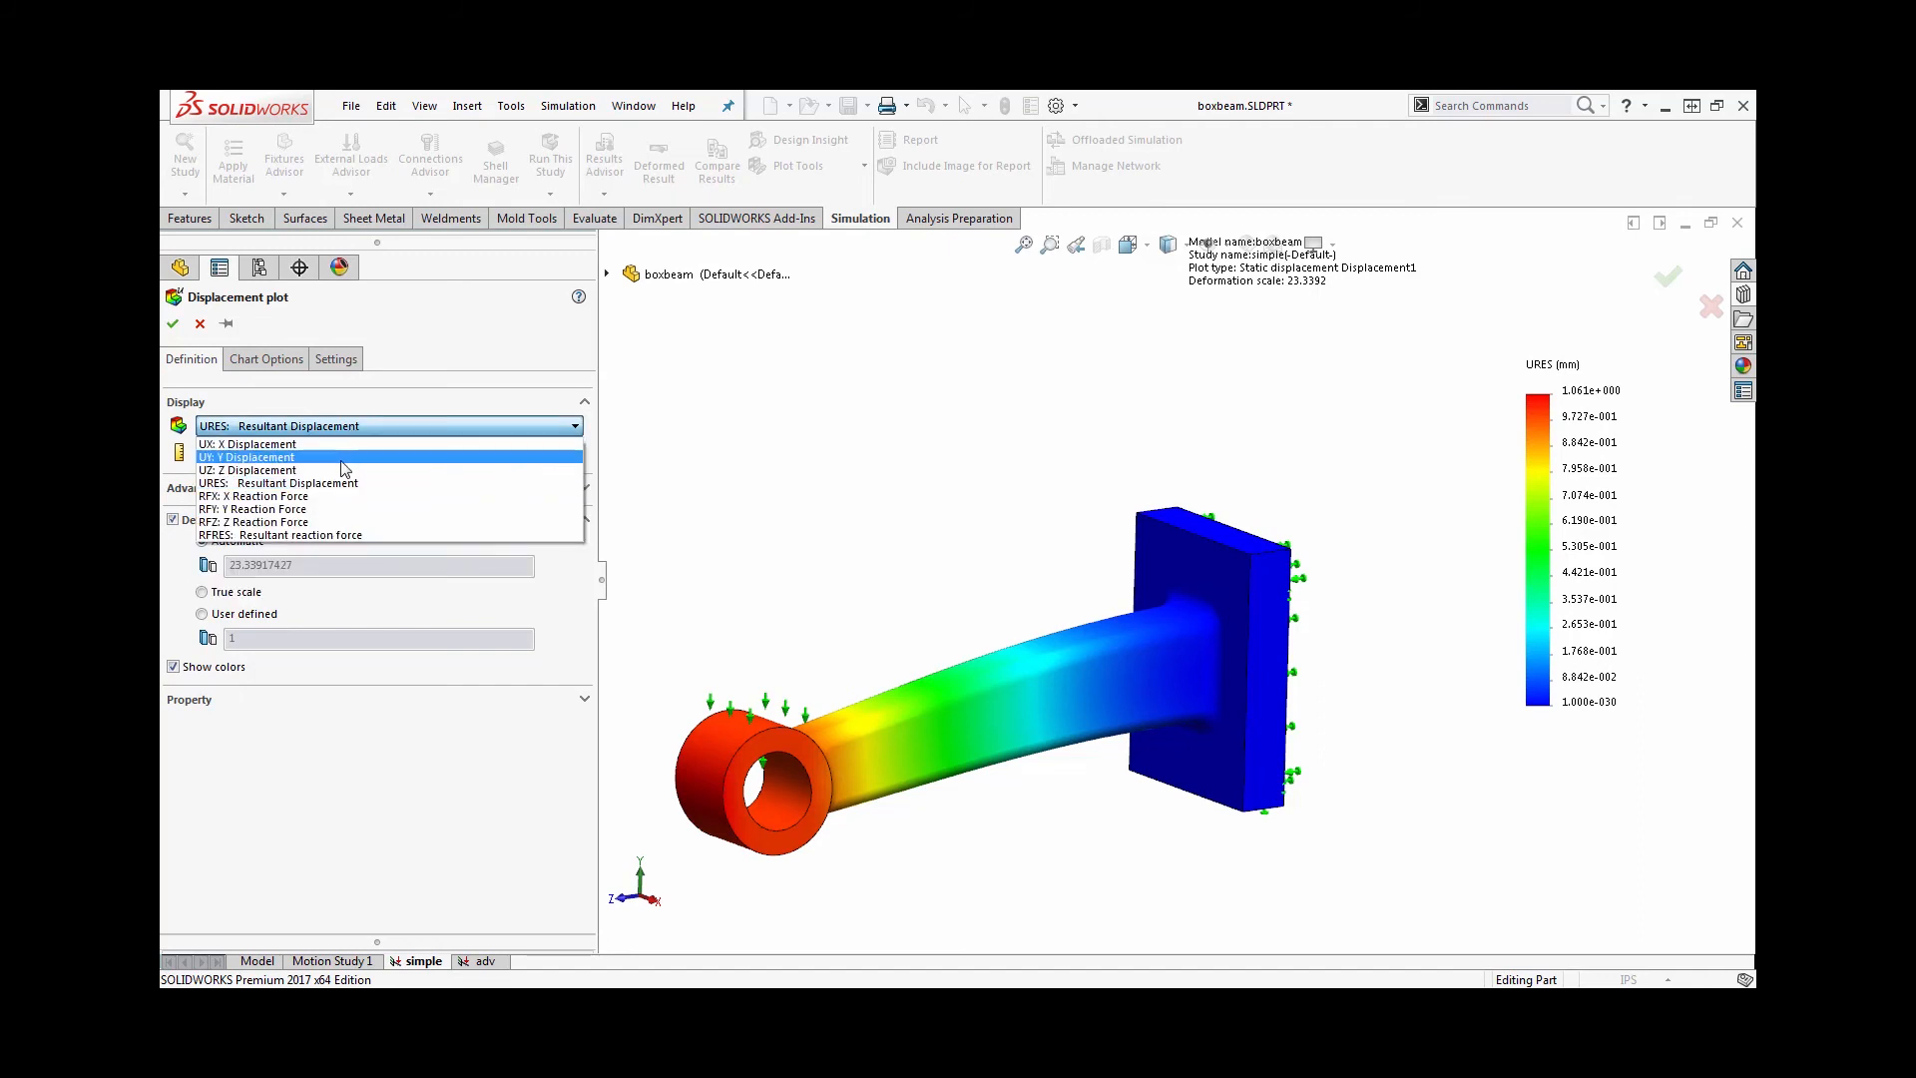
{"action": "left_click", "coordinate": [249, 457]}
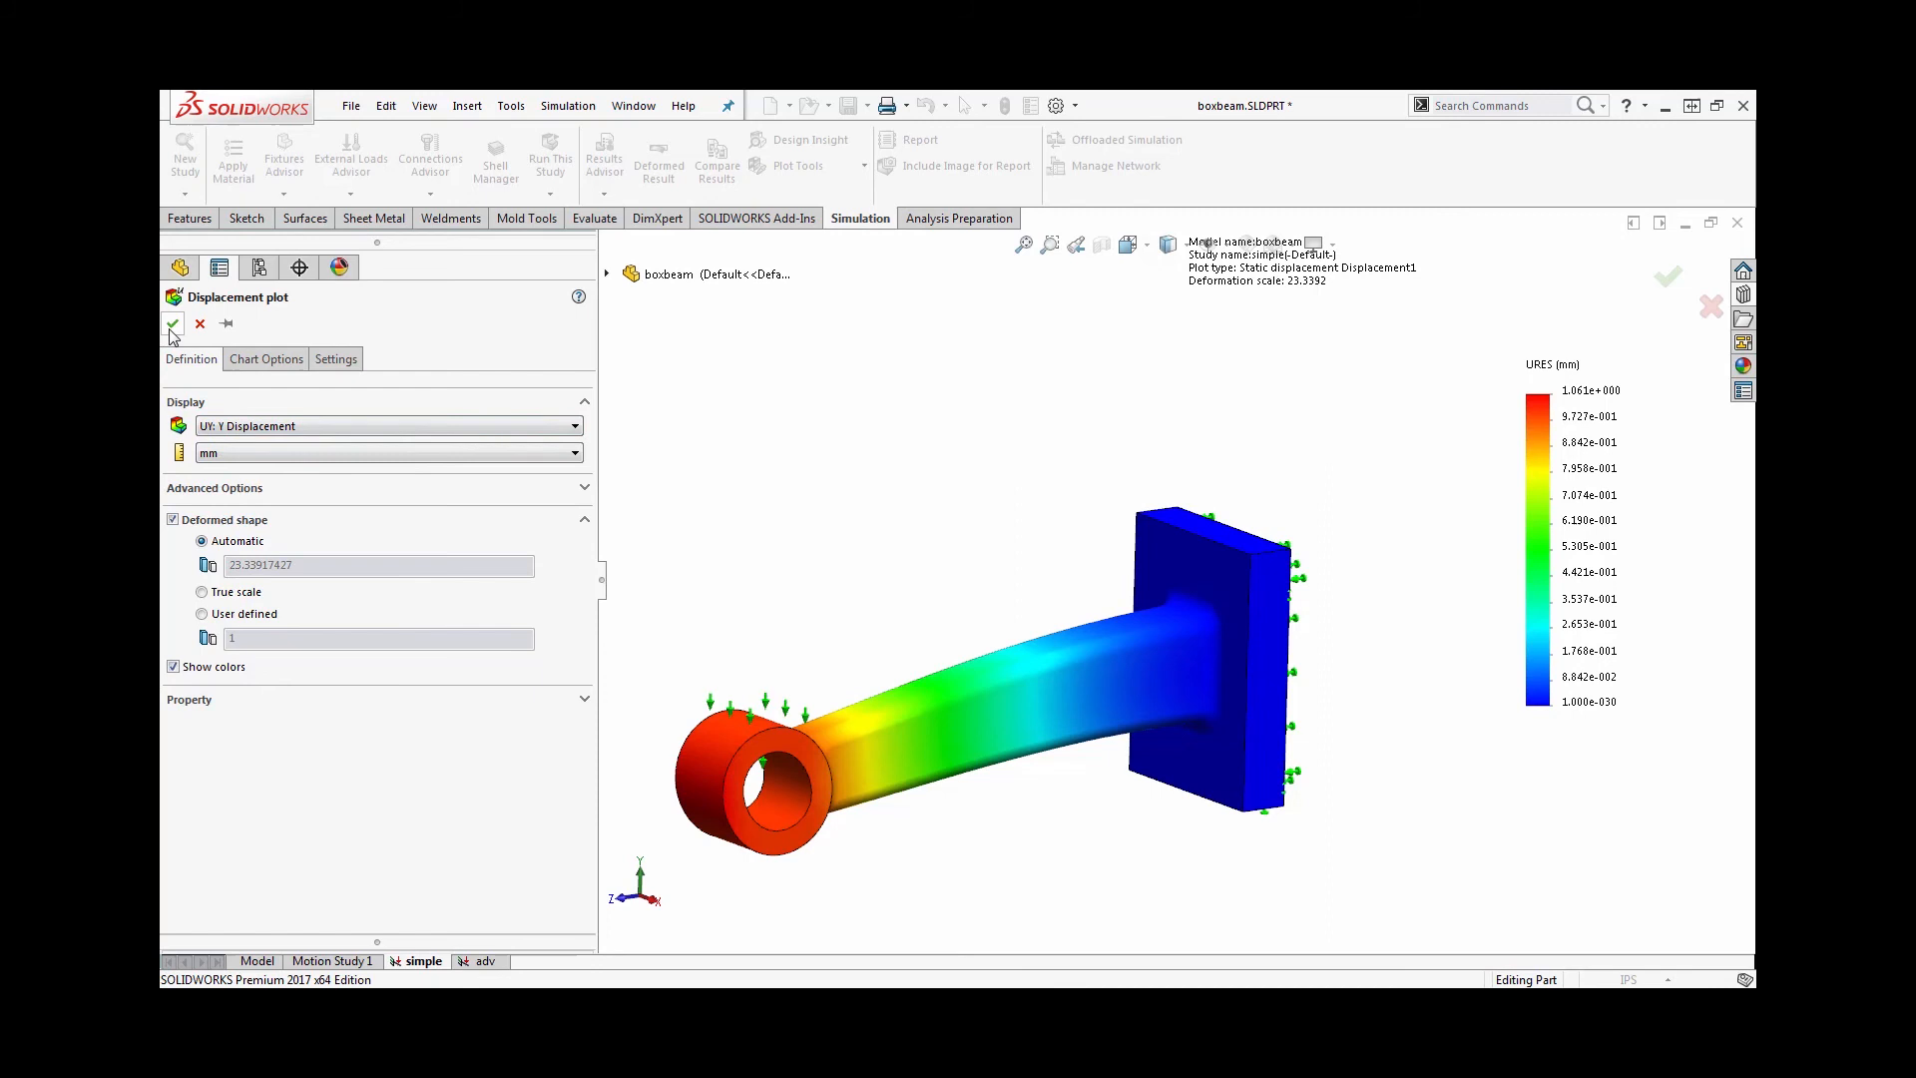
{"action": "left_click", "coordinate": [173, 324]}
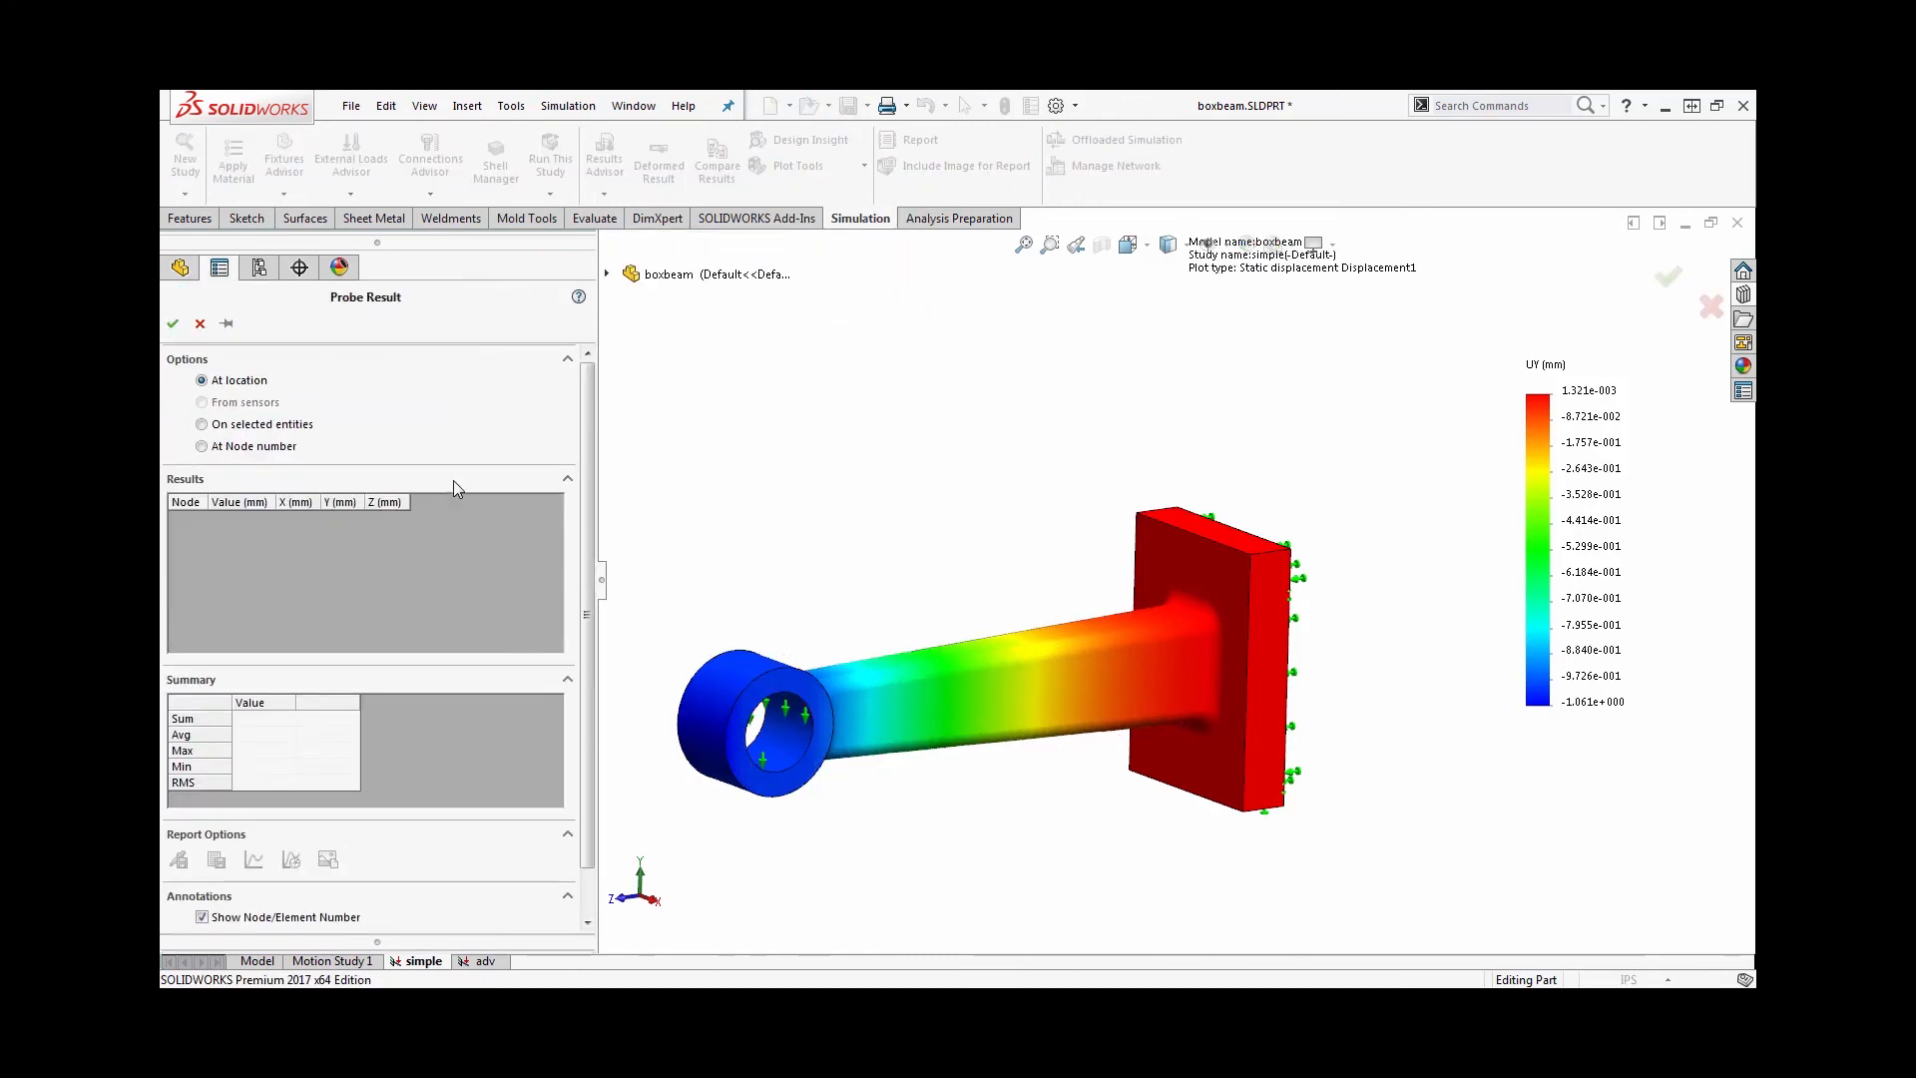
Probe Y displacement on the selected eye face, listing node values of -1.000 mm
{"action": "left_click", "coordinate": [202, 424]}
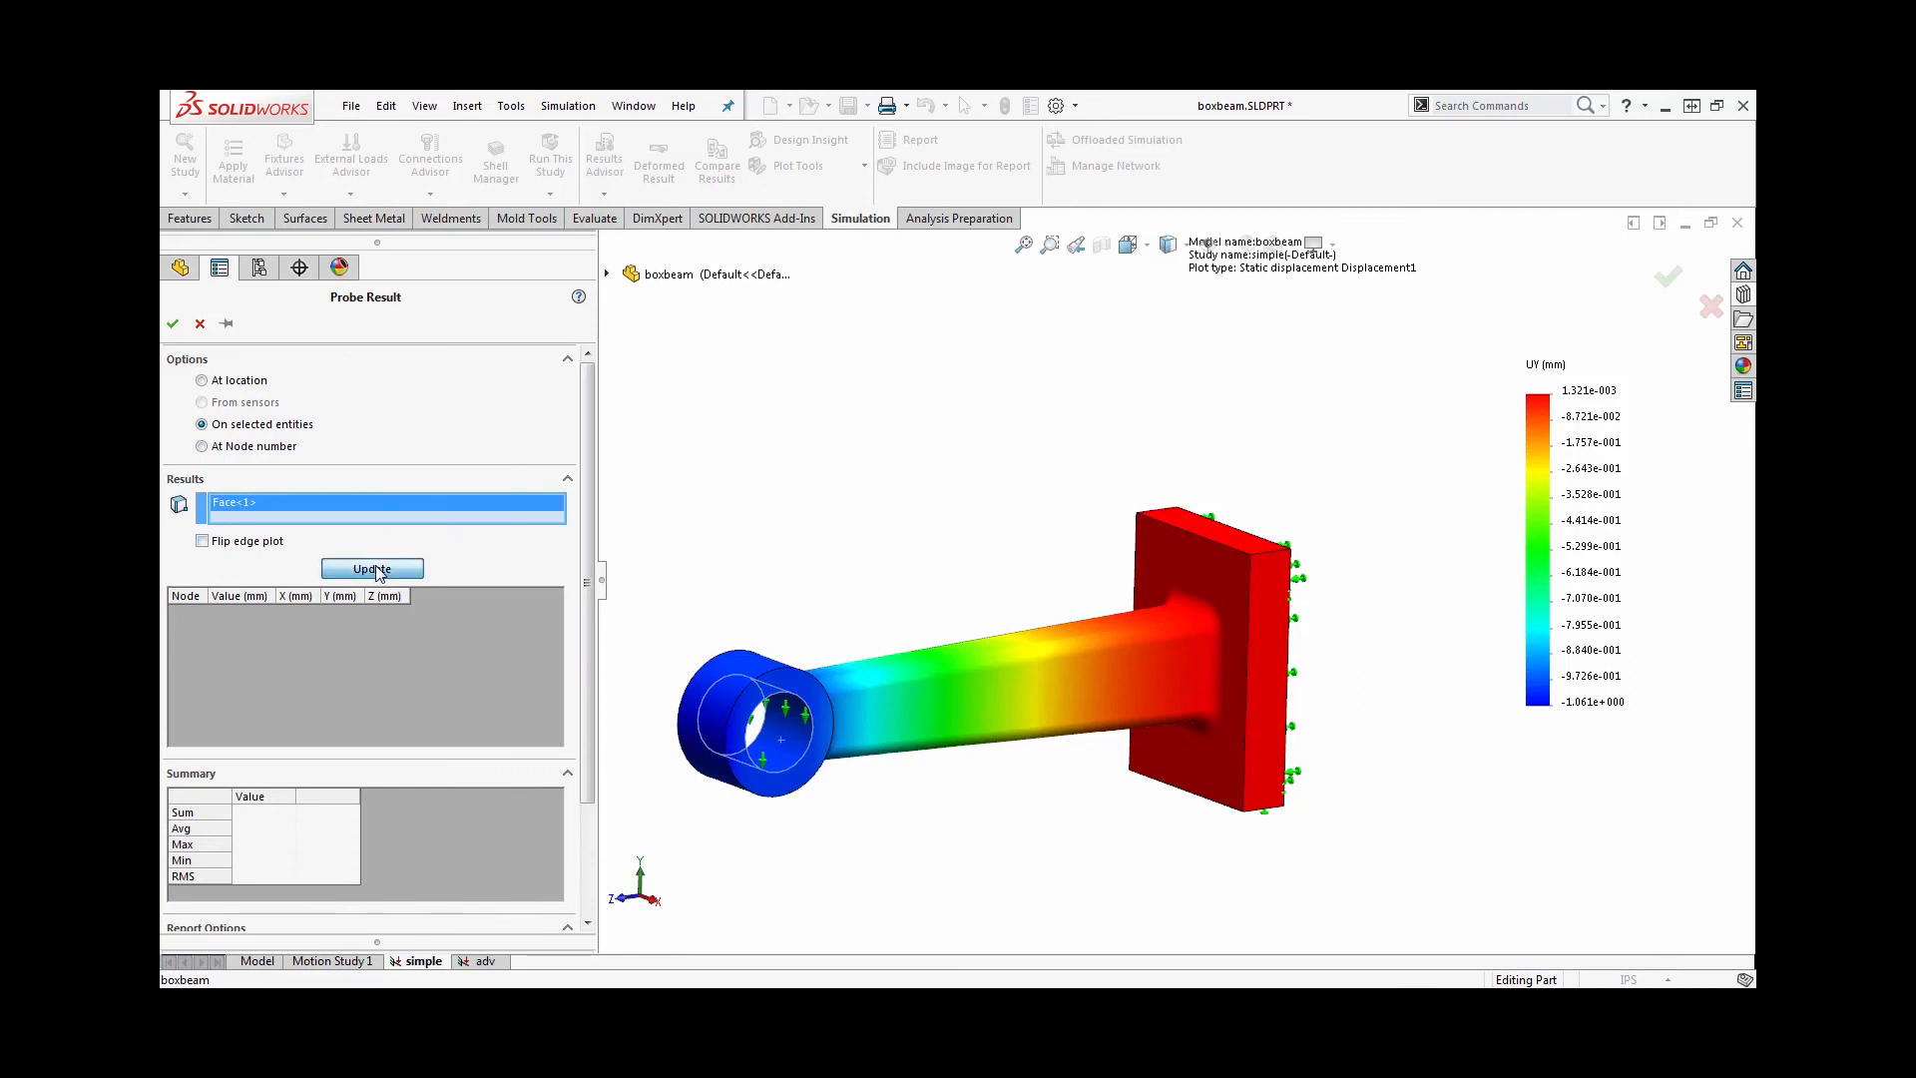
{"action": "left_click", "coordinate": [372, 568]}
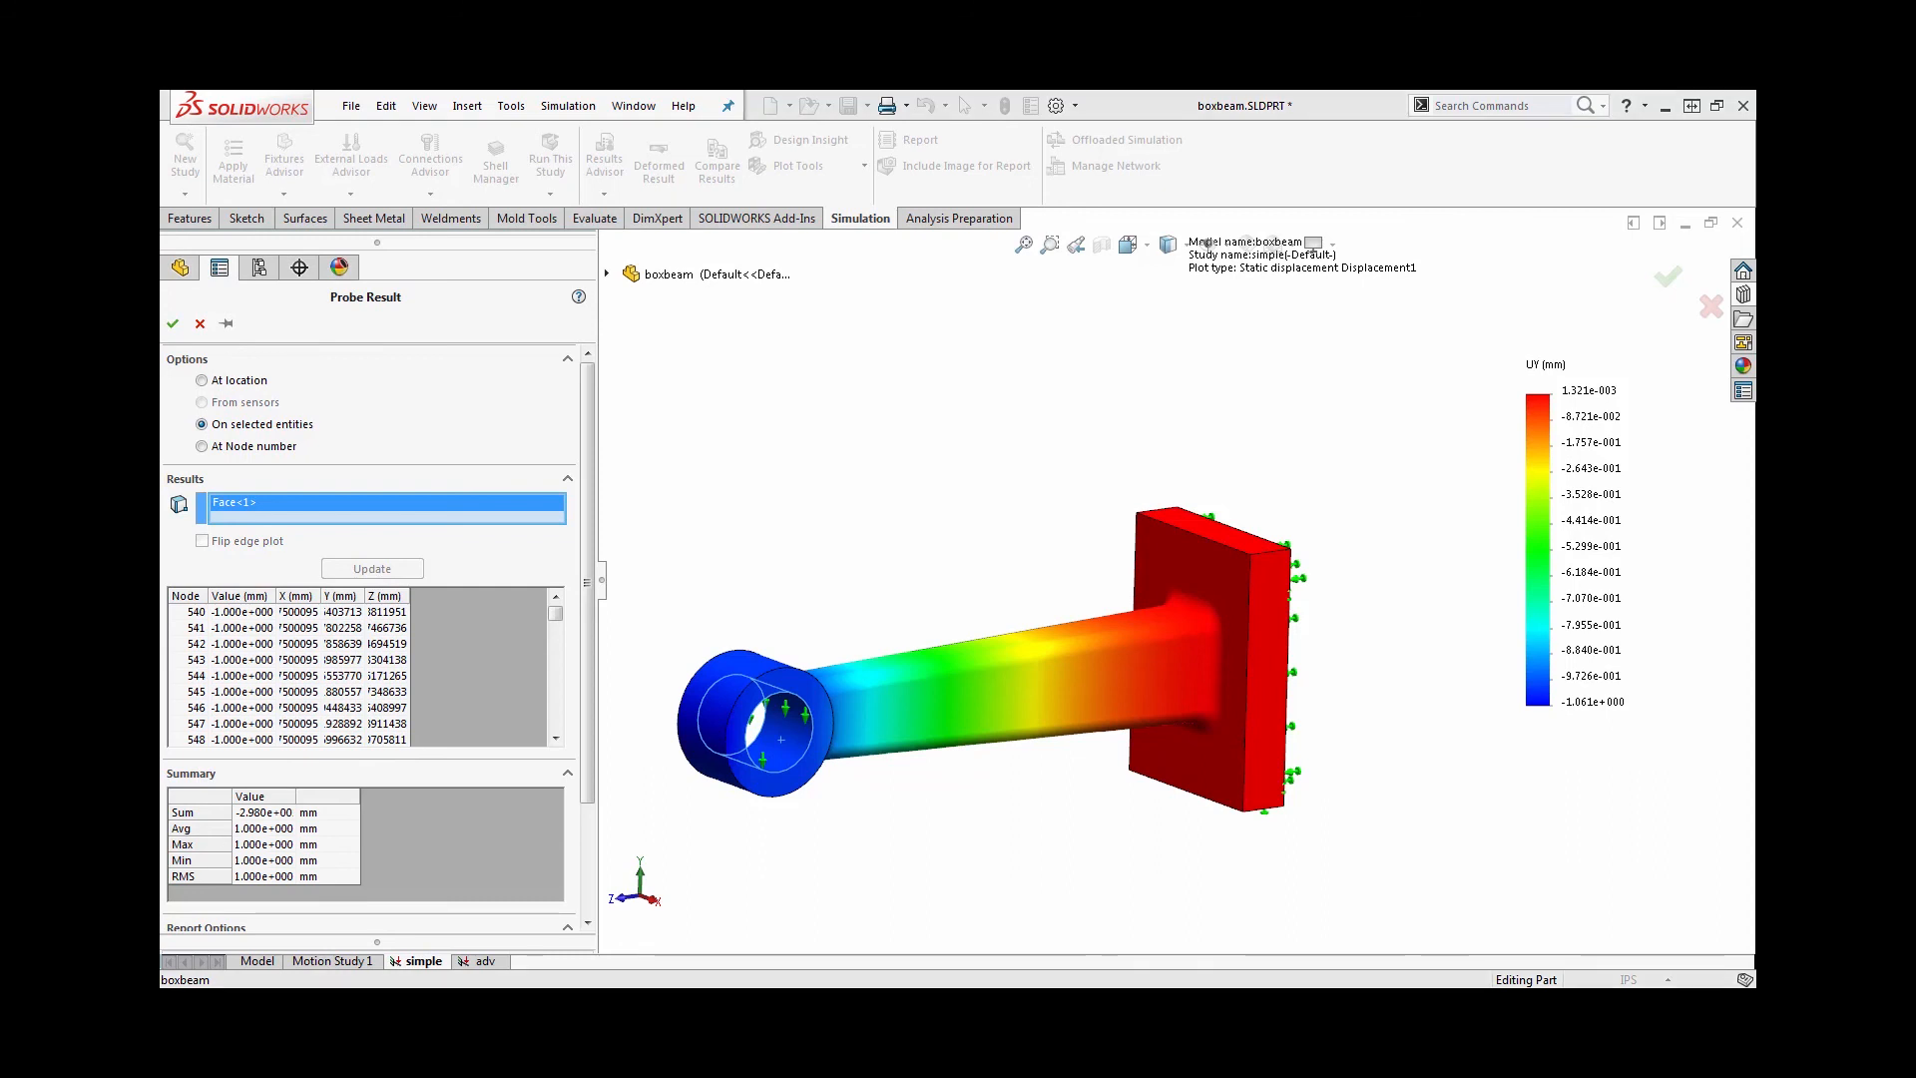
{"action": "mouse_move", "coordinate": [930, 511]}
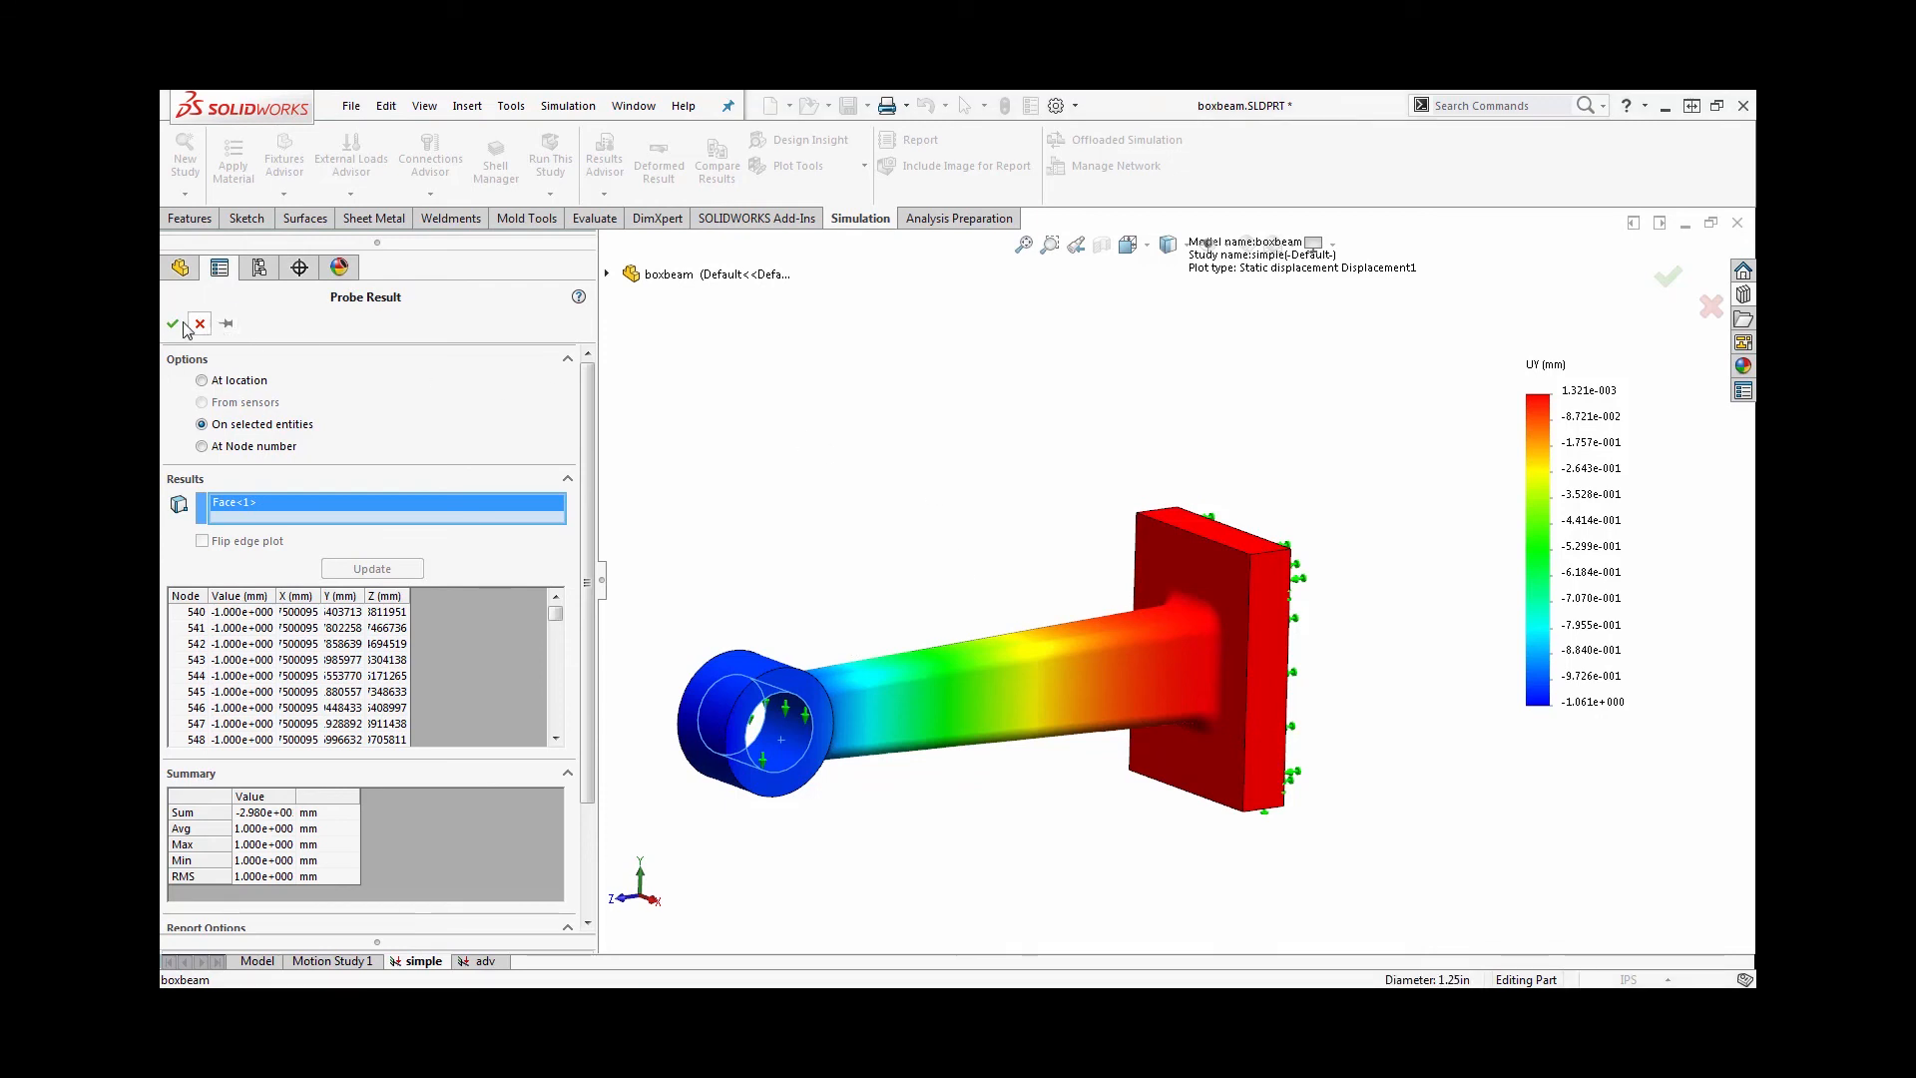
{"action": "left_click", "coordinate": [170, 323]}
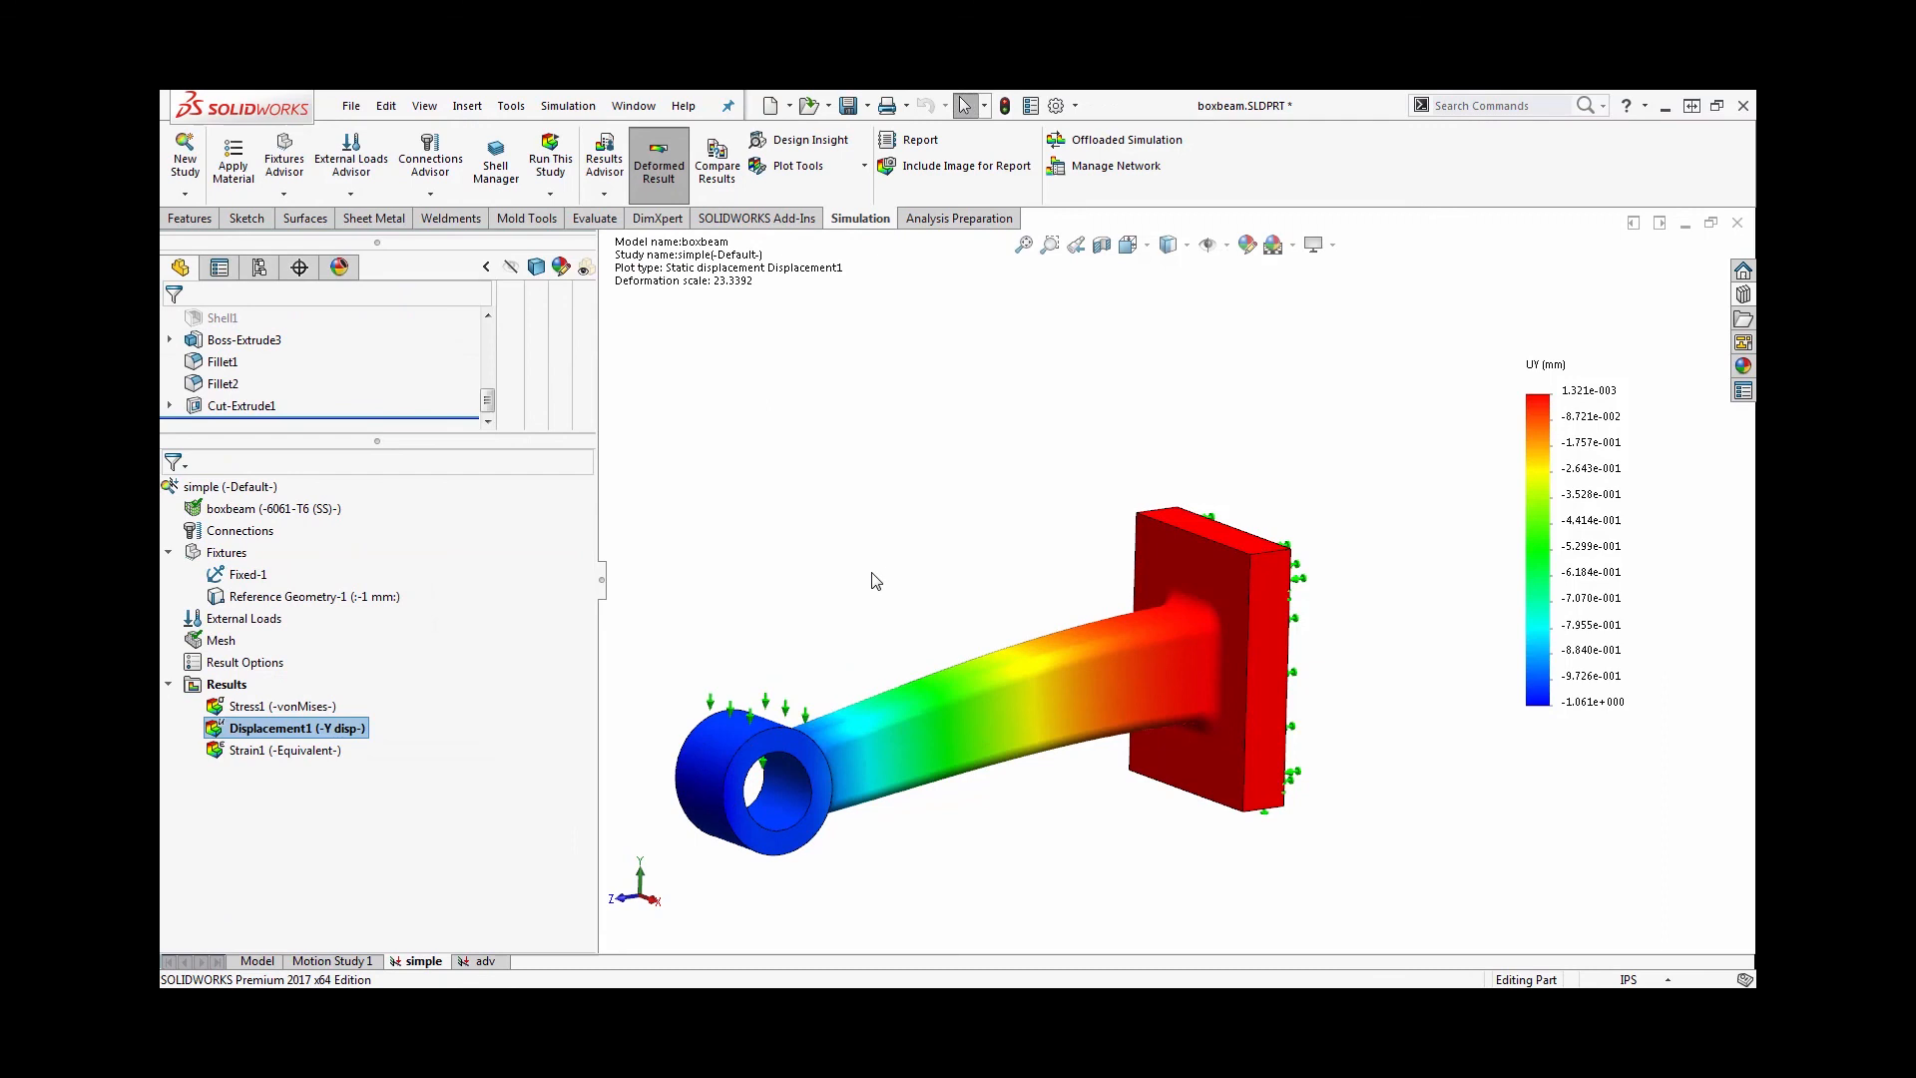
{"action": "mouse_move", "coordinate": [843, 649]}
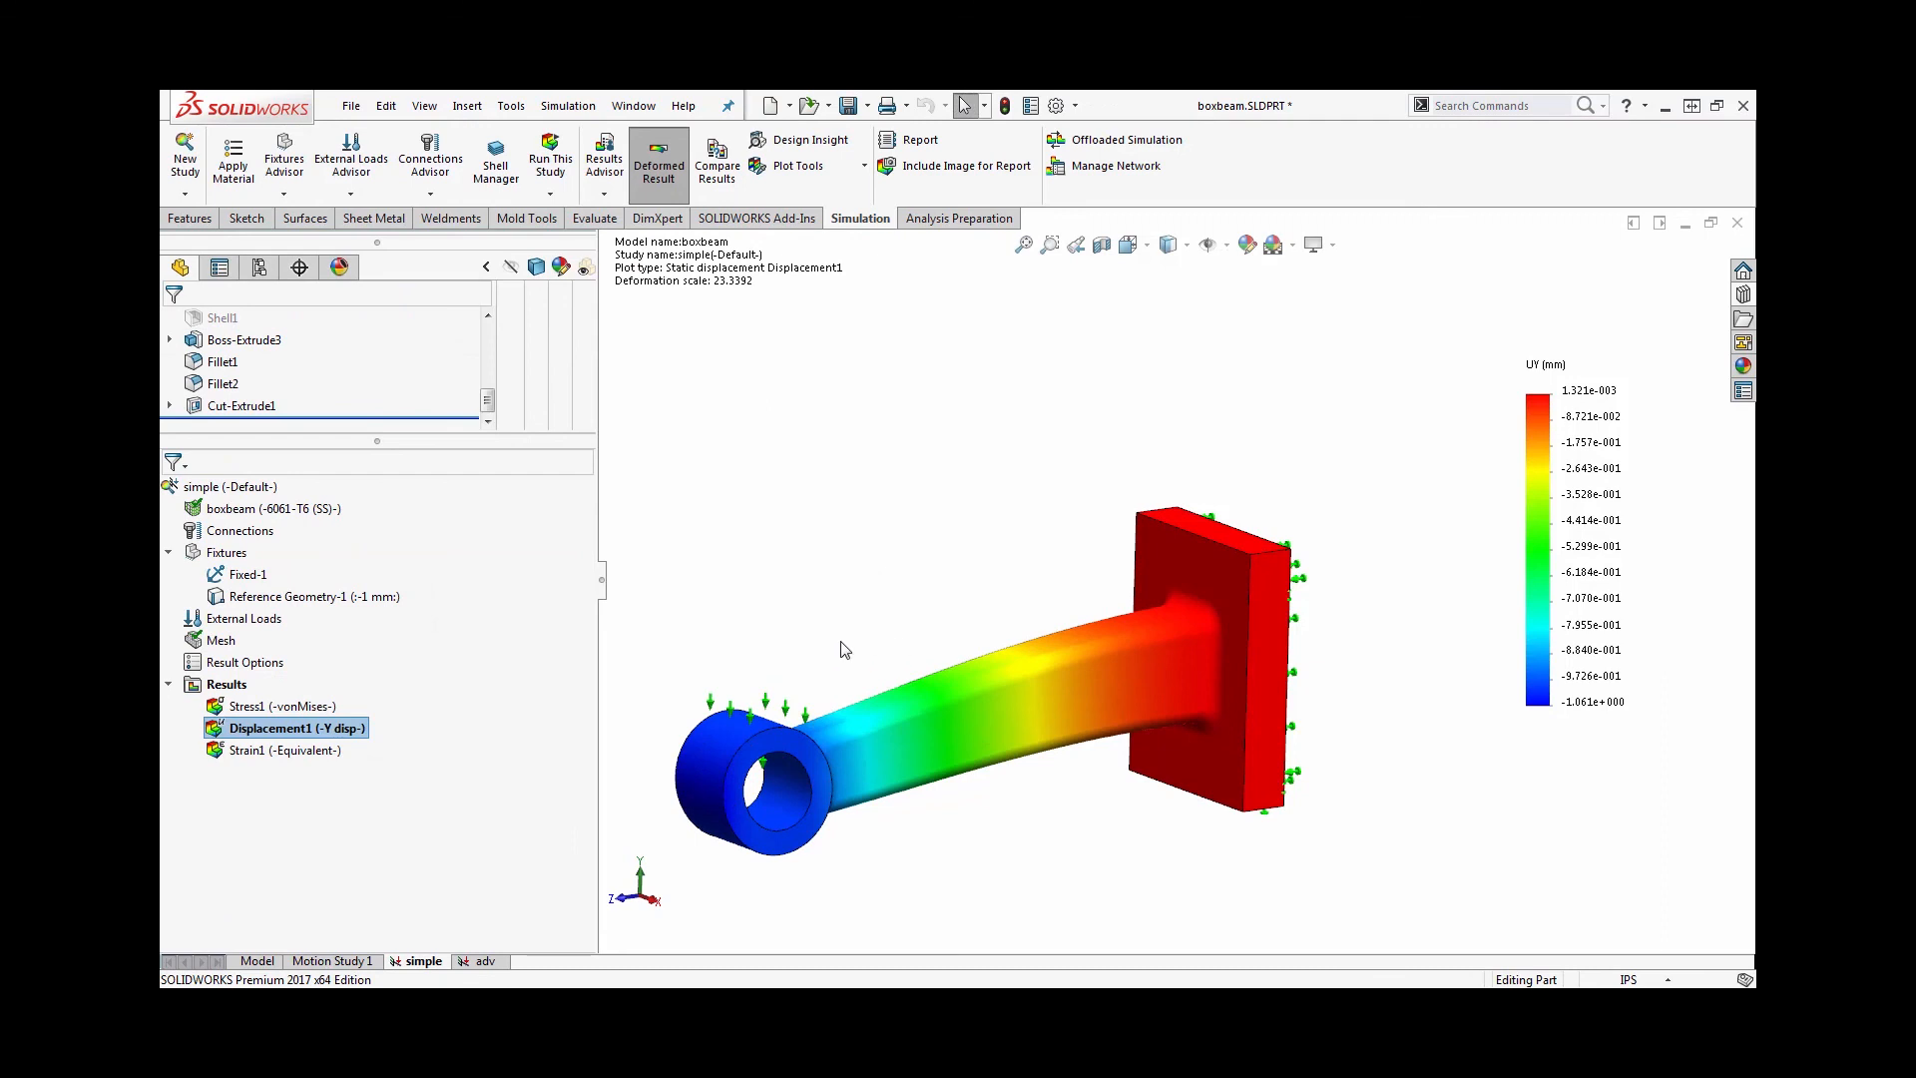
{"action": "mouse_move", "coordinate": [922, 834]}
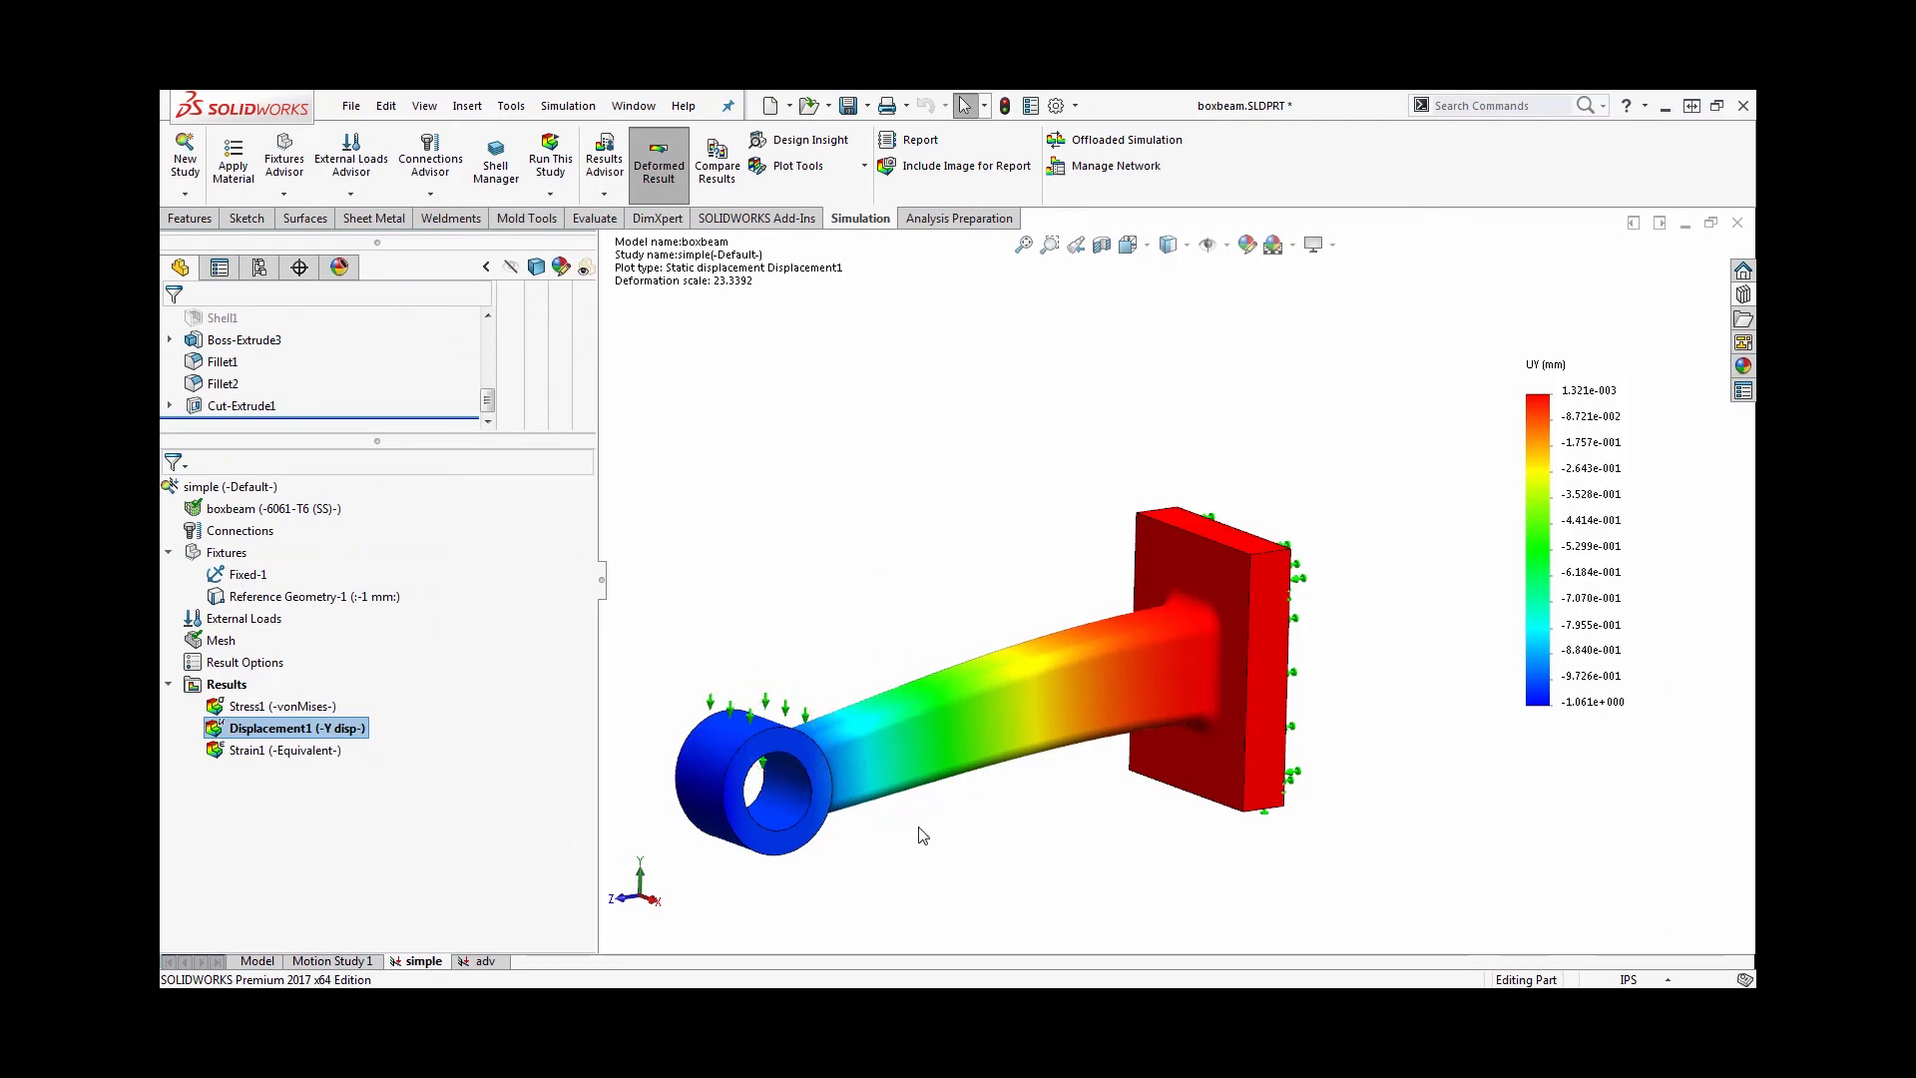
{"action": "mouse_move", "coordinate": [941, 768]}
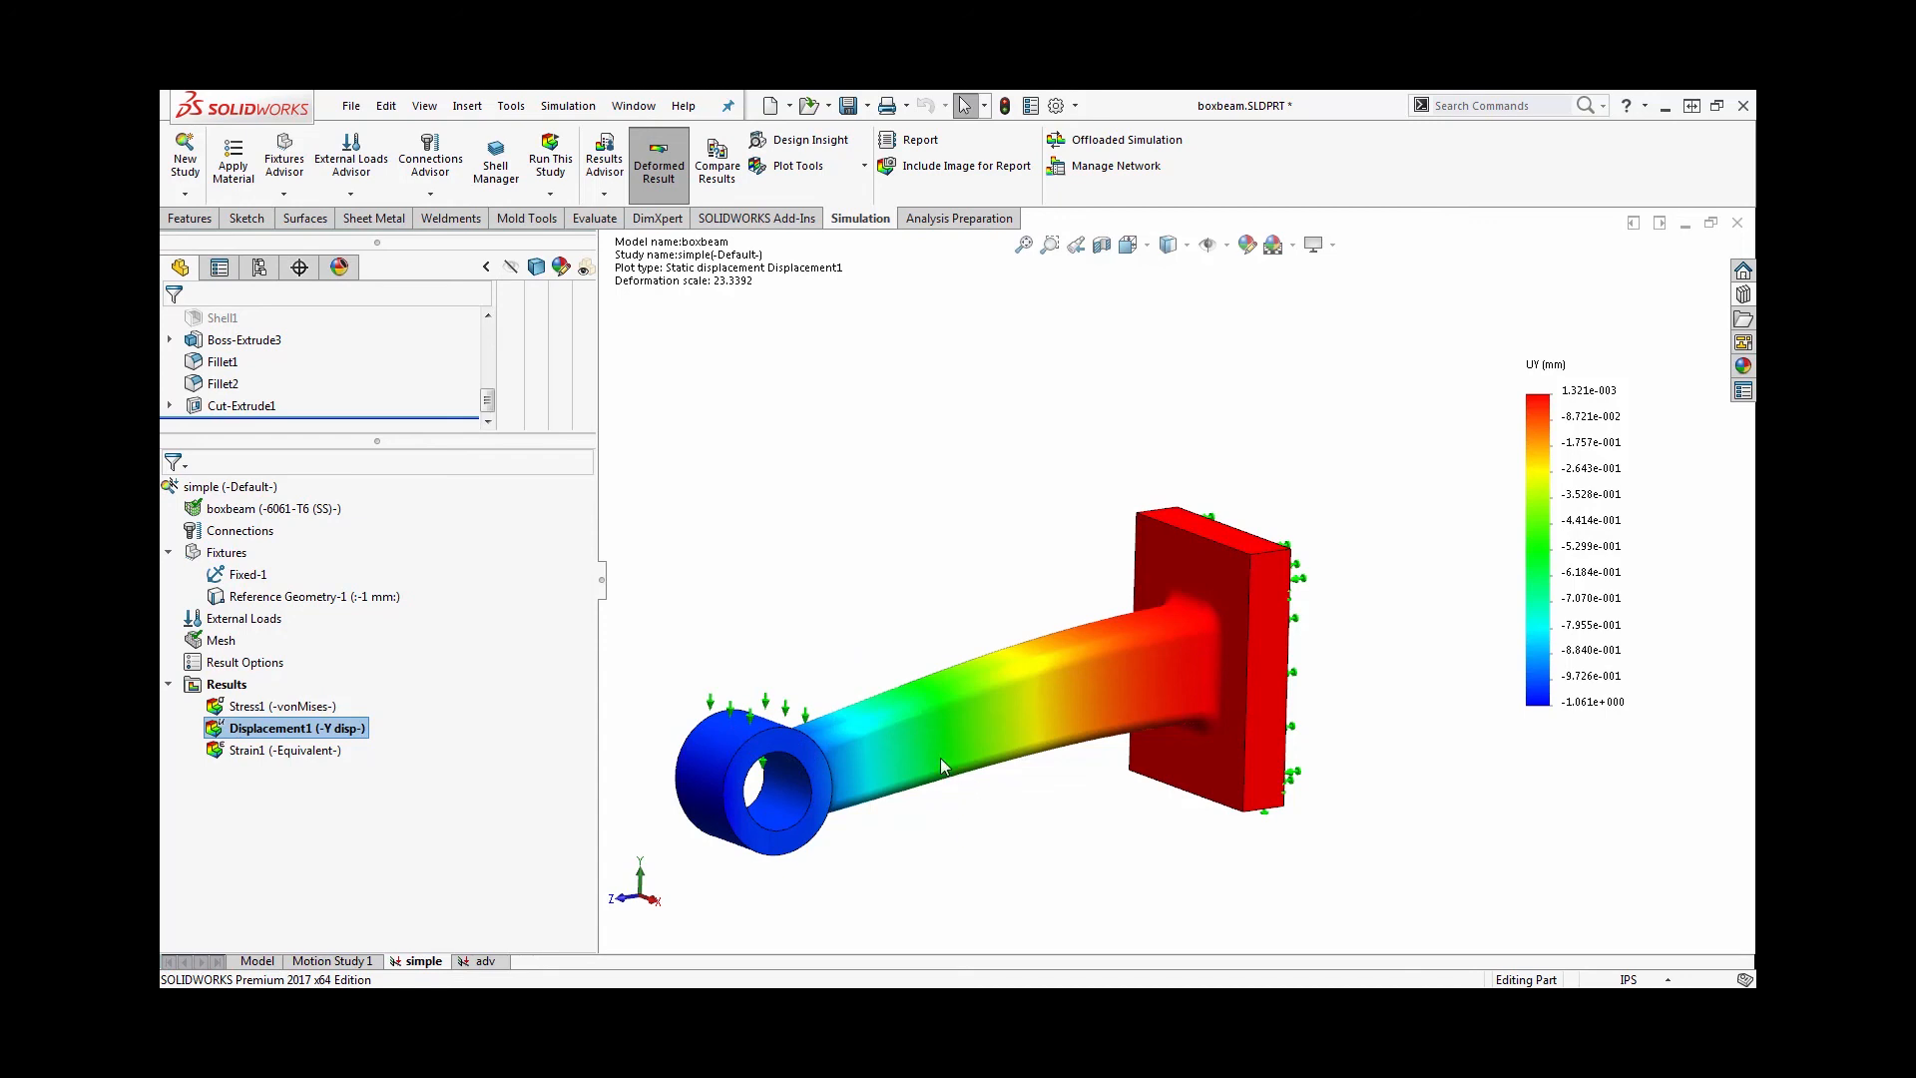
{"action": "mouse_move", "coordinate": [1002, 837]}
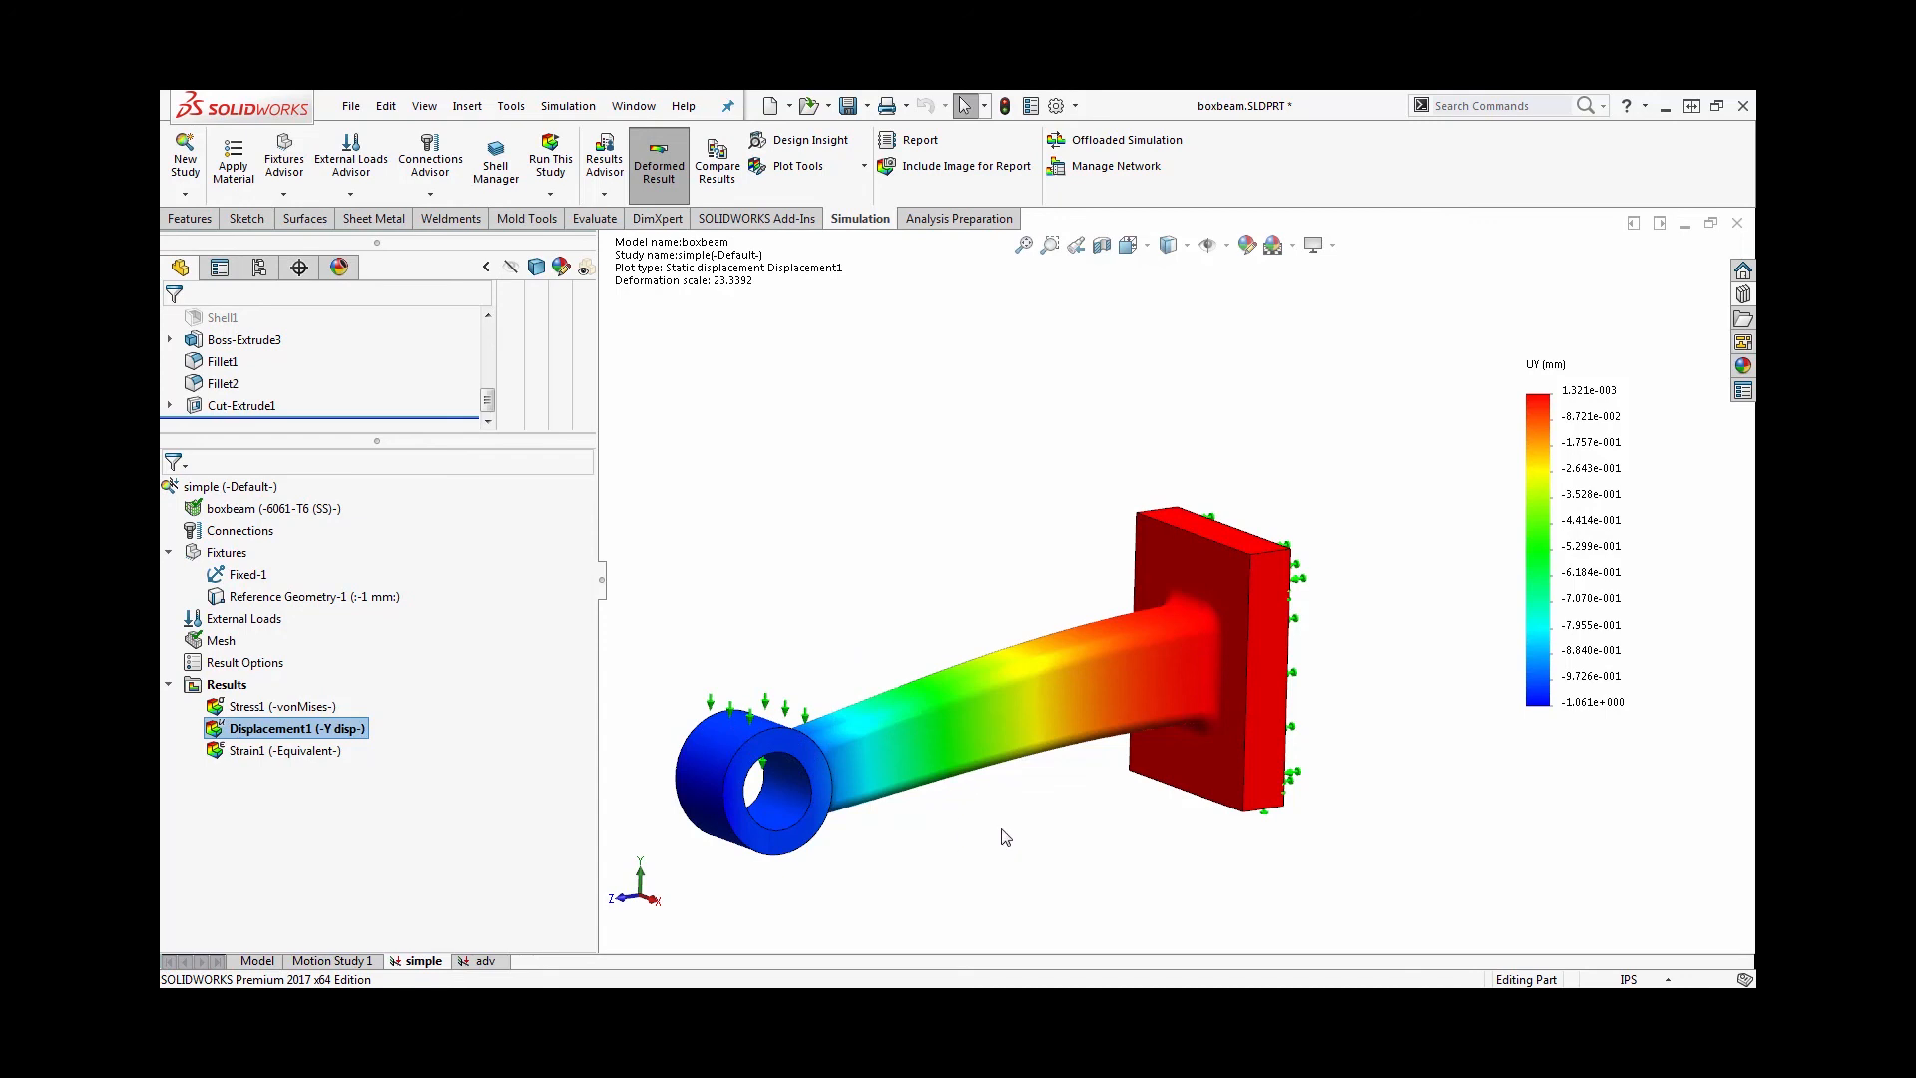